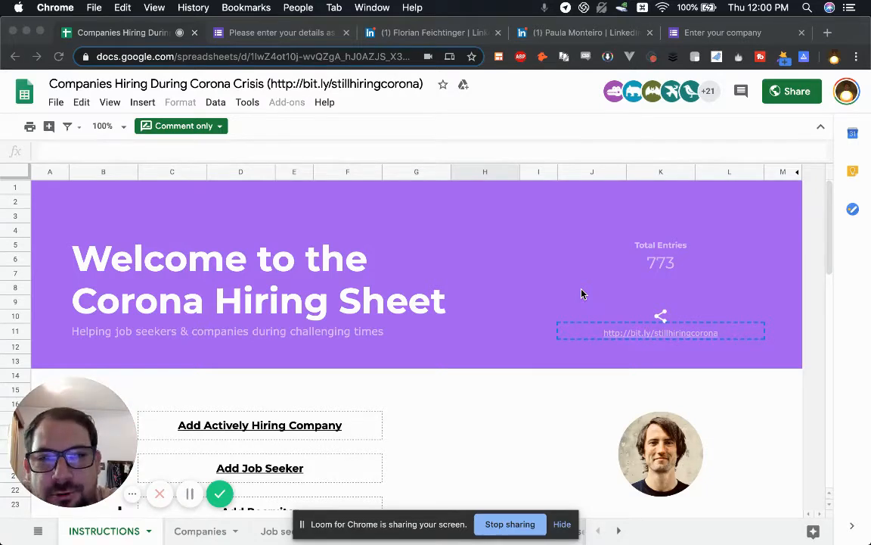
mouse_move(469, 258)
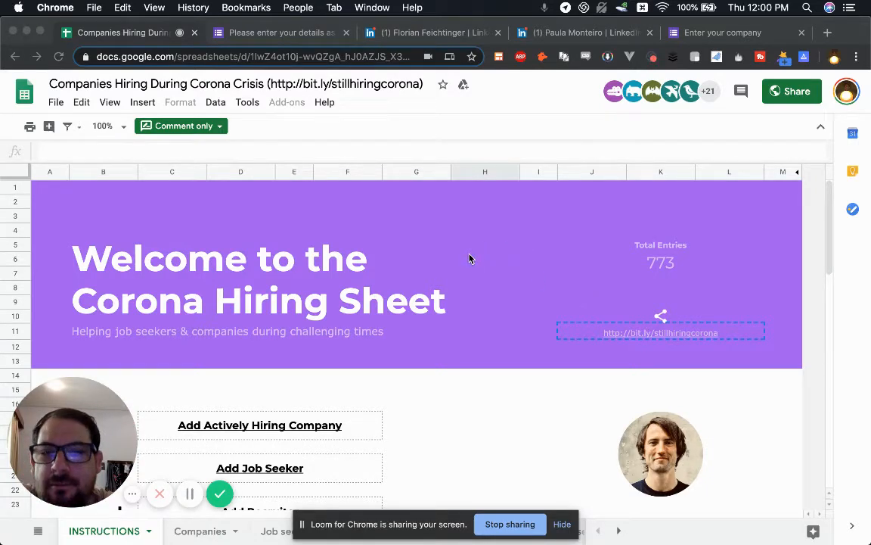
mouse_move(339, 276)
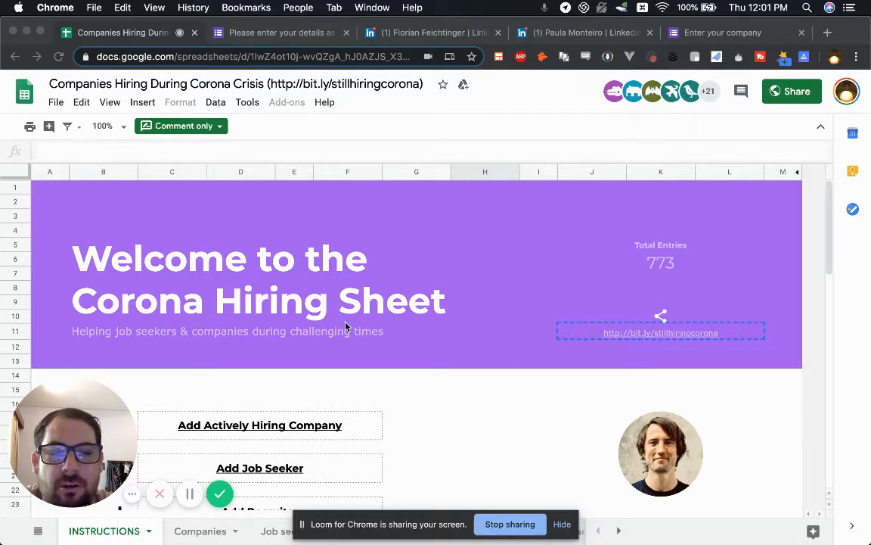
Bring the footer into view and inspect the creator's Telegram link in the credits.
scroll(down, 3)
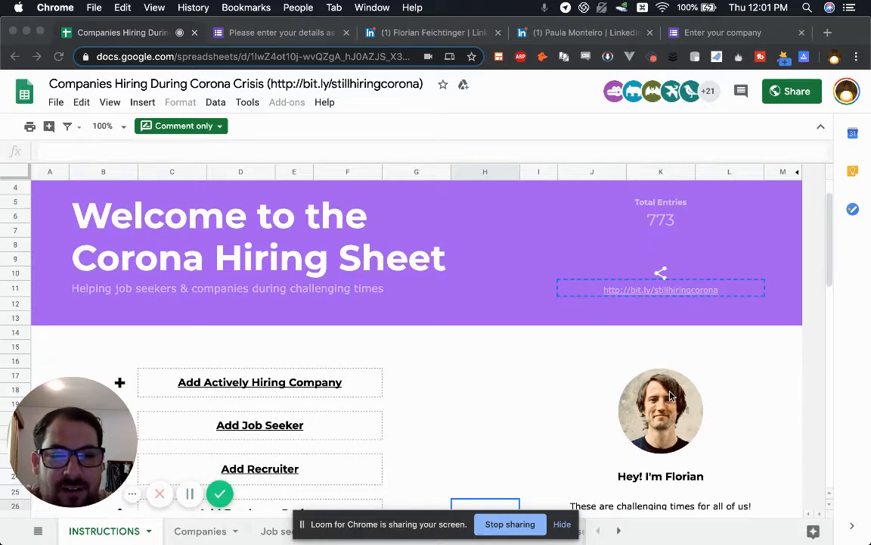
scroll(down, 3)
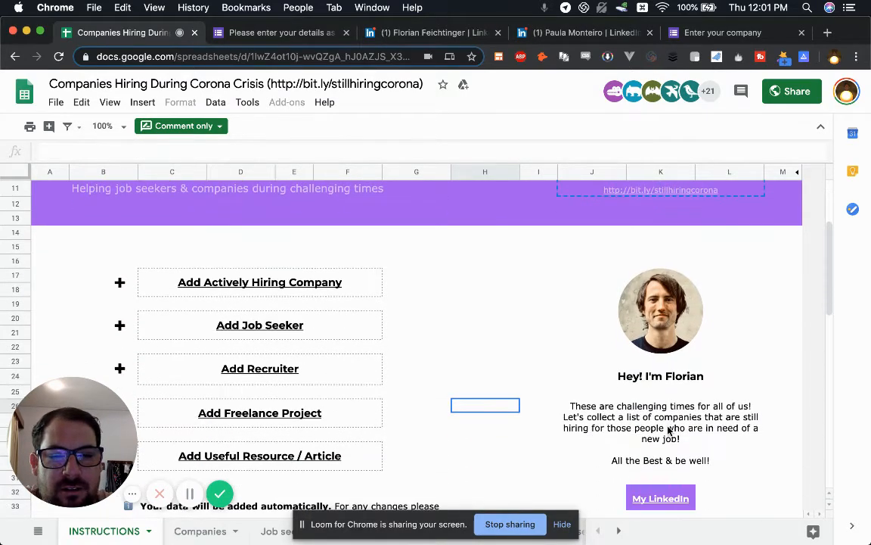
scroll(down, 3)
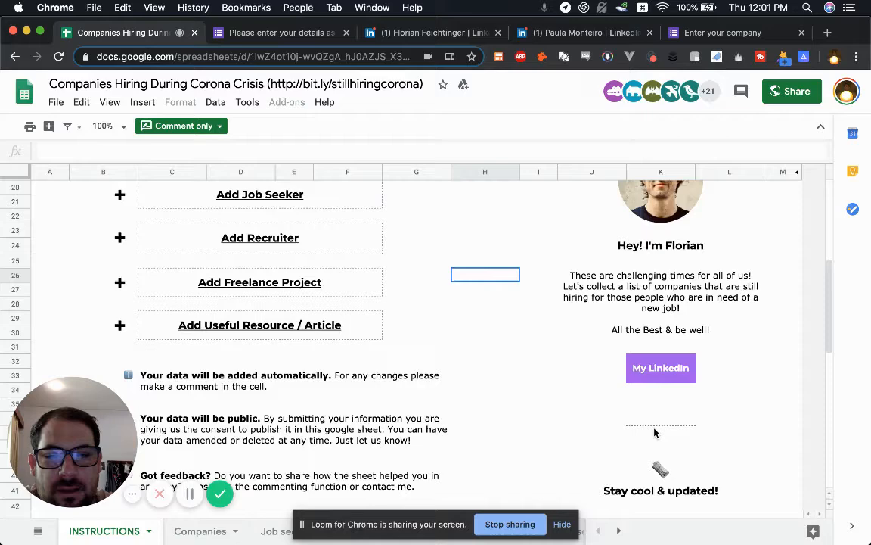
scroll(down, 3)
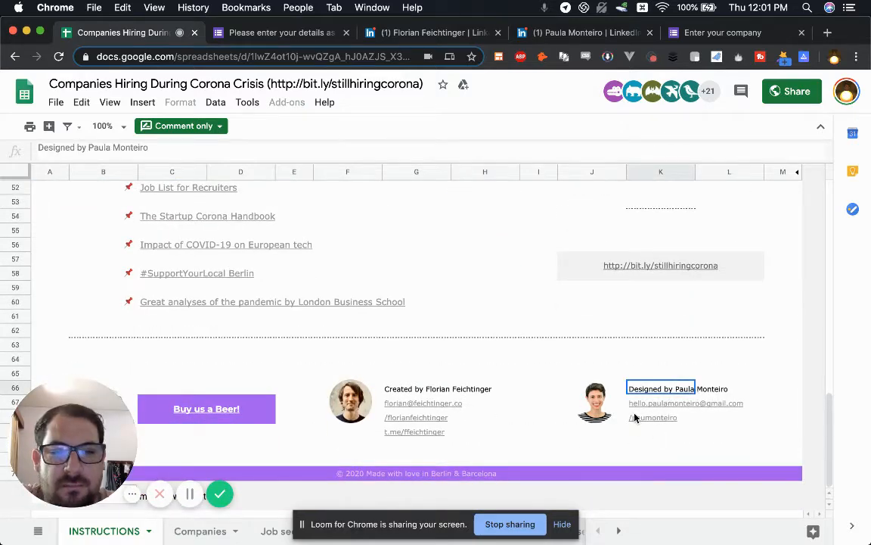
mouse_move(431, 430)
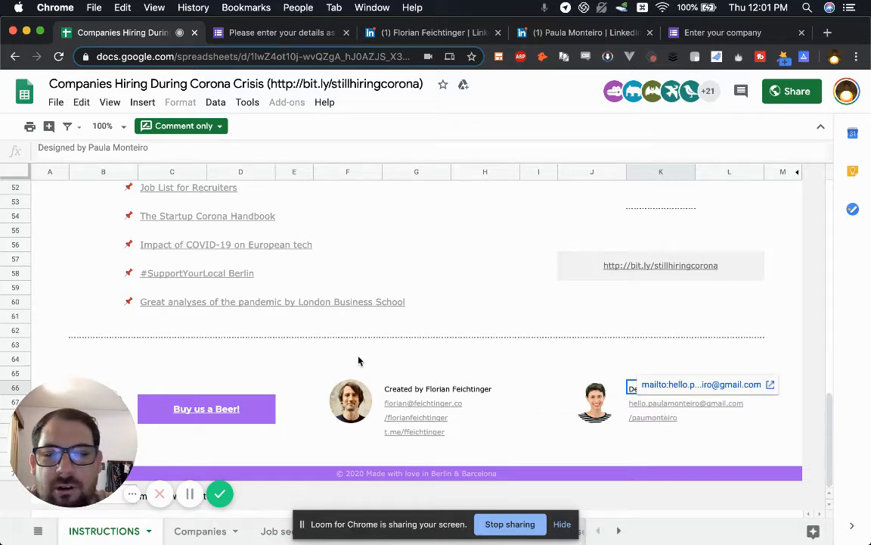
click(415, 431)
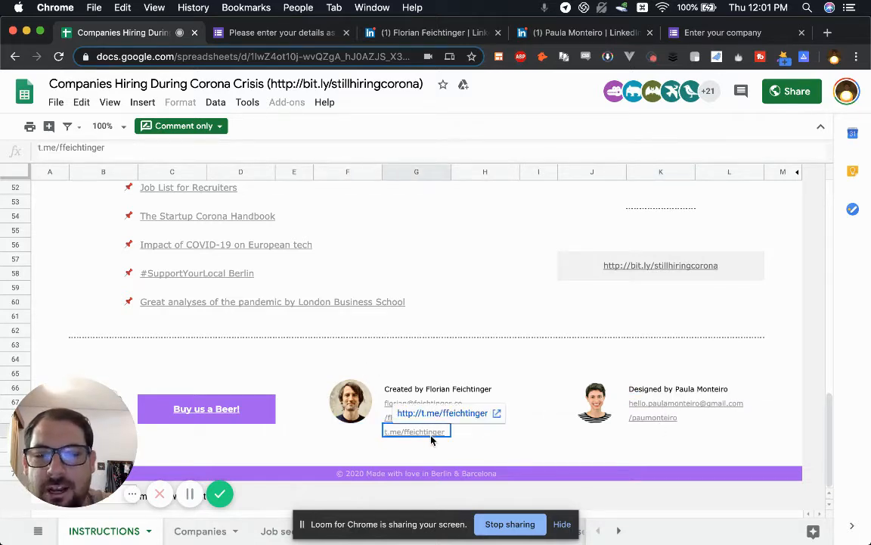
mouse_move(449, 369)
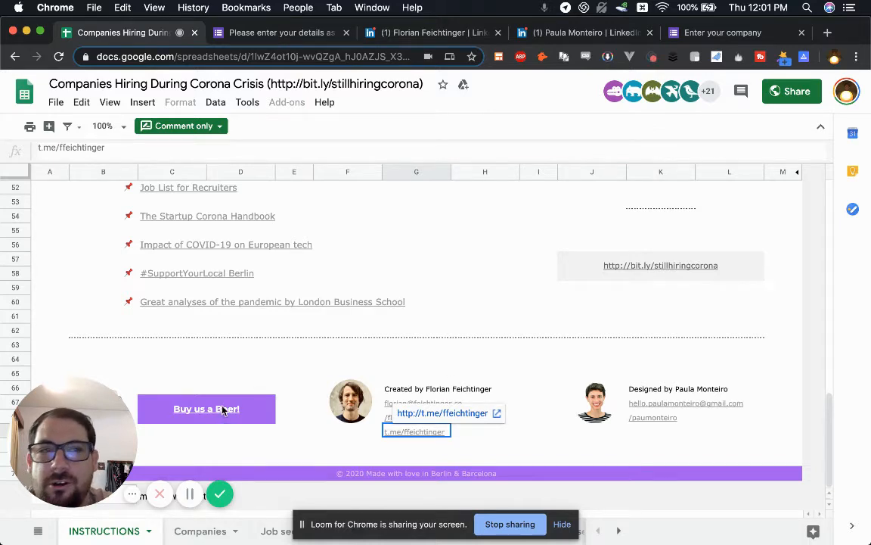
mouse_move(205, 408)
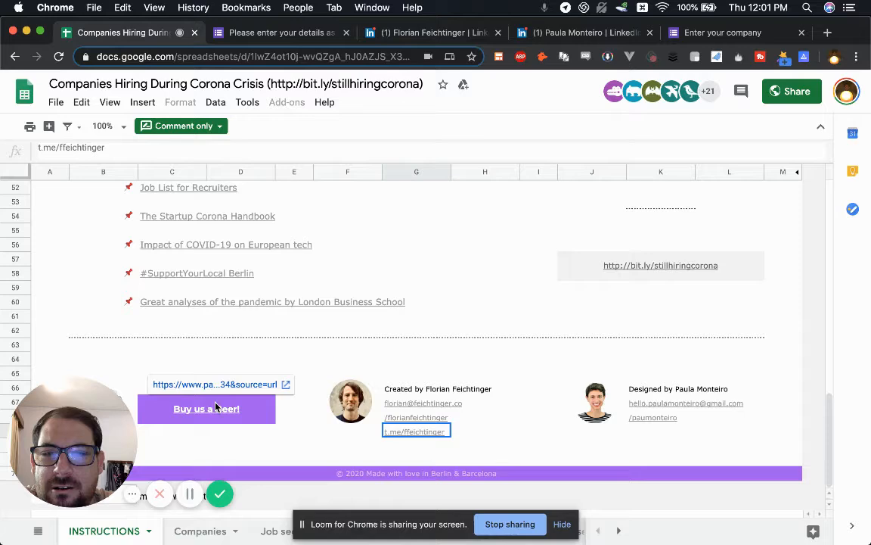
mouse_move(487, 354)
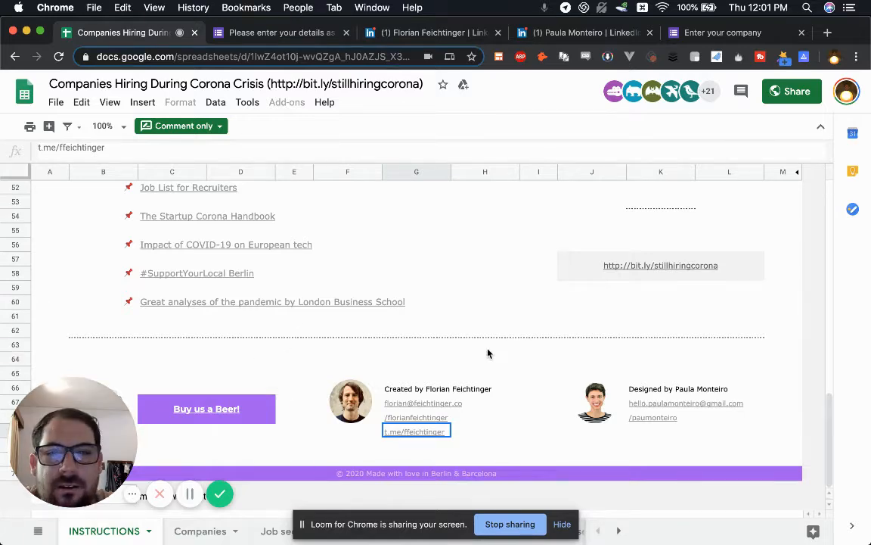
Return to the welcome banner and inspect its subtitle and surrounding banner cells.
scroll(up, 3)
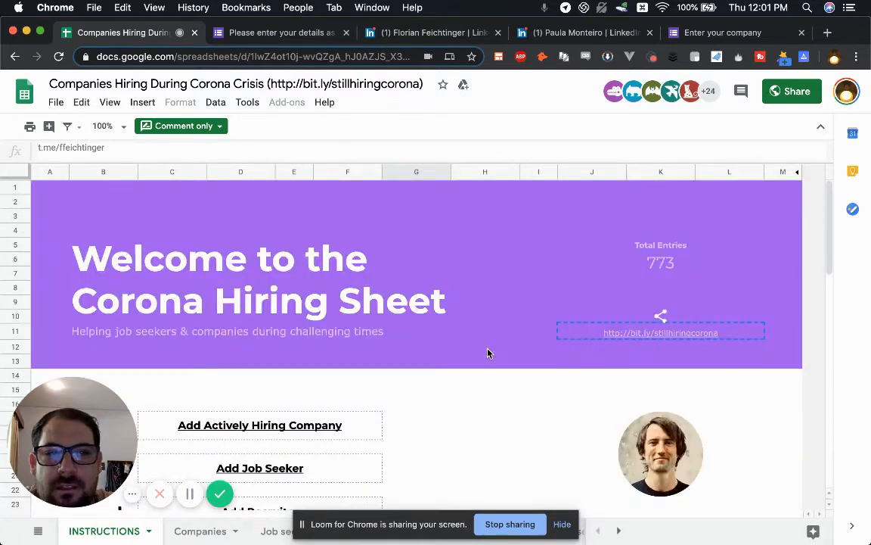
click(227, 329)
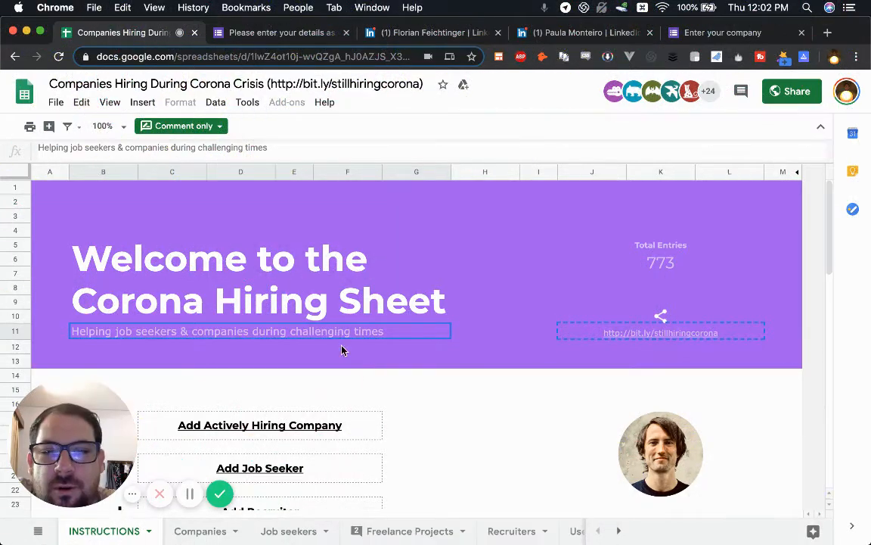
click(416, 360)
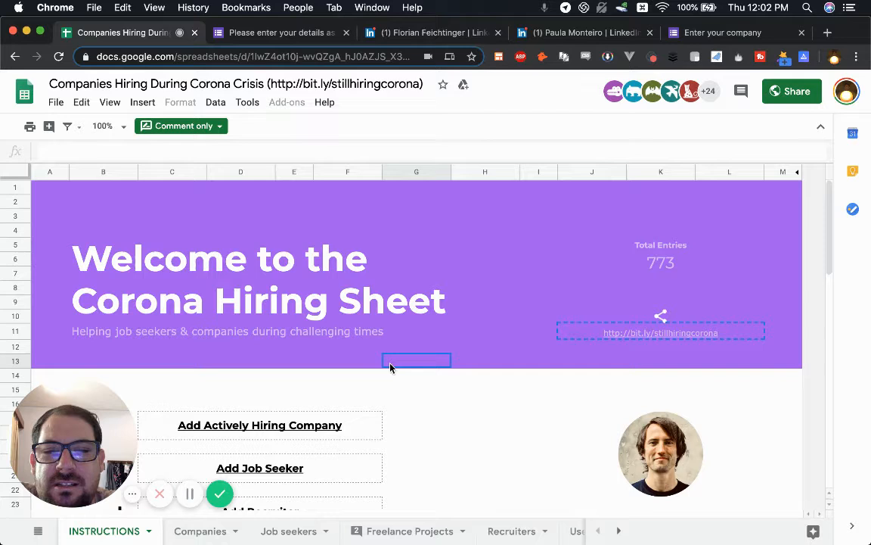
mouse_move(340, 342)
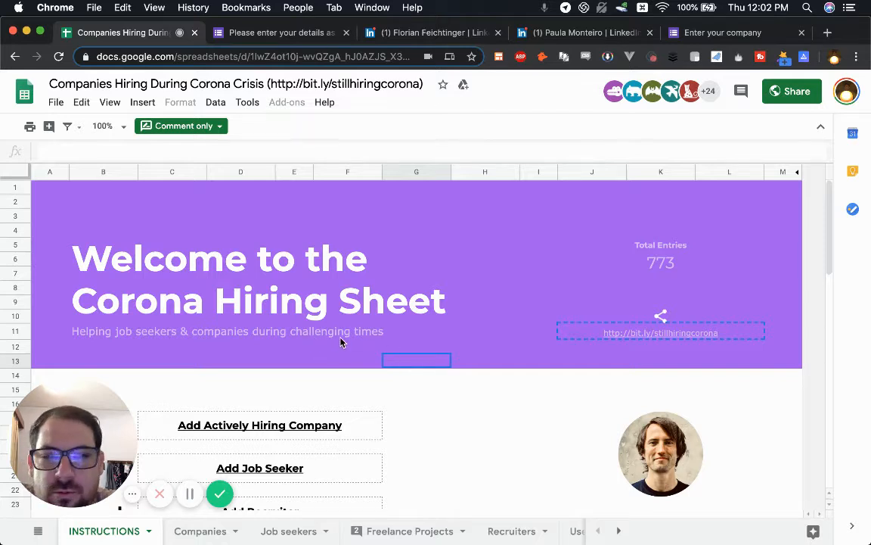
click(539, 257)
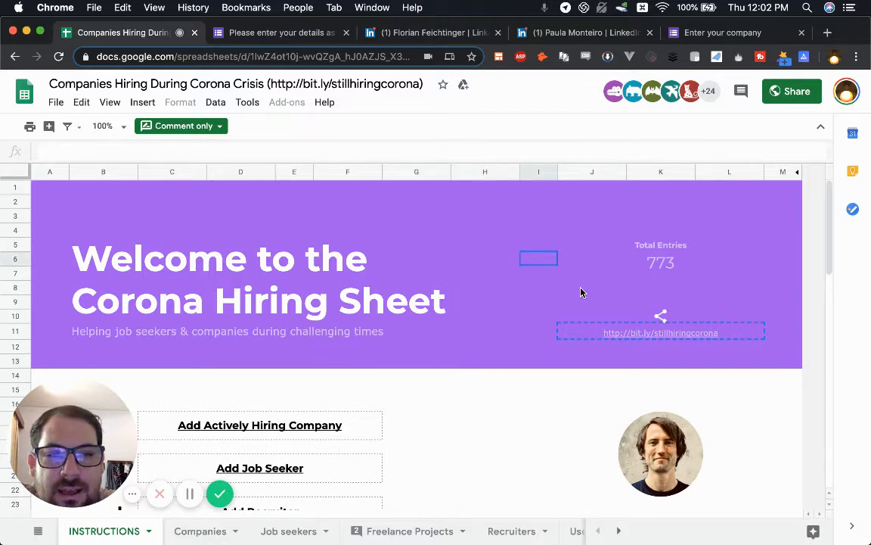
click(484, 300)
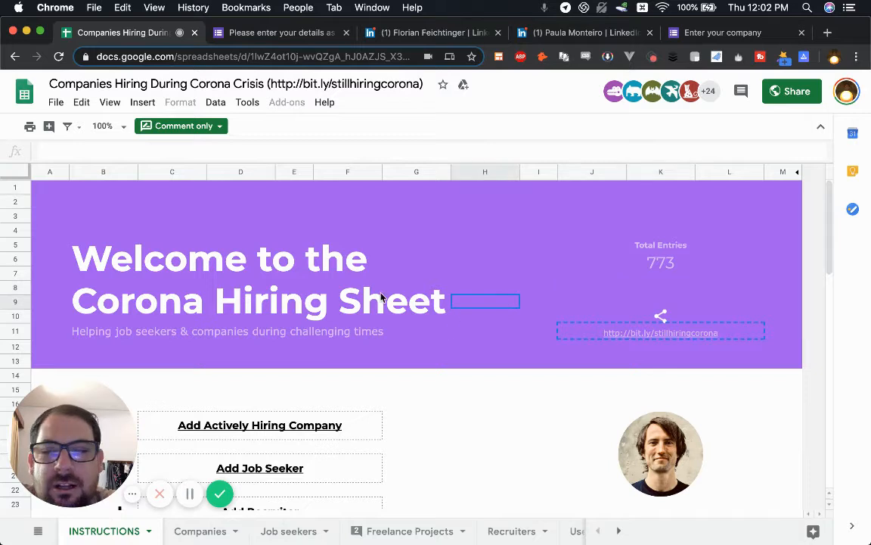
mouse_move(384, 326)
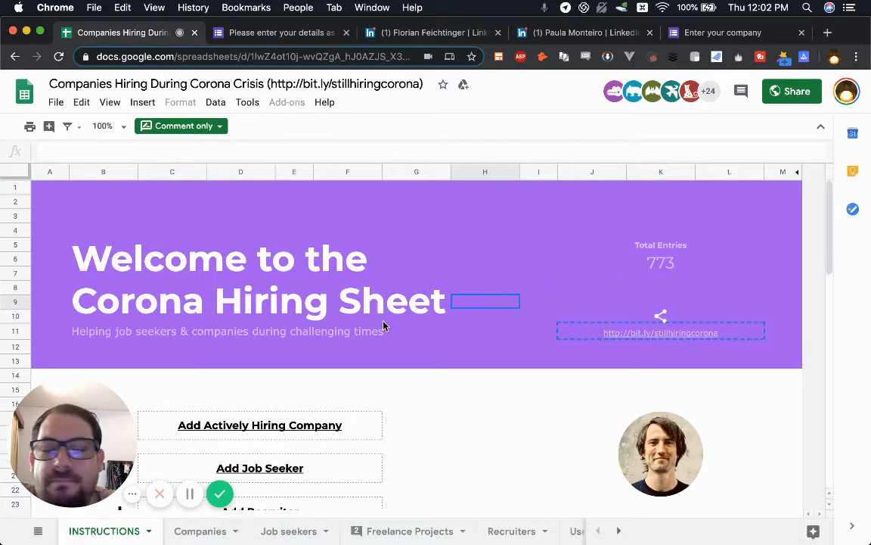
mouse_move(377, 313)
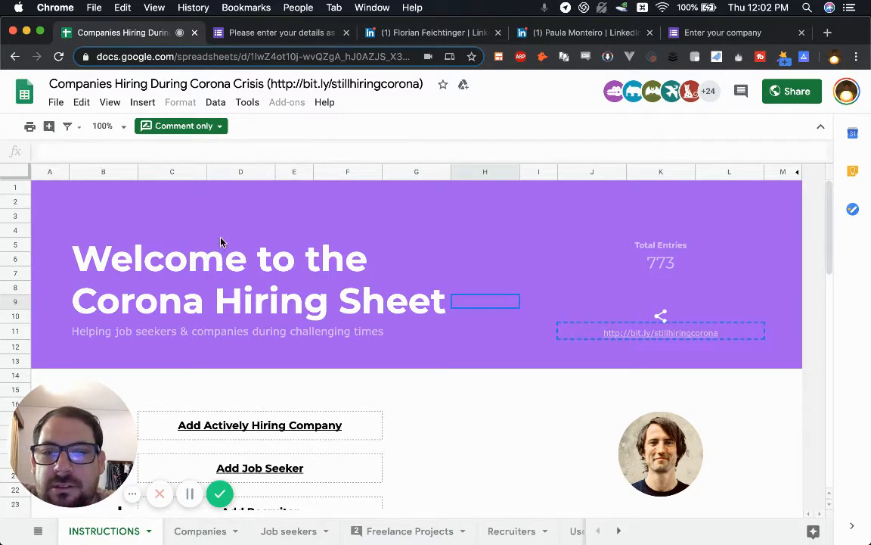
click(172, 200)
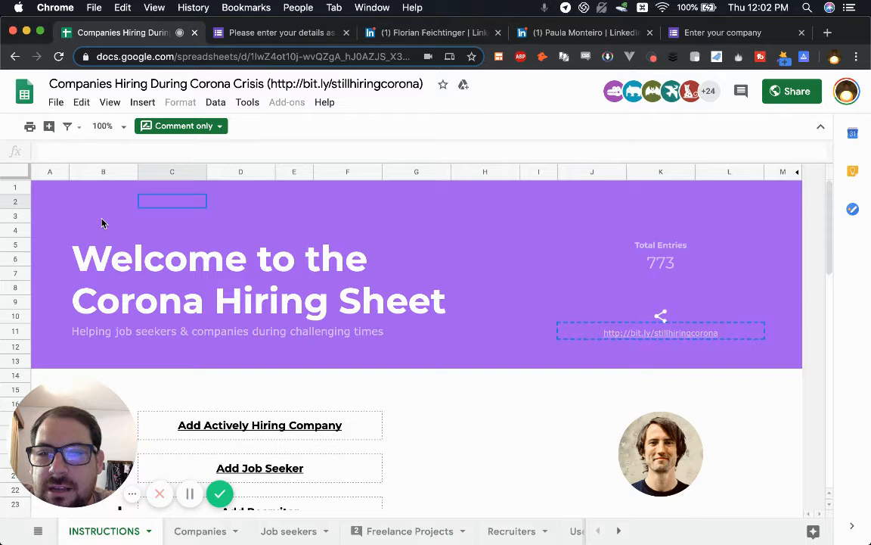
mouse_move(507, 342)
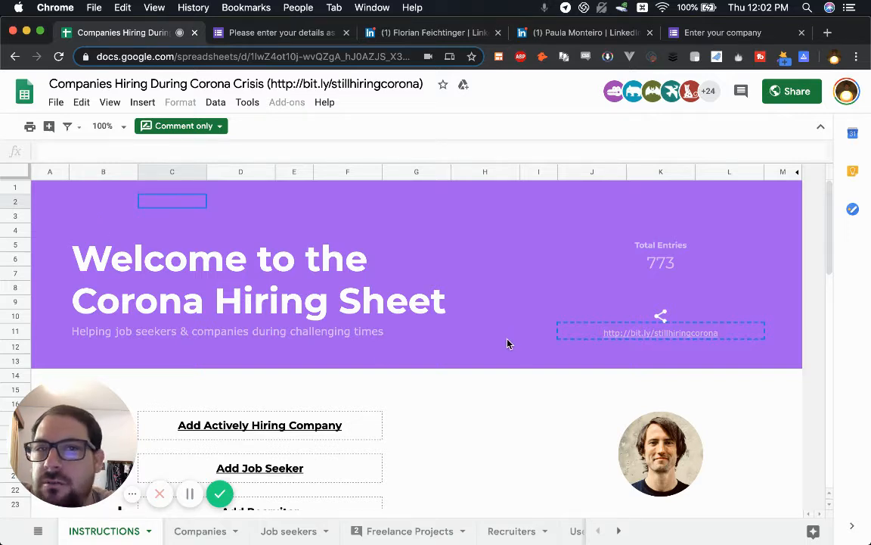
scroll(down, 3)
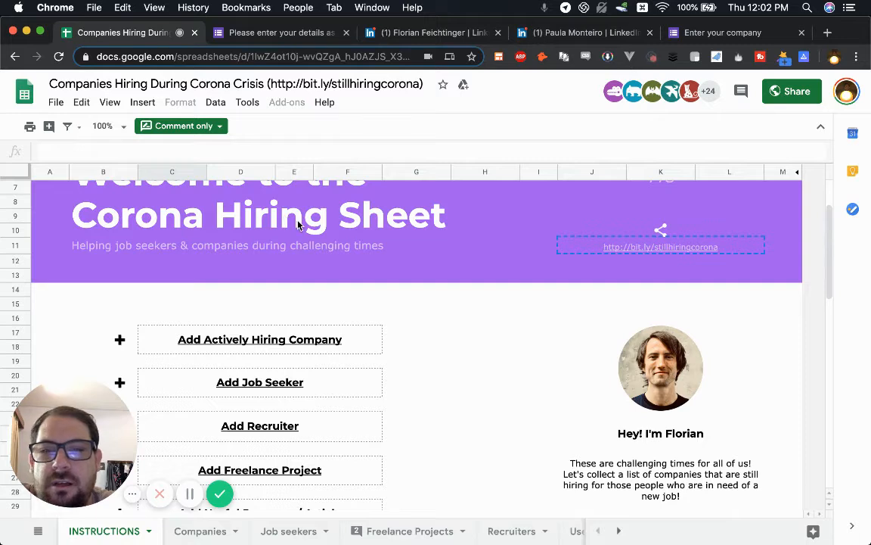
mouse_move(154, 254)
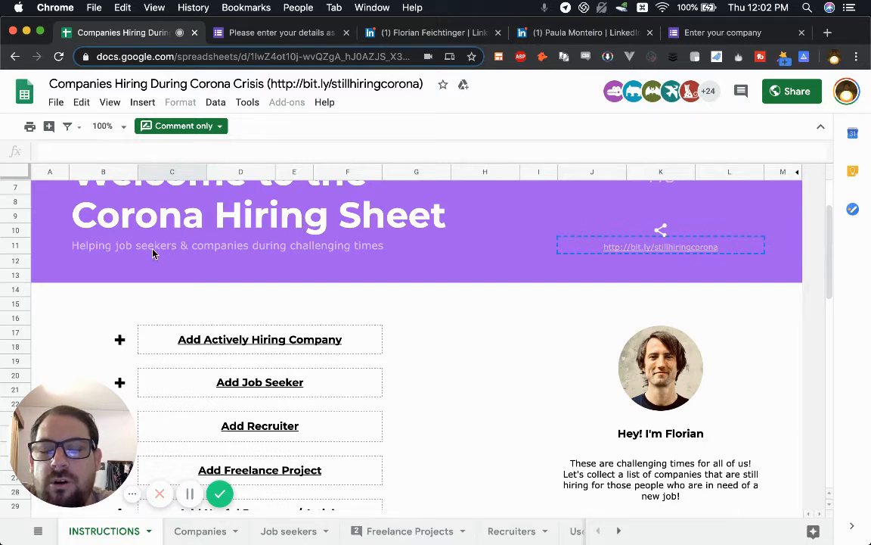
mouse_move(236, 255)
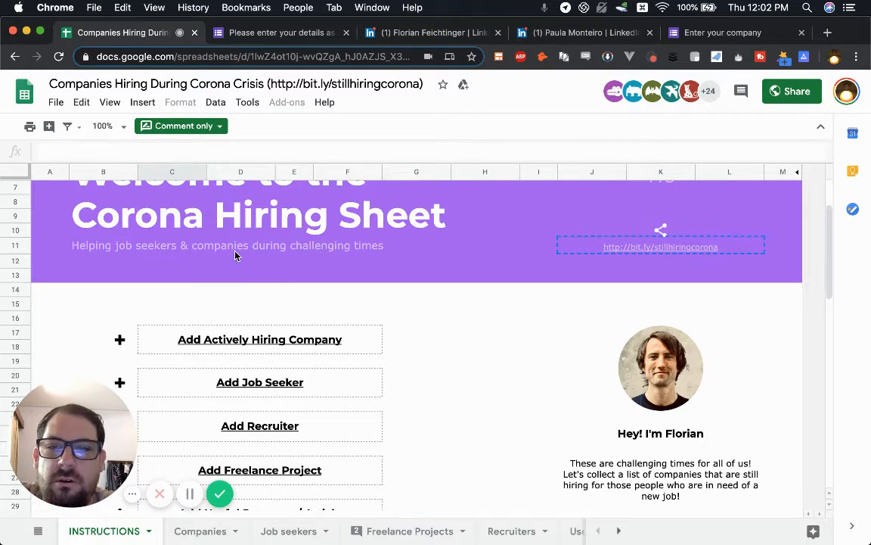
mouse_move(403, 247)
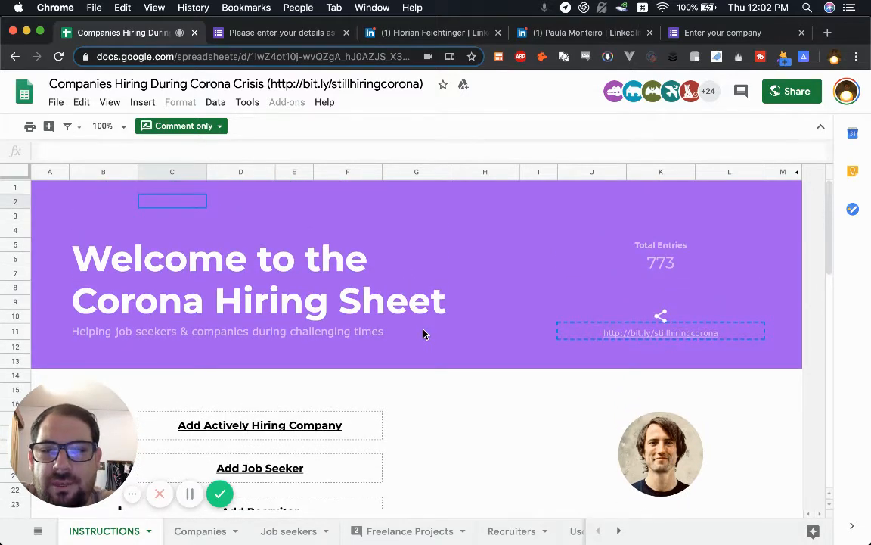
mouse_move(420, 348)
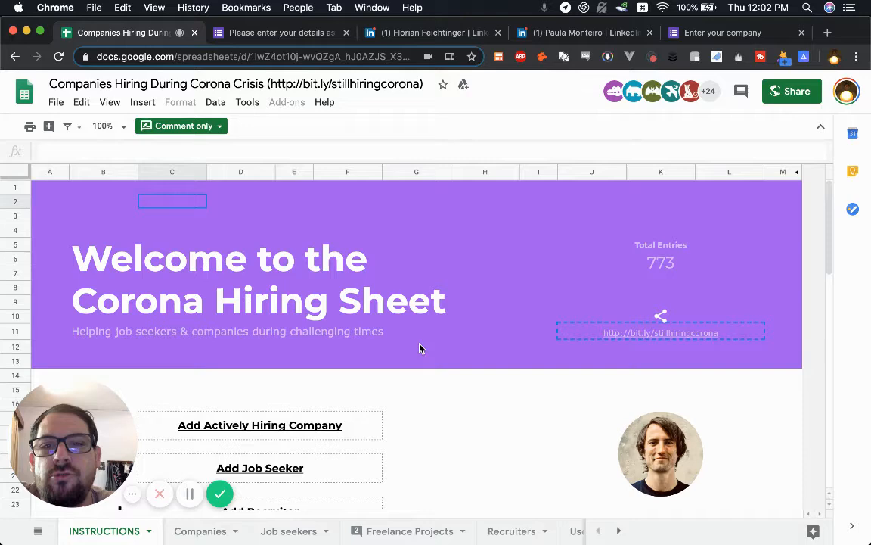
mouse_move(112, 324)
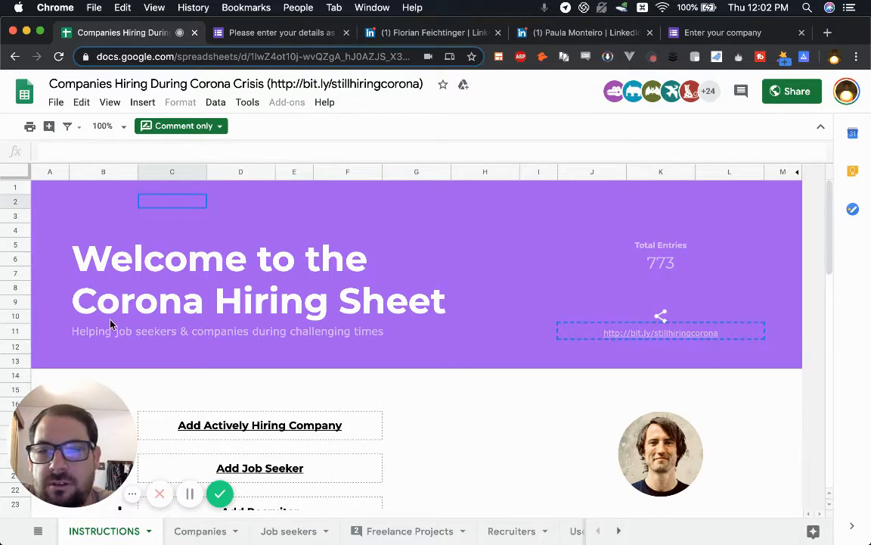
scroll(down, 3)
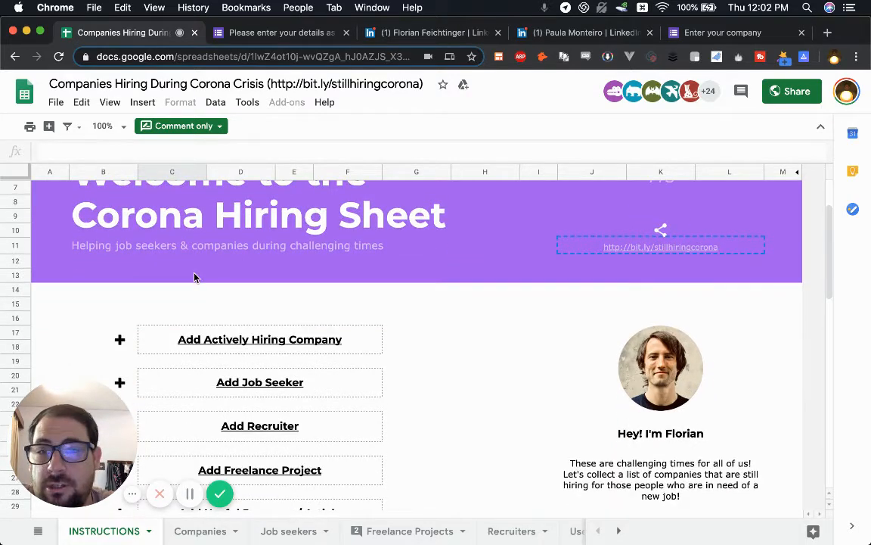
scroll(down, 3)
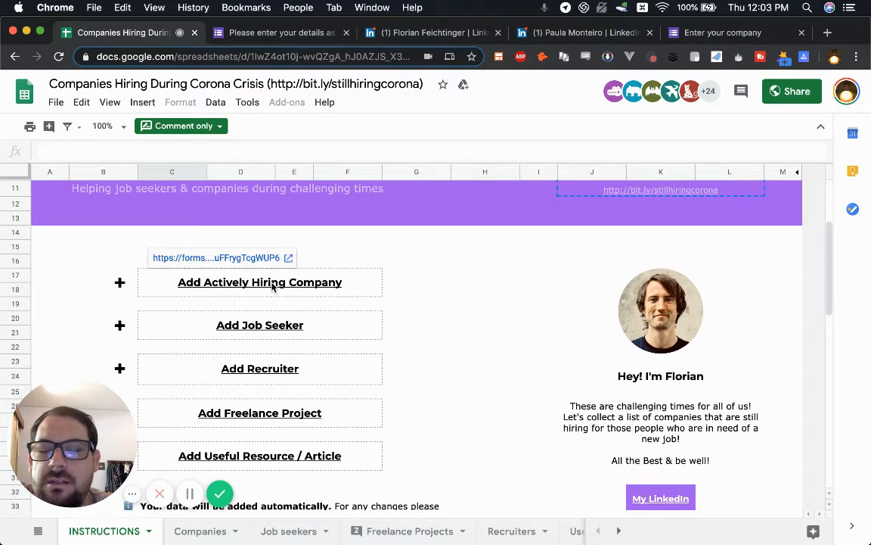
mouse_move(208, 140)
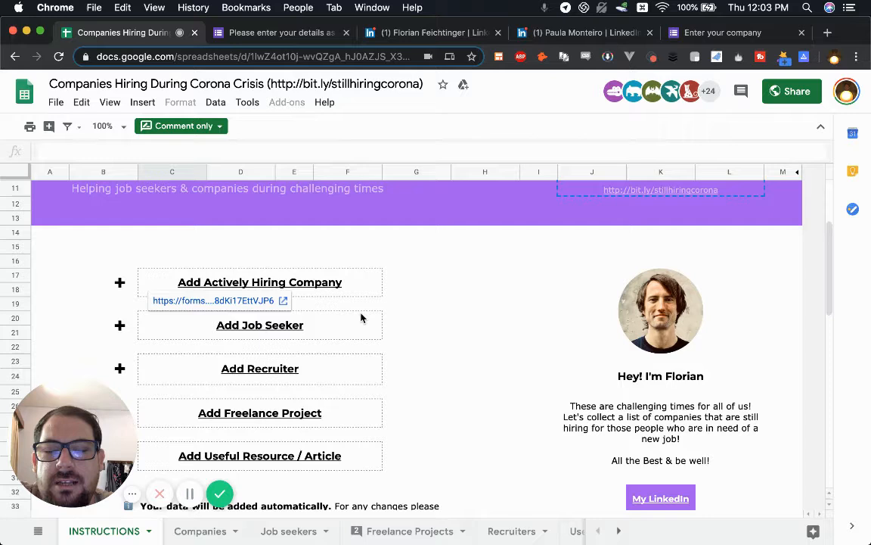
scroll(down, 3)
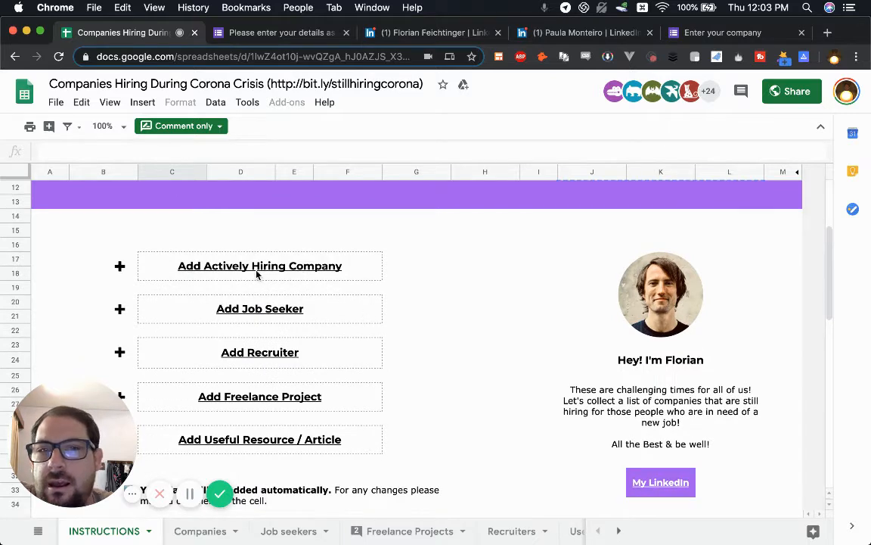
mouse_move(260, 266)
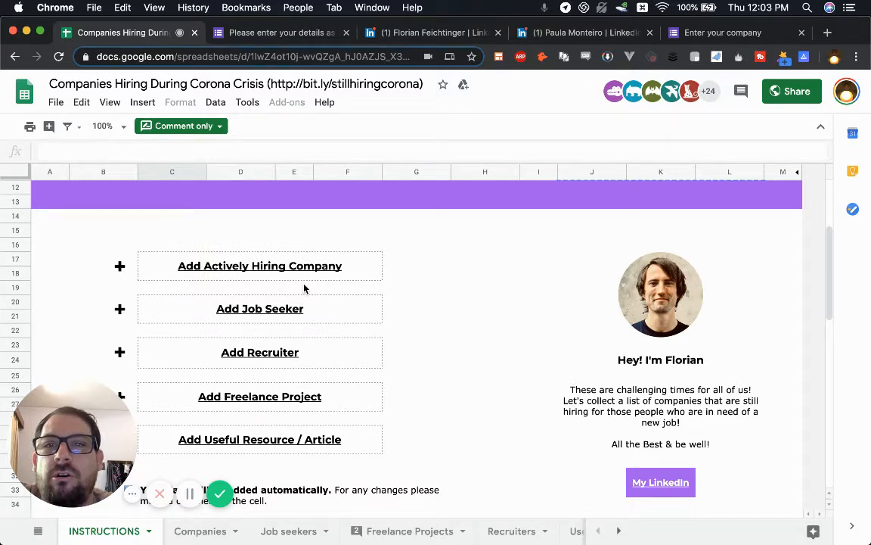
mouse_move(261, 267)
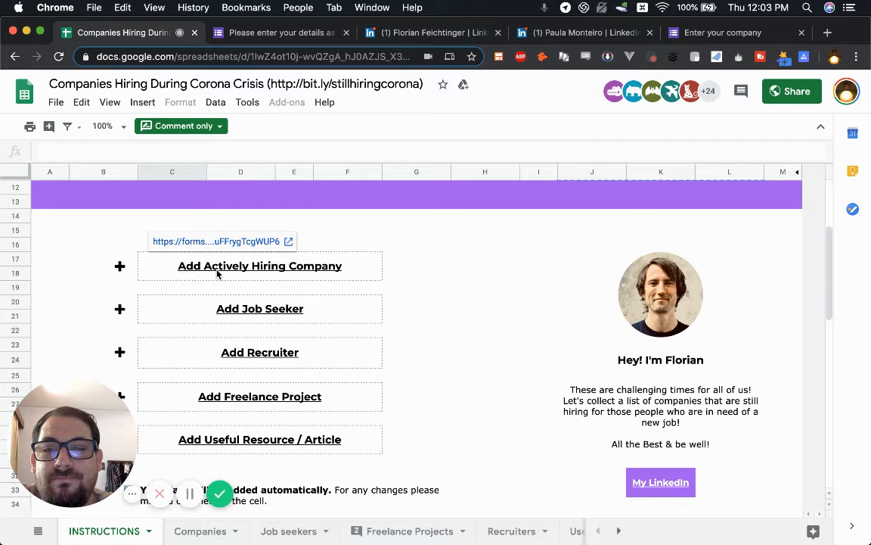
mouse_move(371, 230)
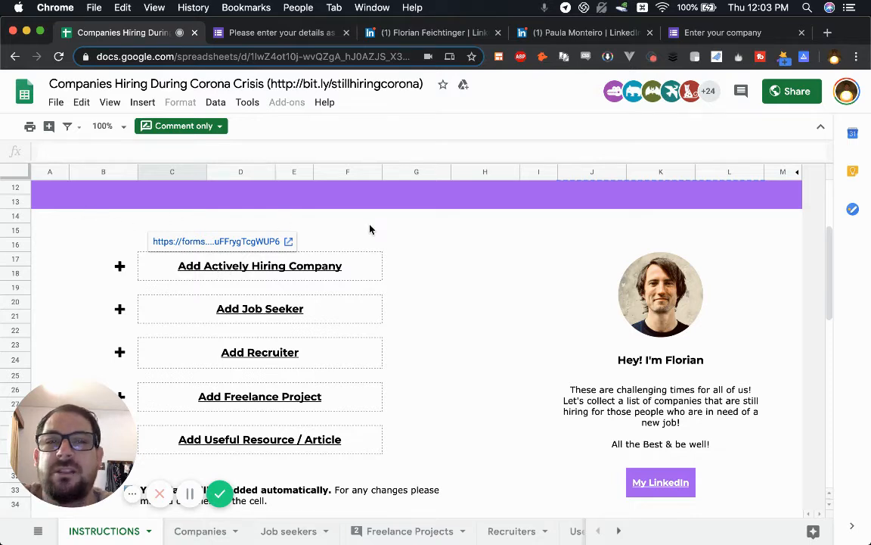
mouse_move(436, 227)
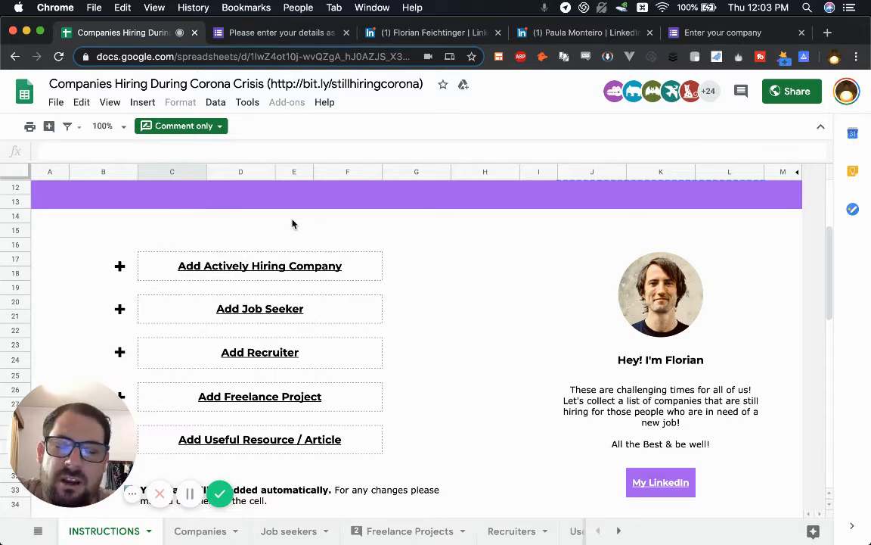
mouse_move(266, 274)
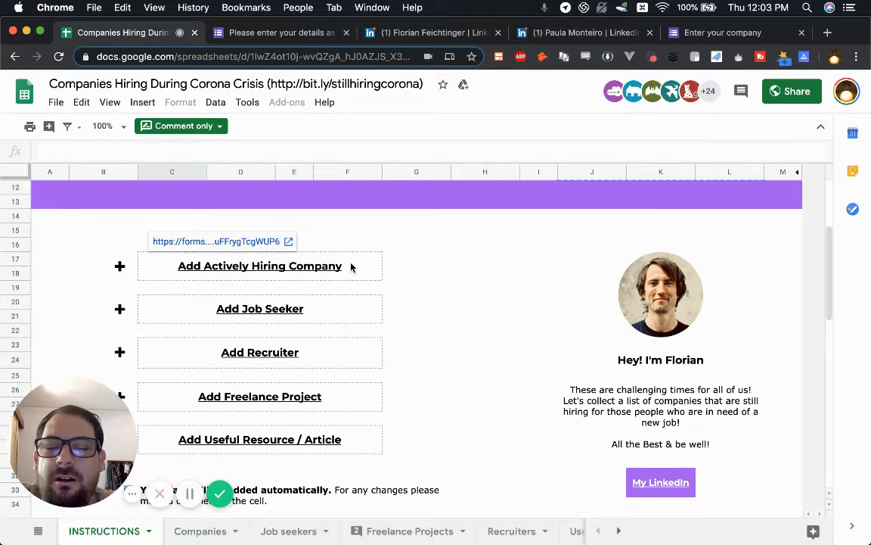
mouse_move(354, 274)
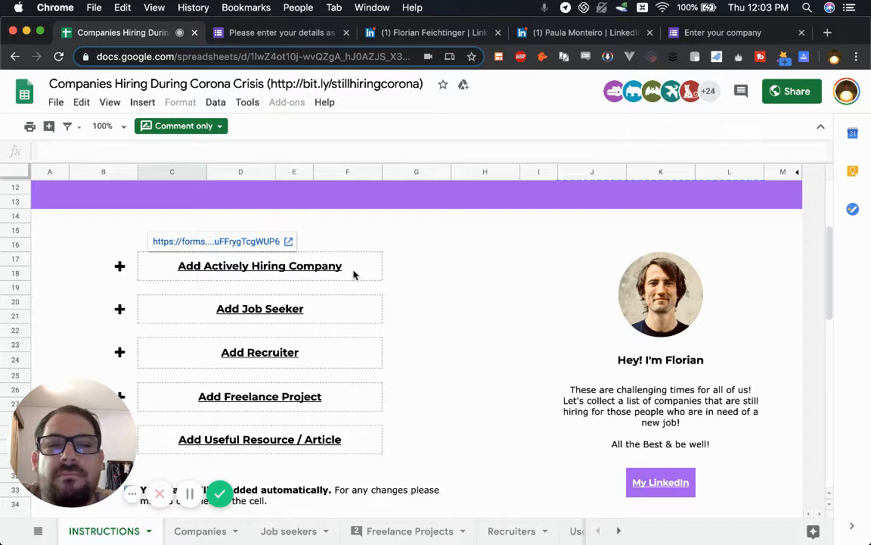
click(103, 215)
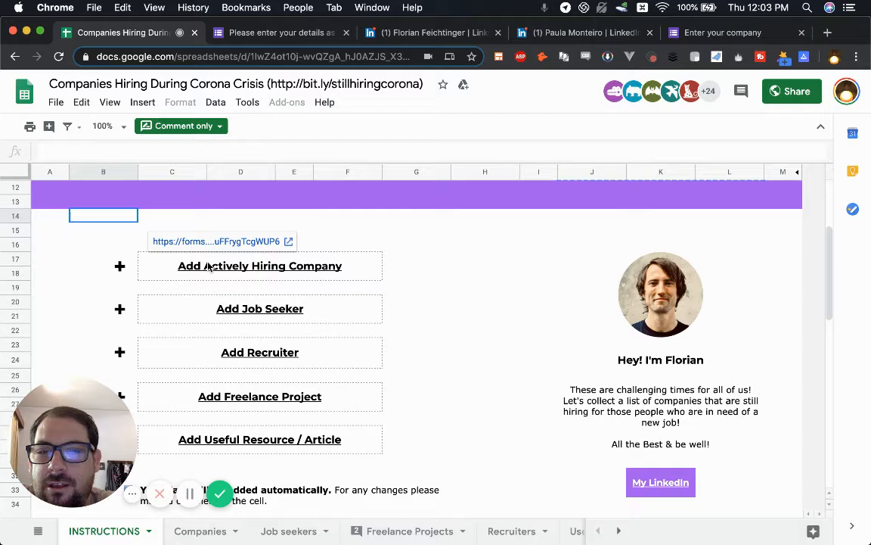
mouse_move(381, 340)
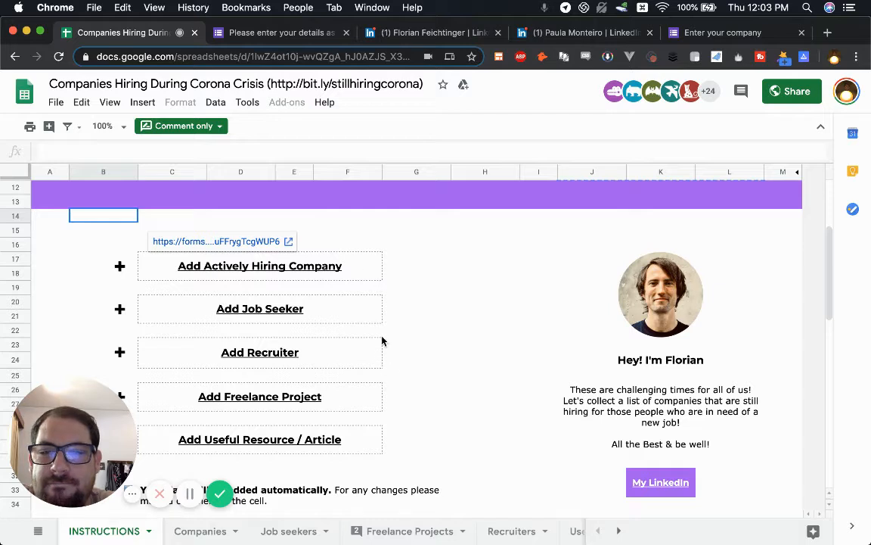
mouse_move(457, 278)
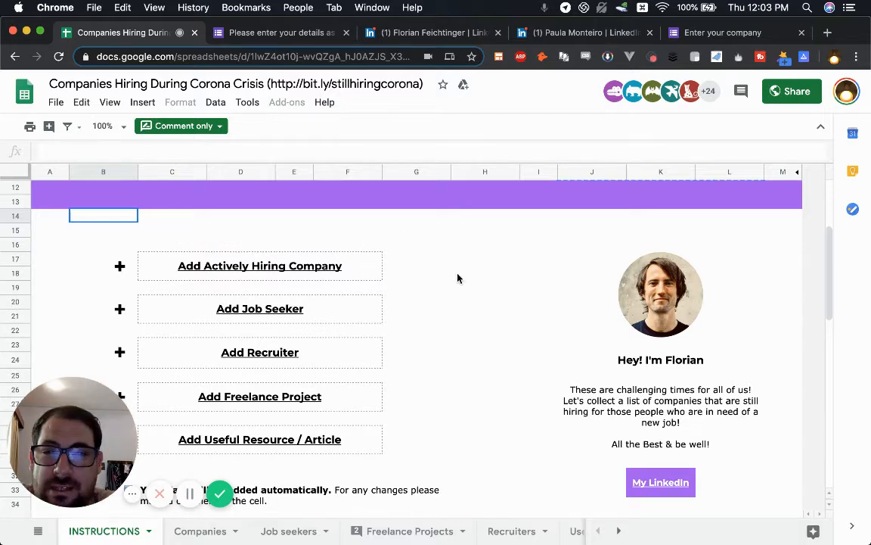
mouse_move(617, 293)
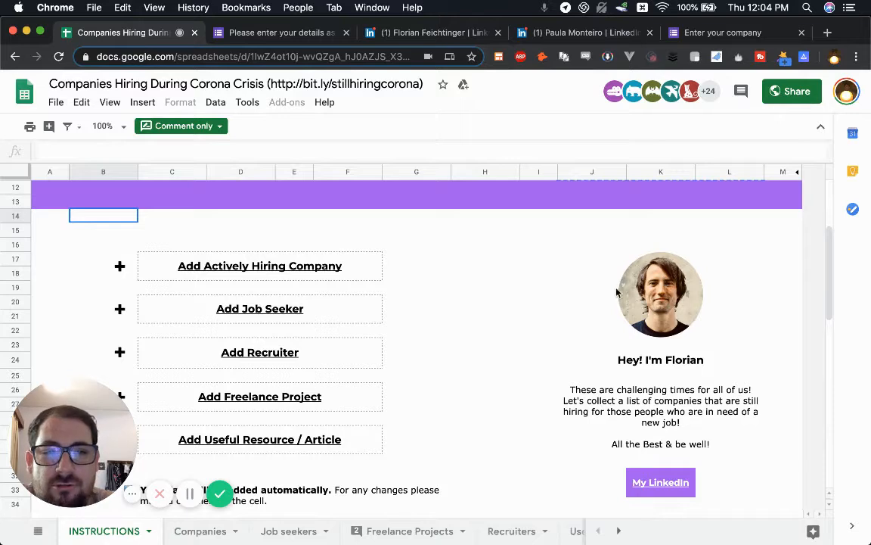
mouse_move(667, 280)
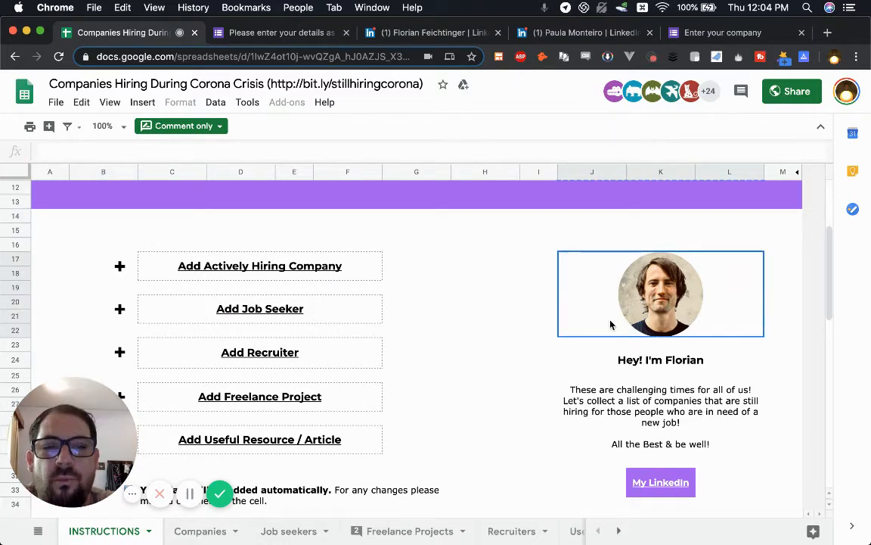
mouse_move(427, 219)
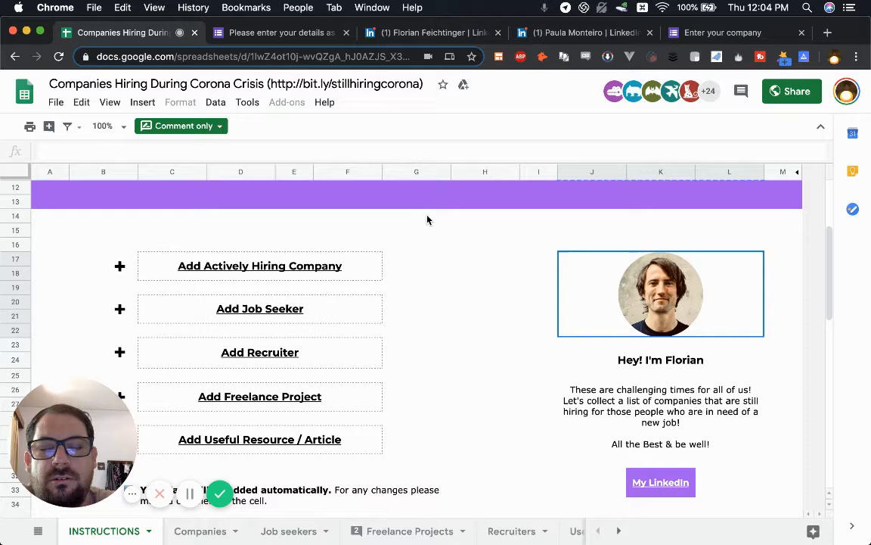
mouse_move(512, 165)
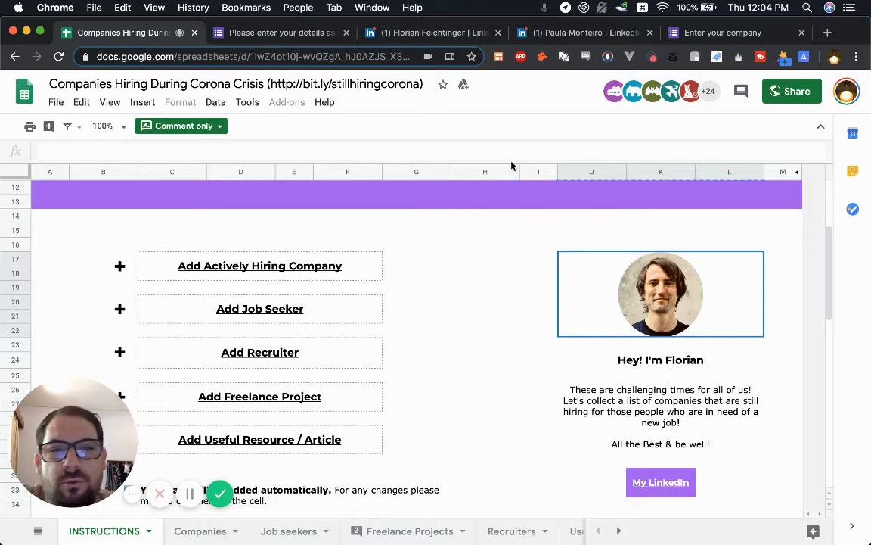
mouse_move(480, 313)
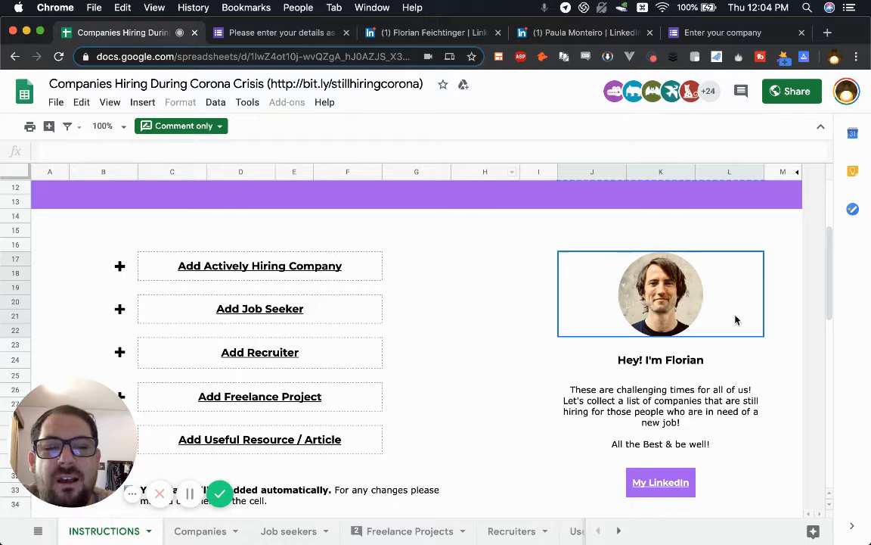
mouse_move(689, 357)
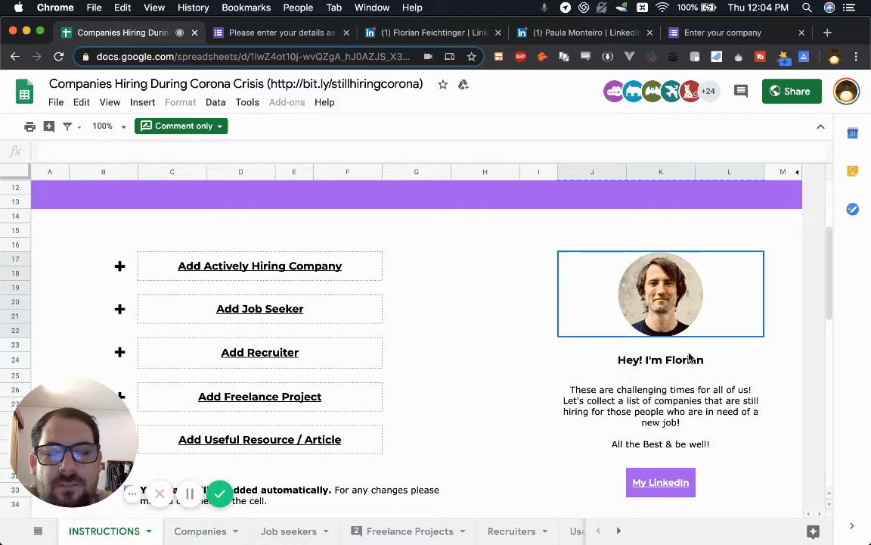
scroll(up, 3)
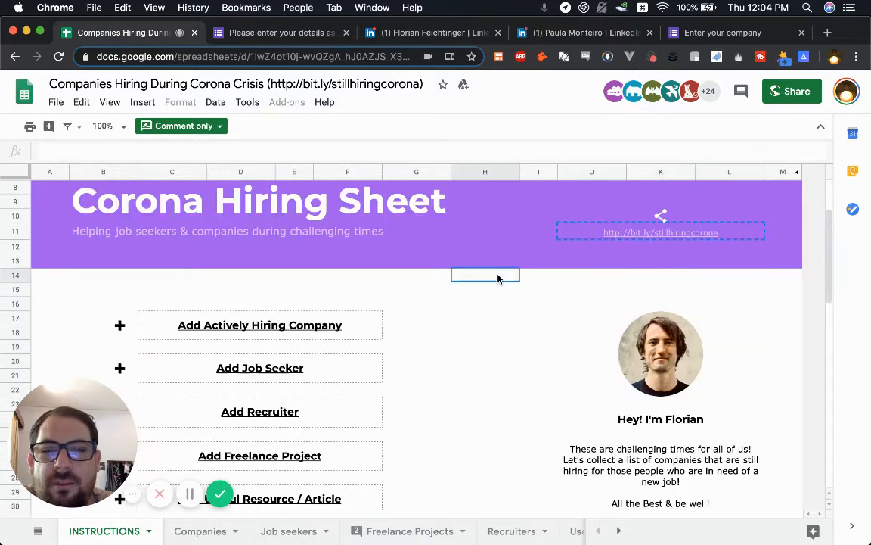
mouse_move(502, 323)
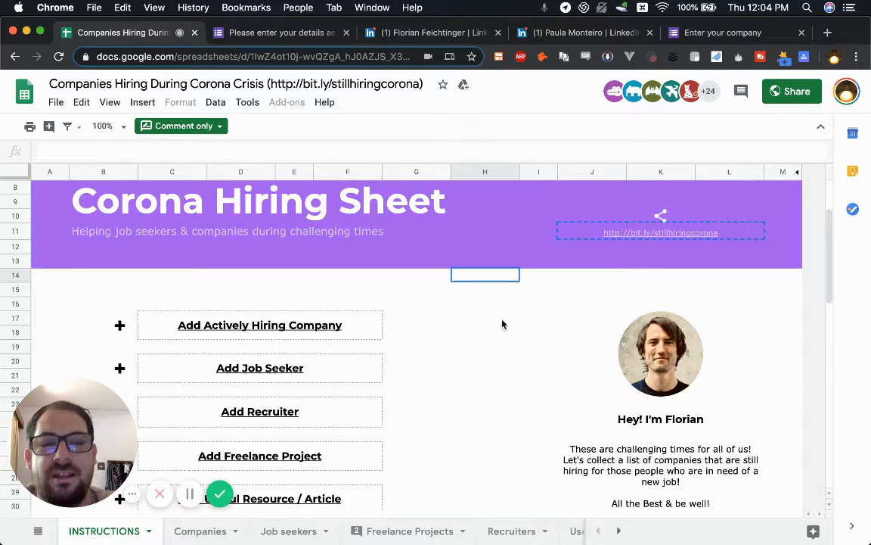
scroll(up, 3)
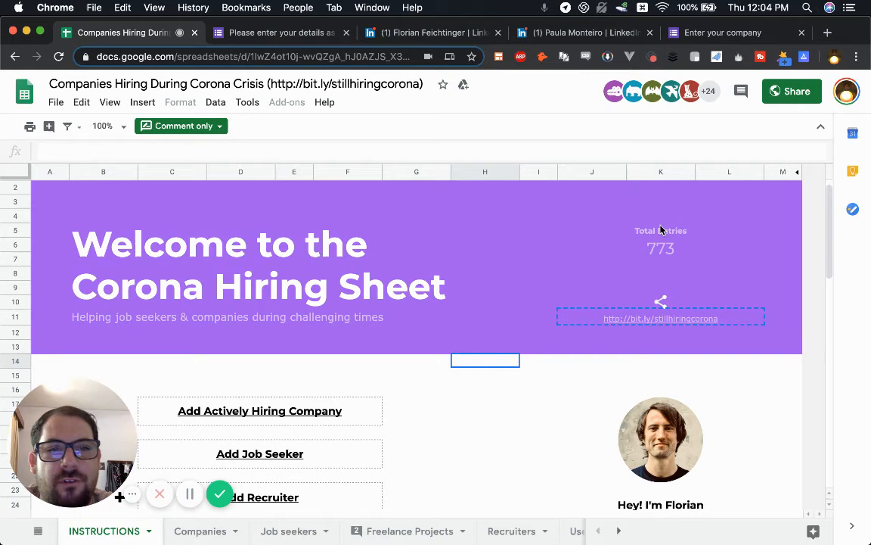
mouse_move(664, 301)
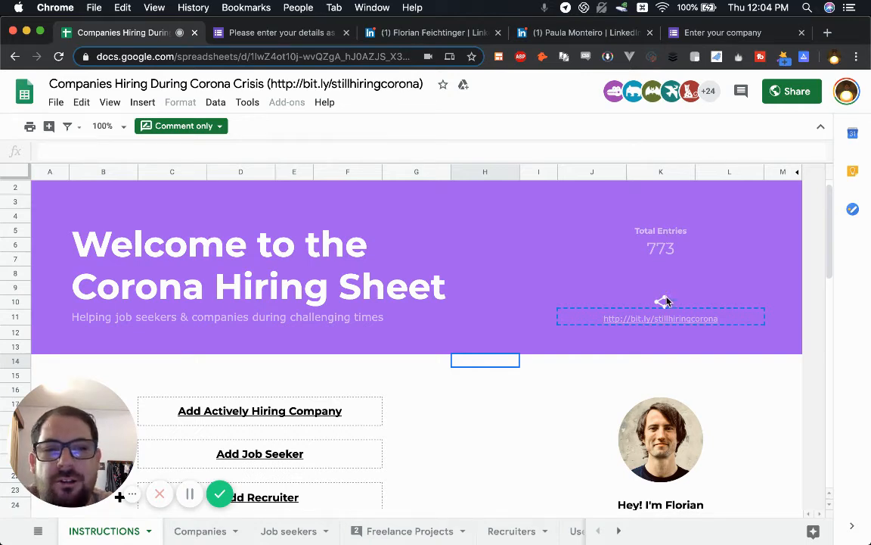
click(660, 302)
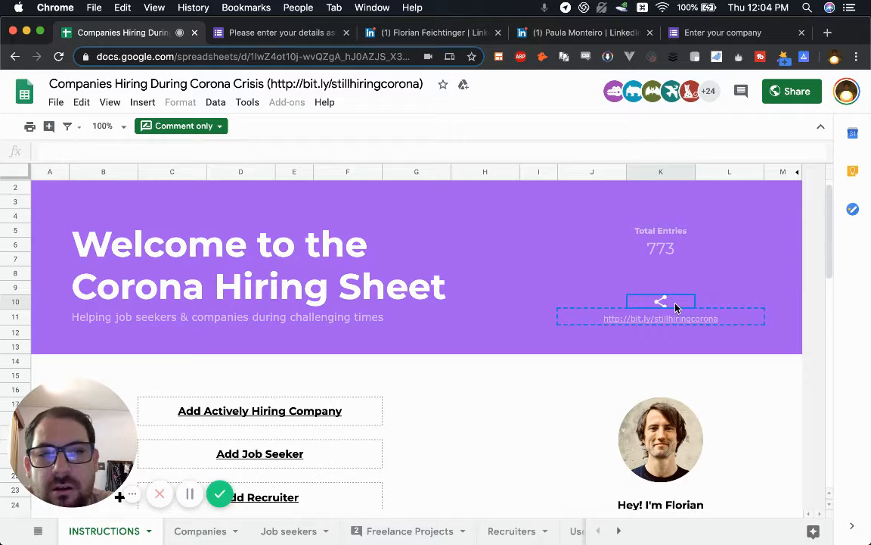
mouse_move(511, 306)
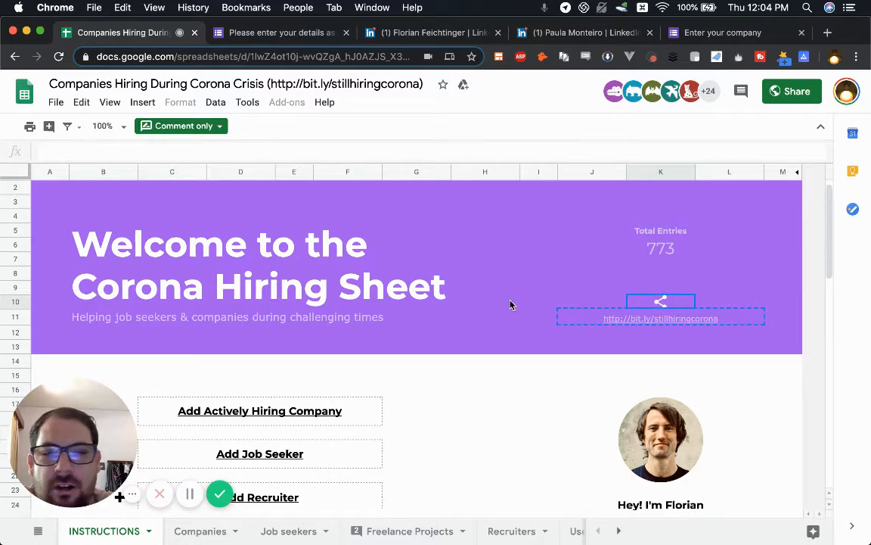
scroll(down, 3)
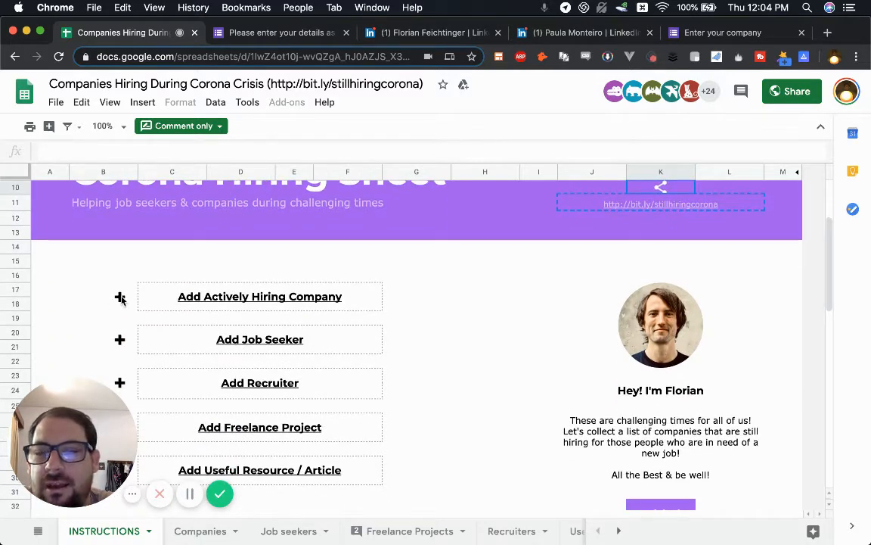
mouse_move(167, 299)
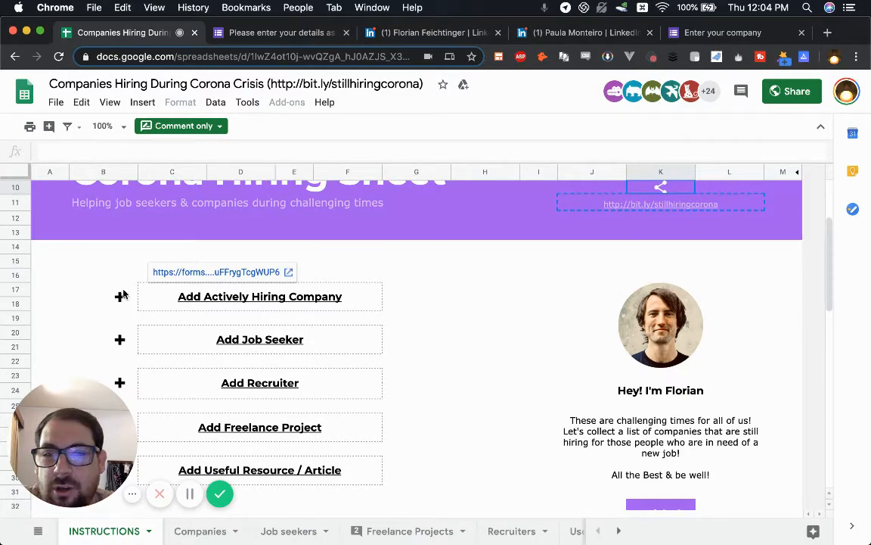
scroll(down, 3)
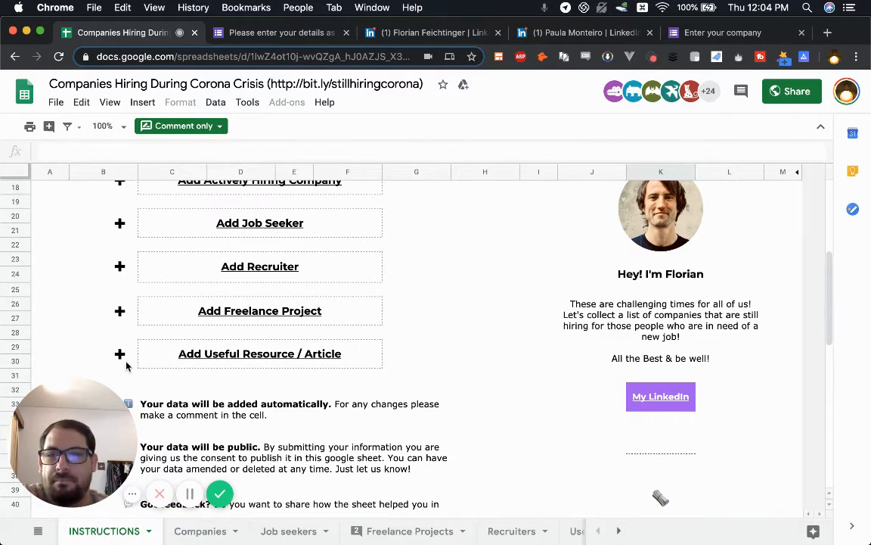
scroll(up, 3)
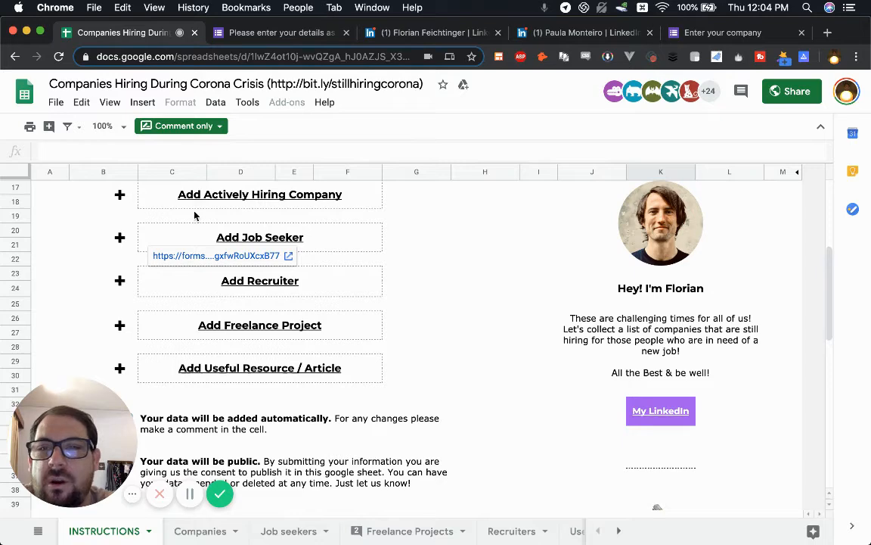
scroll(down, 3)
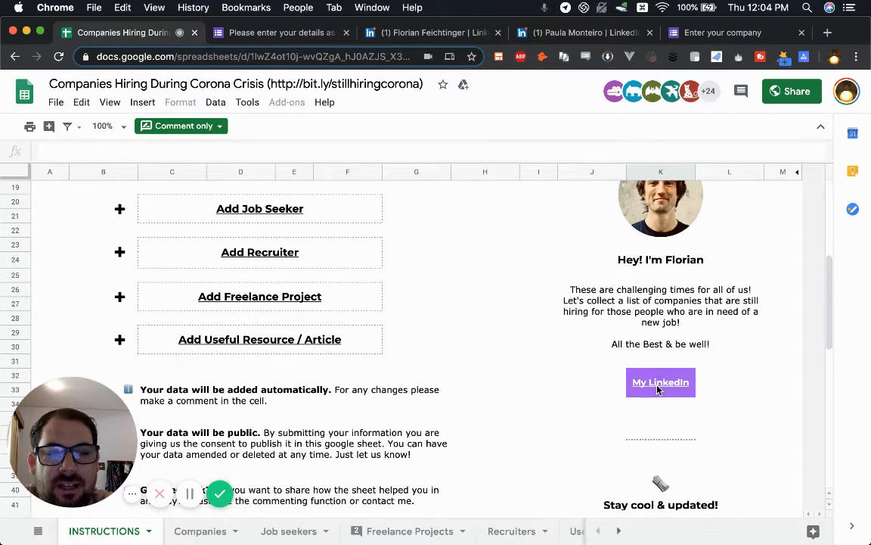
mouse_move(659, 381)
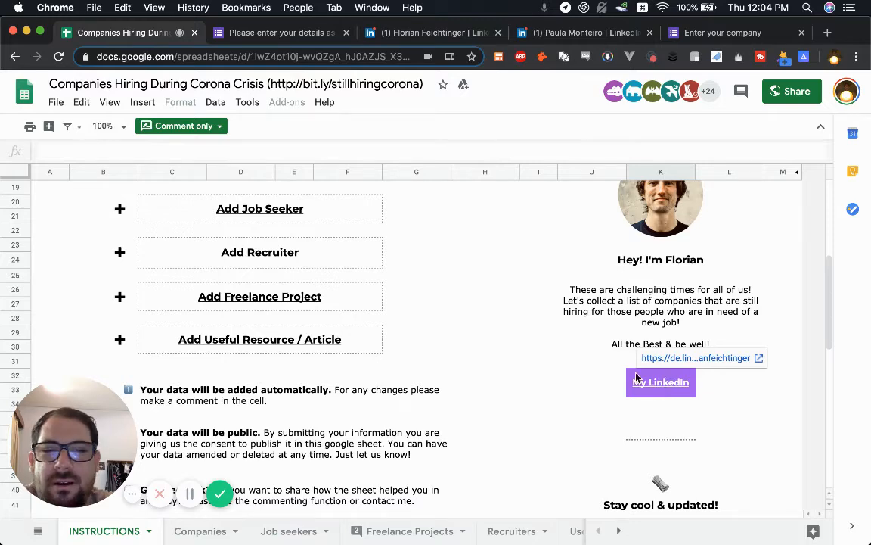
scroll(down, 3)
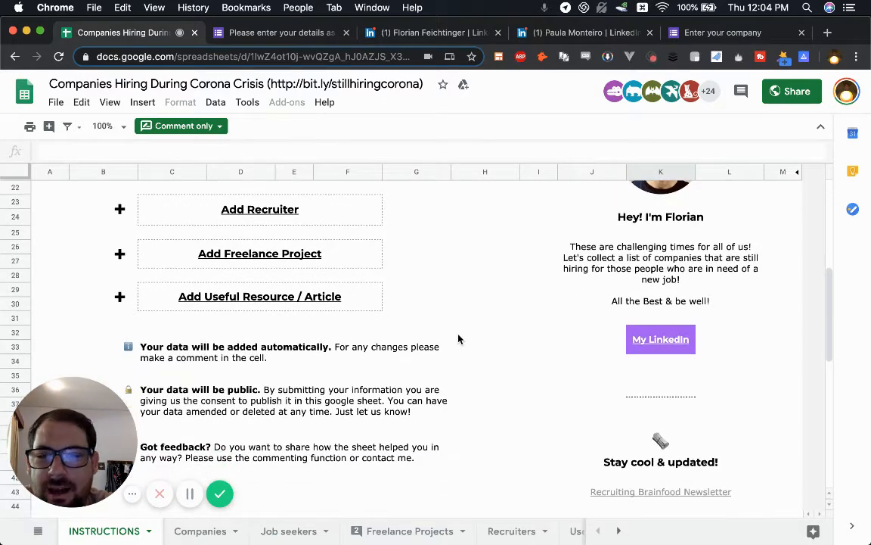
mouse_move(363, 245)
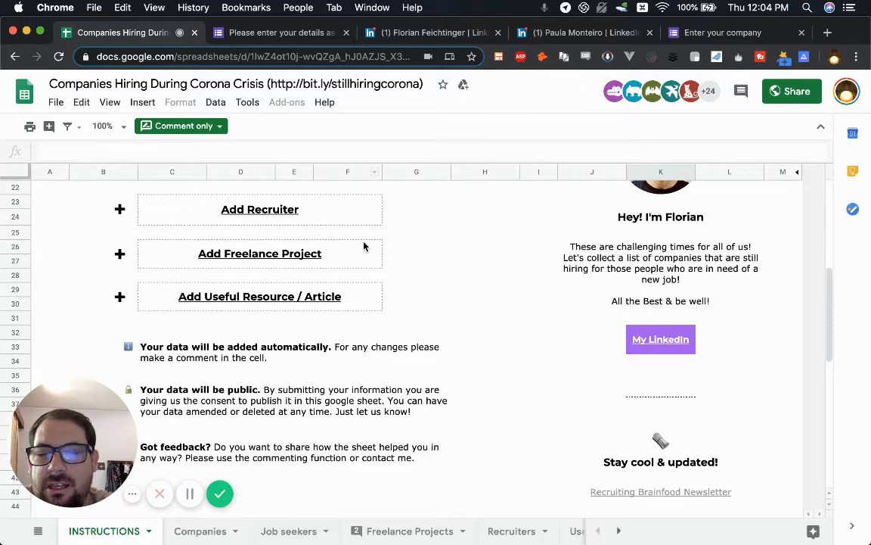
scroll(up, 3)
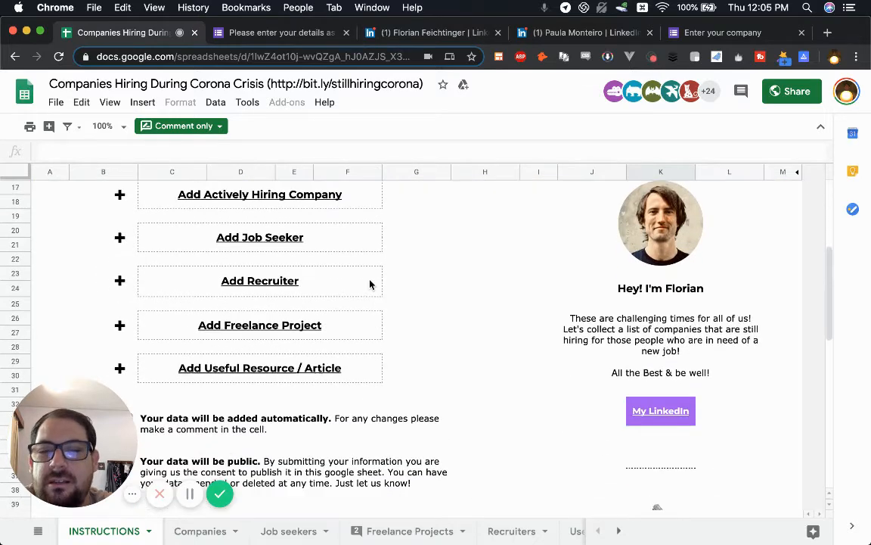
scroll(down, 3)
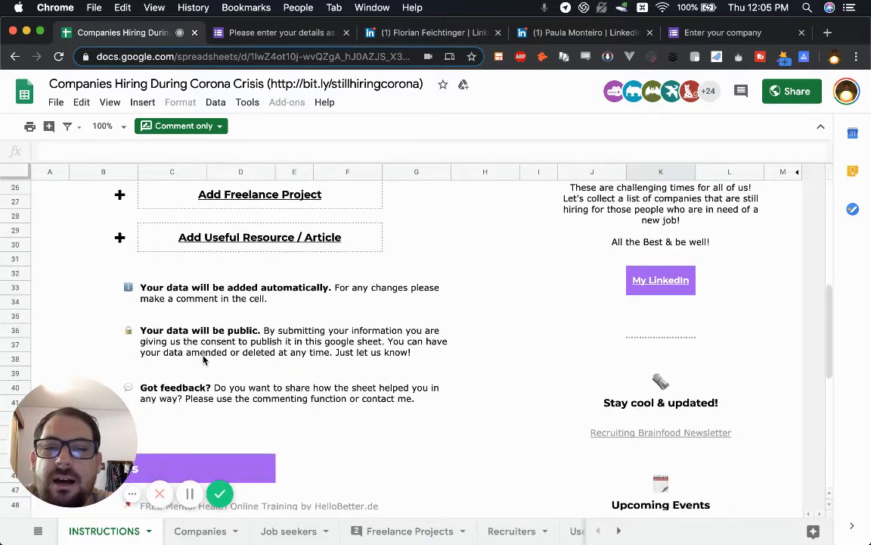
mouse_move(306, 309)
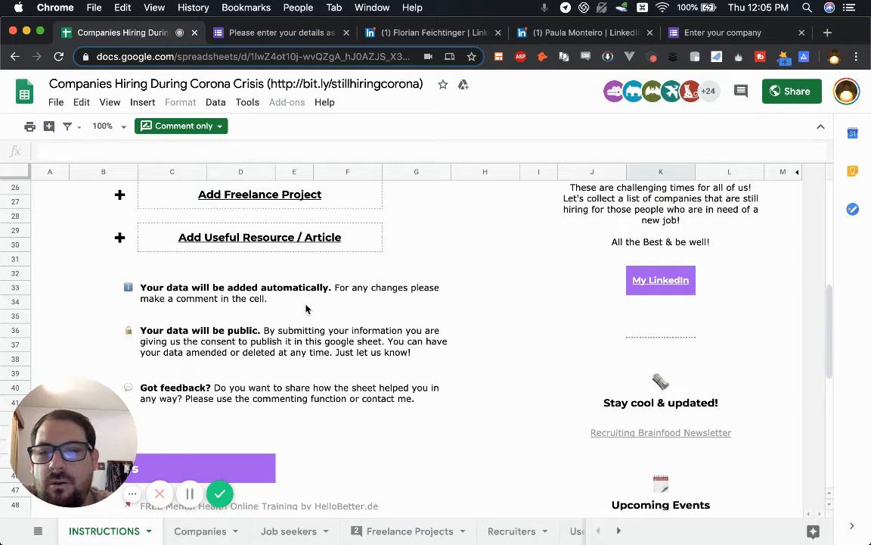
mouse_move(320, 336)
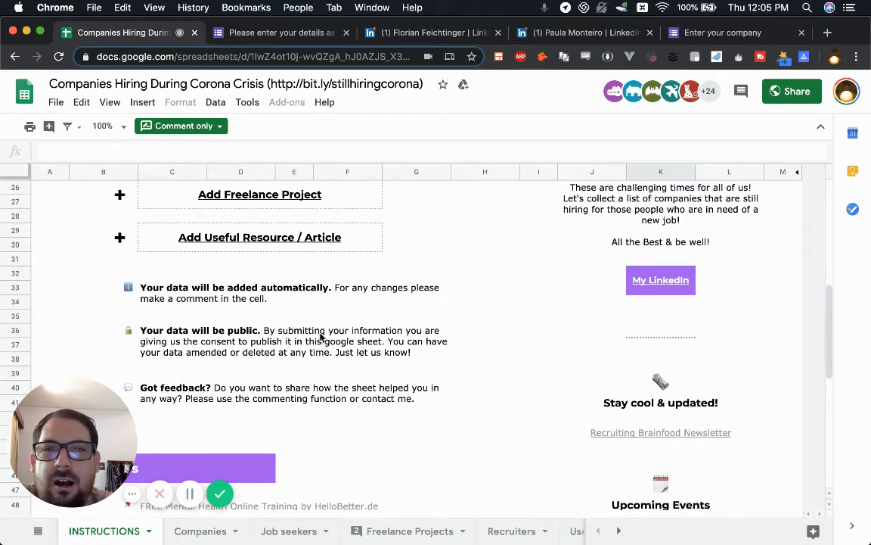
scroll(up, 3)
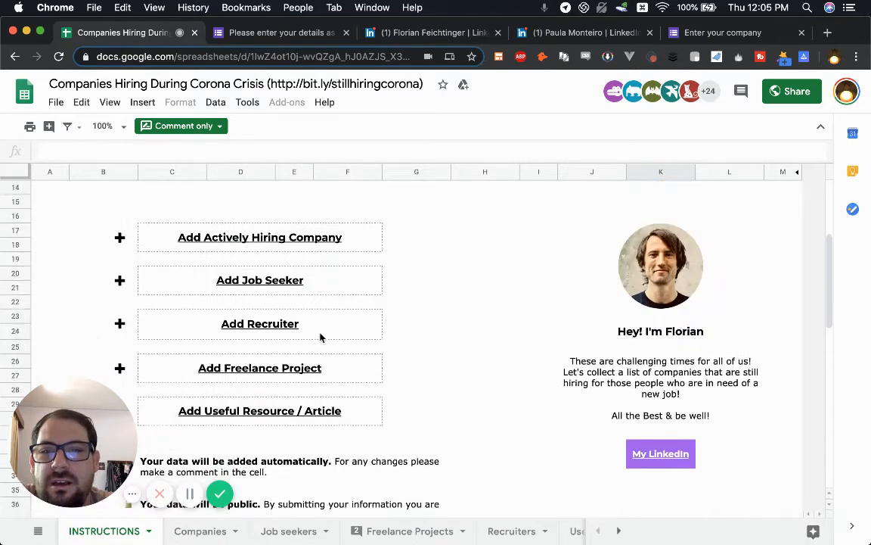
scroll(up, 3)
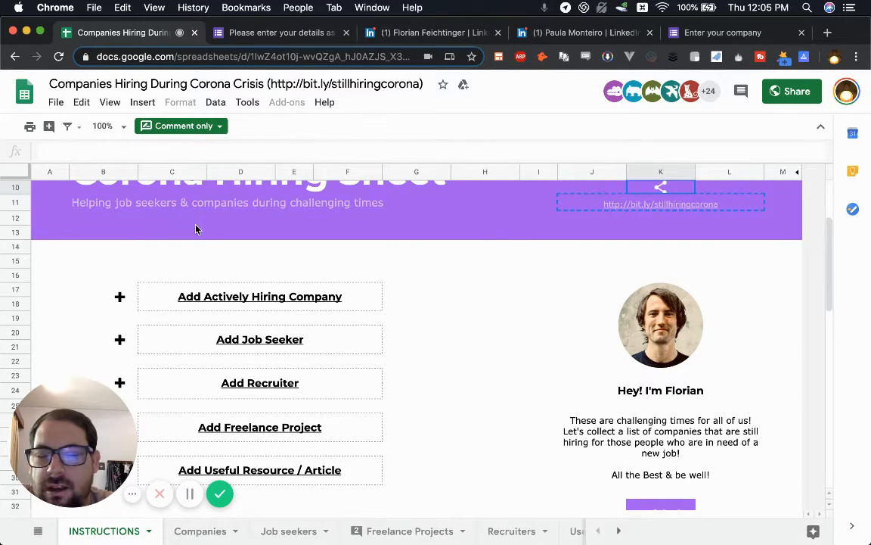
scroll(up, 3)
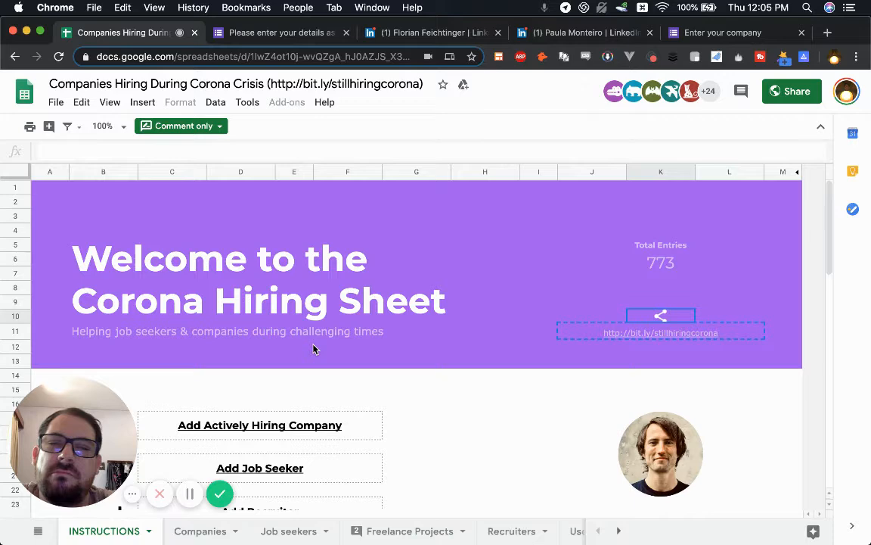
scroll(down, 3)
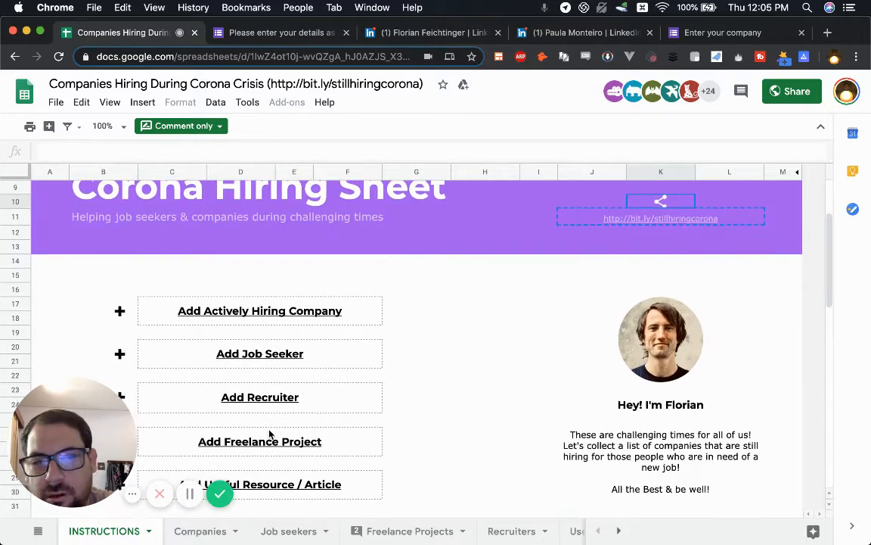
scroll(down, 3)
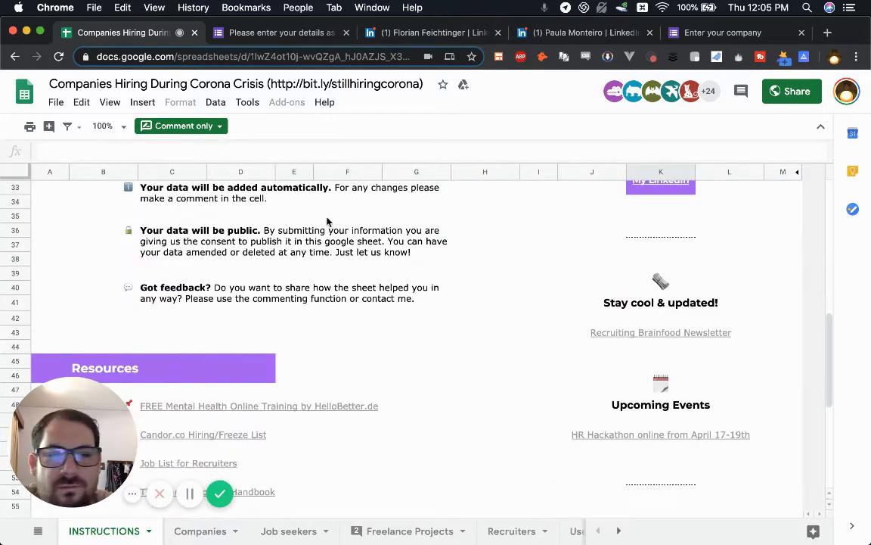
mouse_move(642, 320)
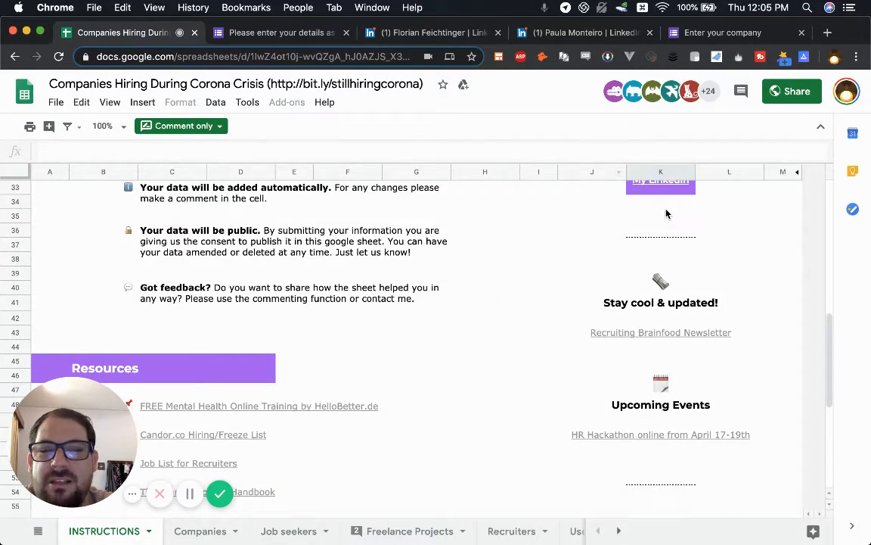
scroll(down, 3)
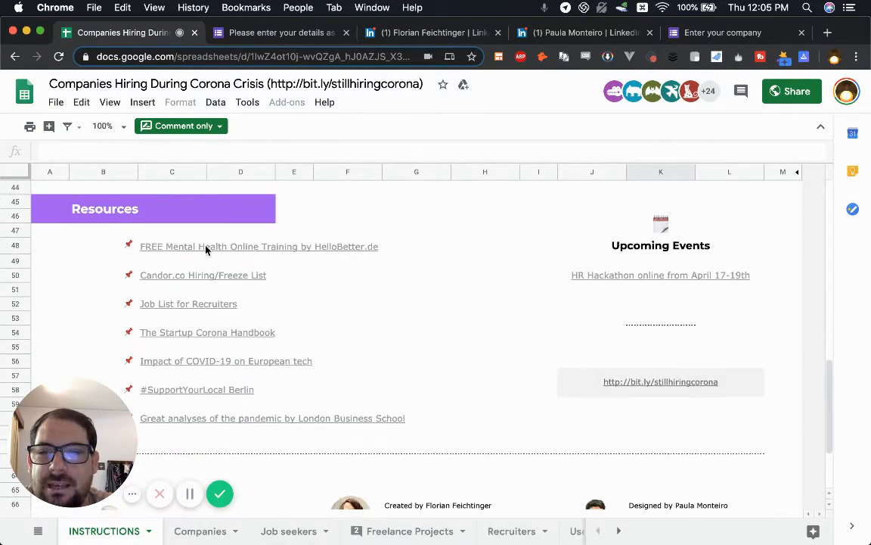
scroll(down, 3)
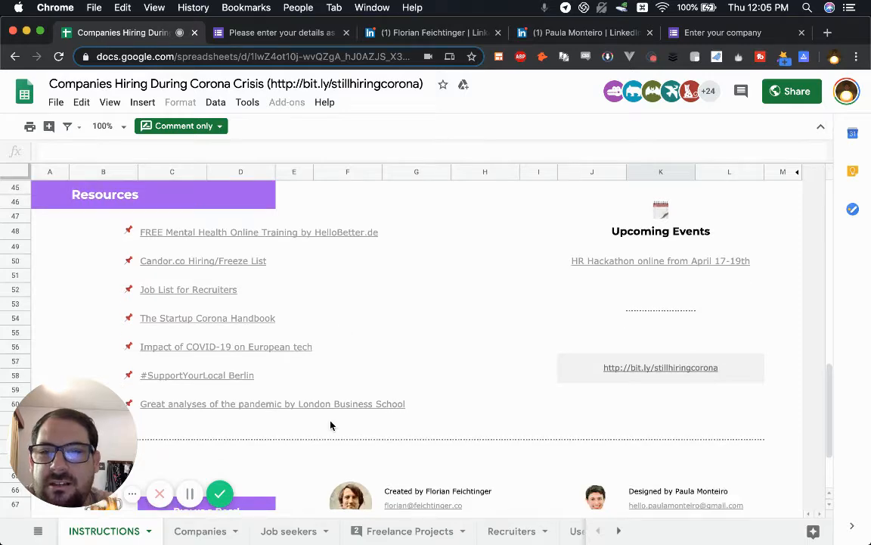
scroll(down, 3)
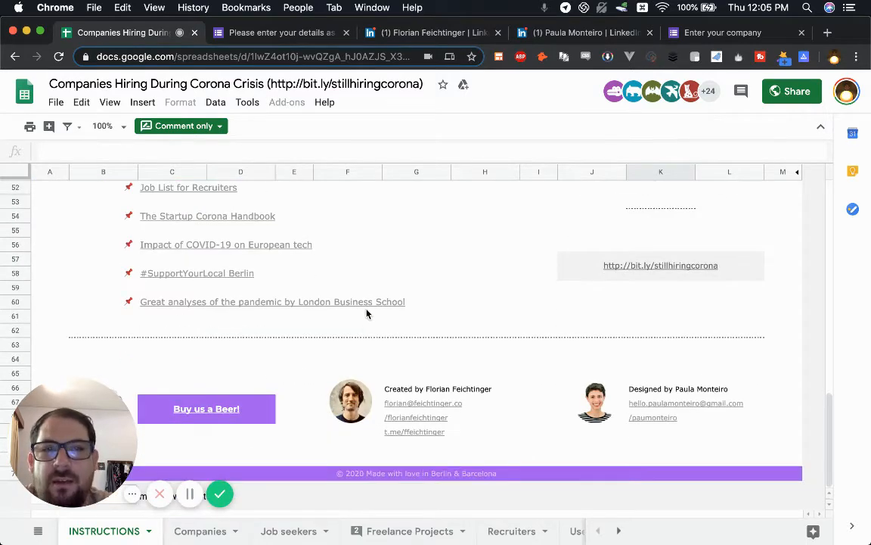
mouse_move(197, 273)
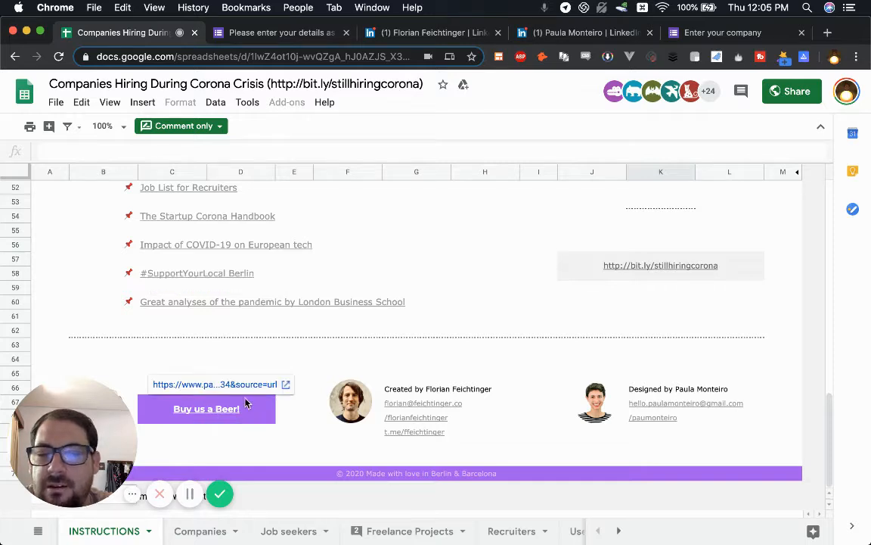
mouse_move(254, 414)
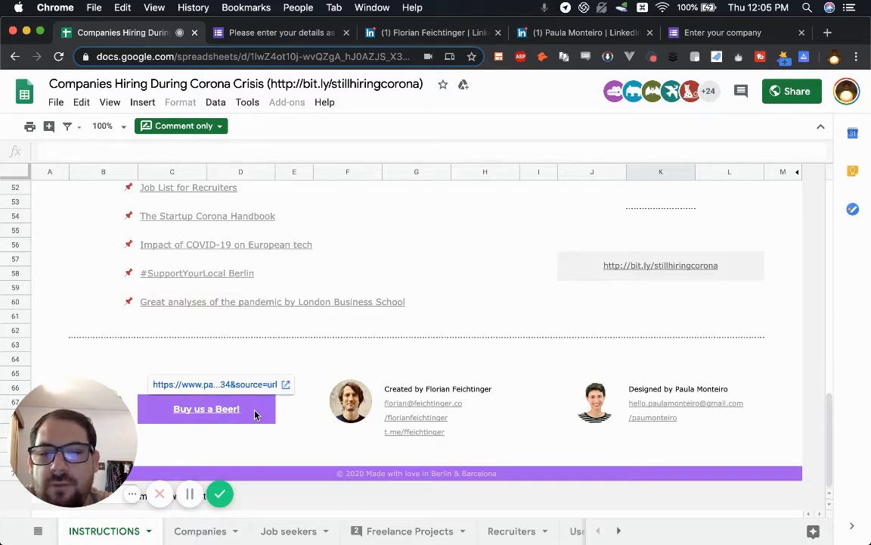
mouse_move(369, 226)
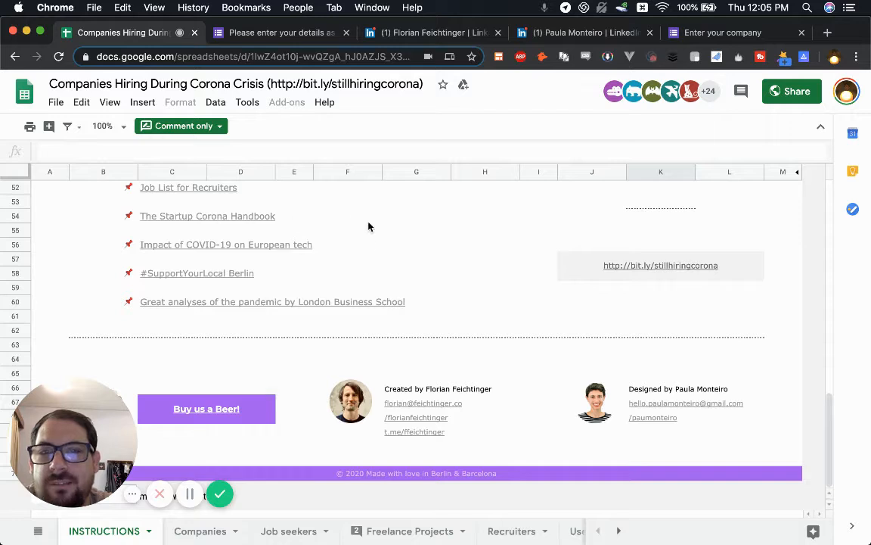
mouse_move(406, 294)
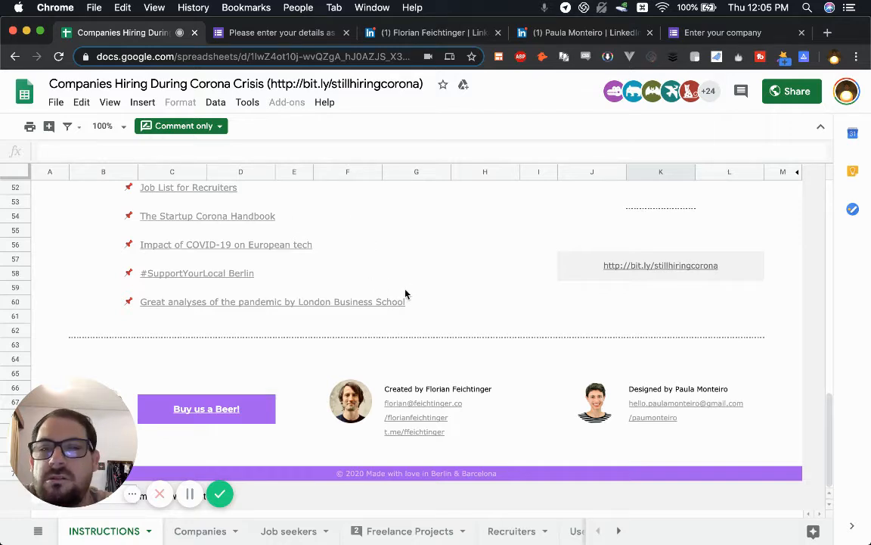
mouse_move(318, 313)
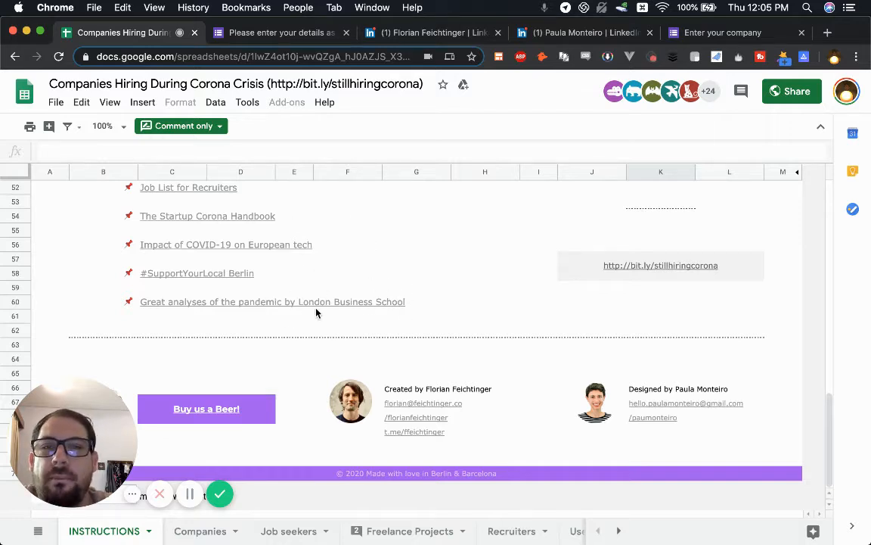
mouse_move(342, 295)
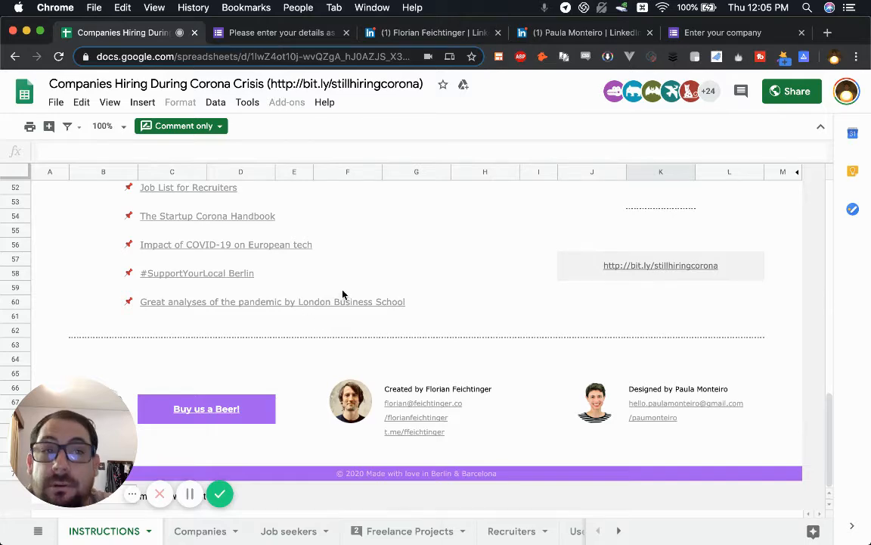
scroll(up, 3)
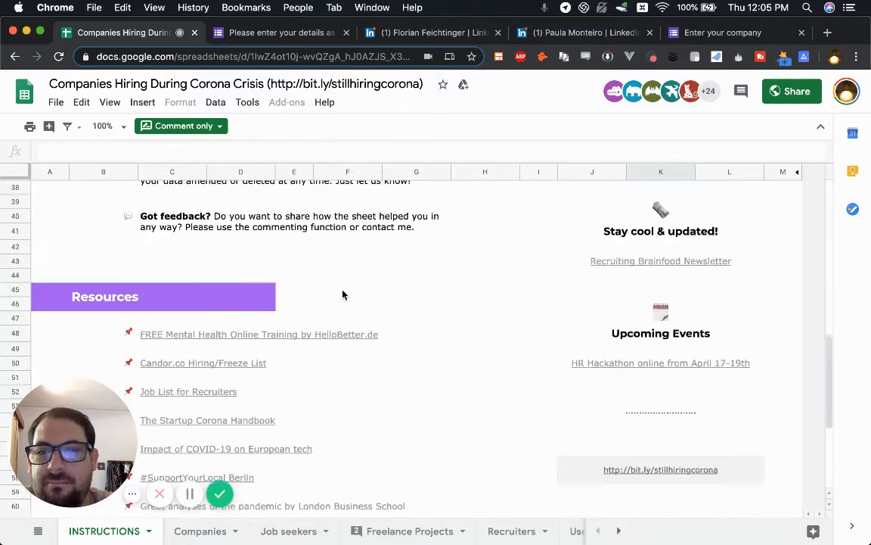
scroll(up, 3)
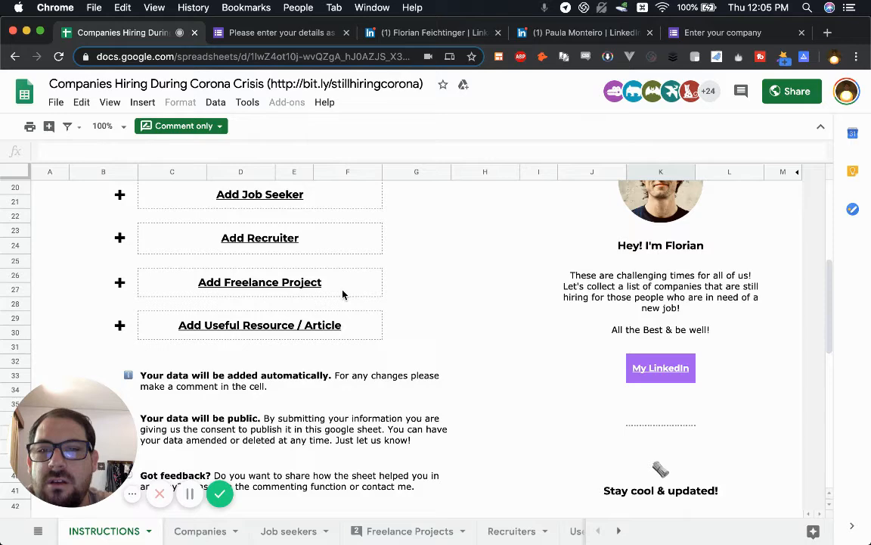
scroll(up, 3)
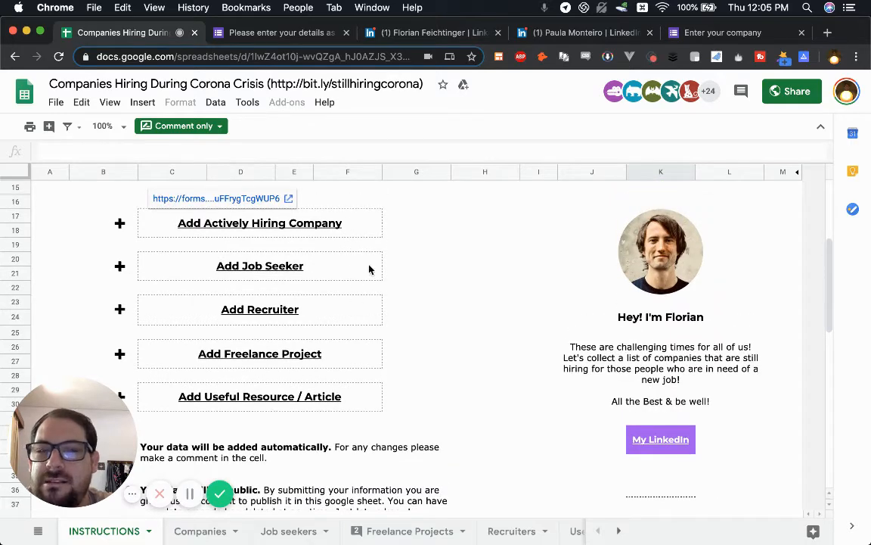
mouse_move(272, 276)
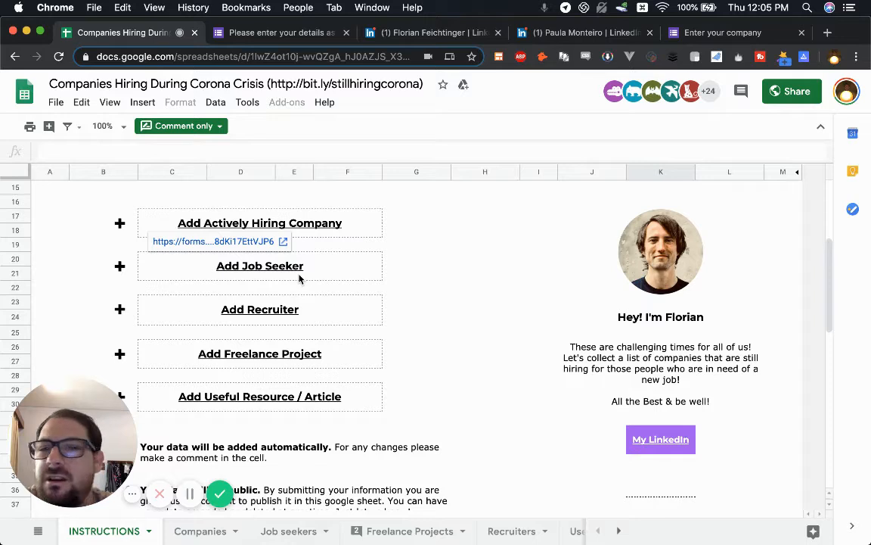
mouse_move(378, 269)
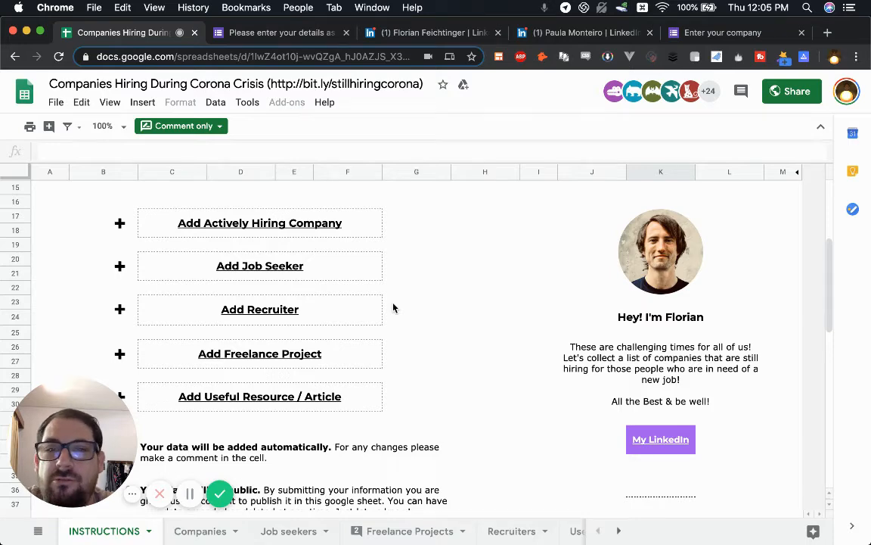
scroll(up, 3)
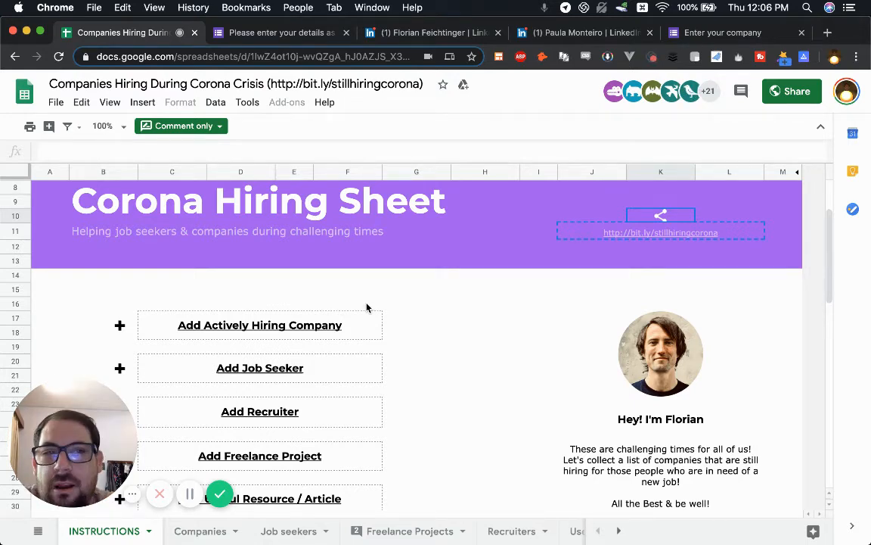
mouse_move(226, 197)
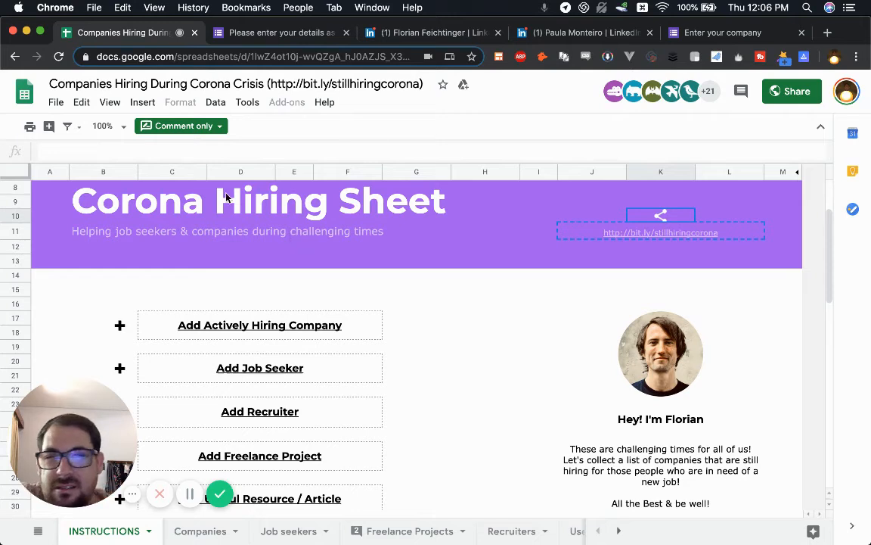
mouse_move(314, 303)
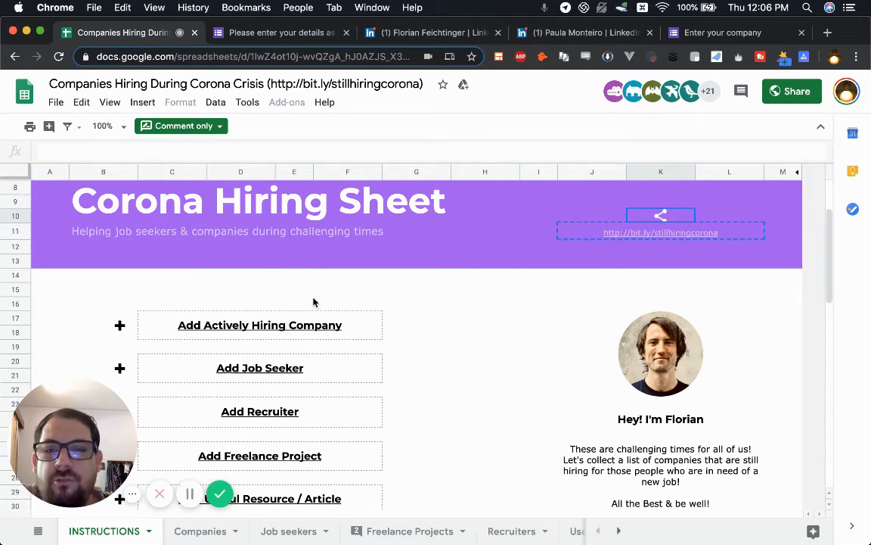
scroll(down, 3)
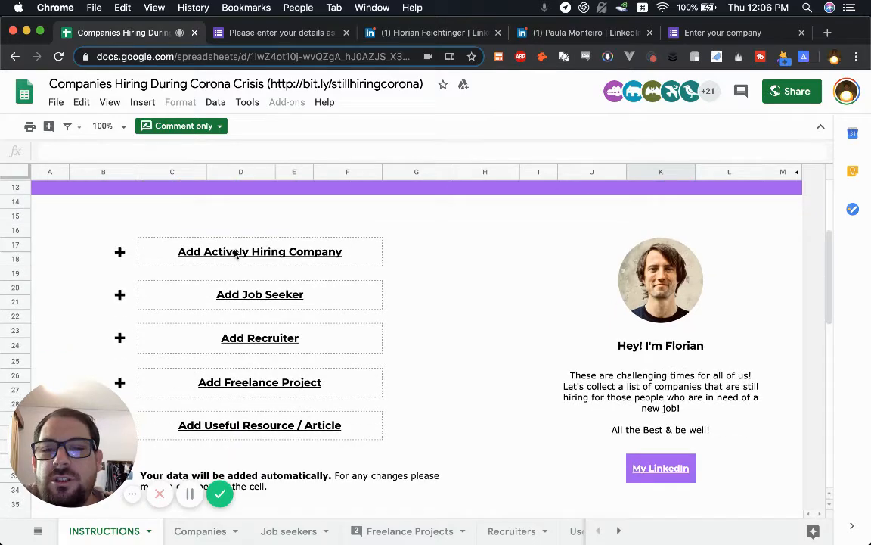
mouse_move(260, 251)
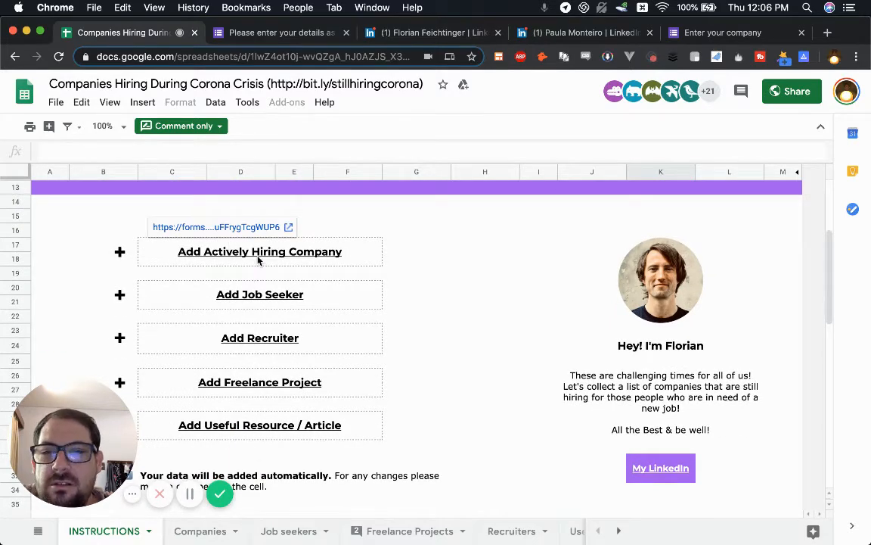
click(260, 251)
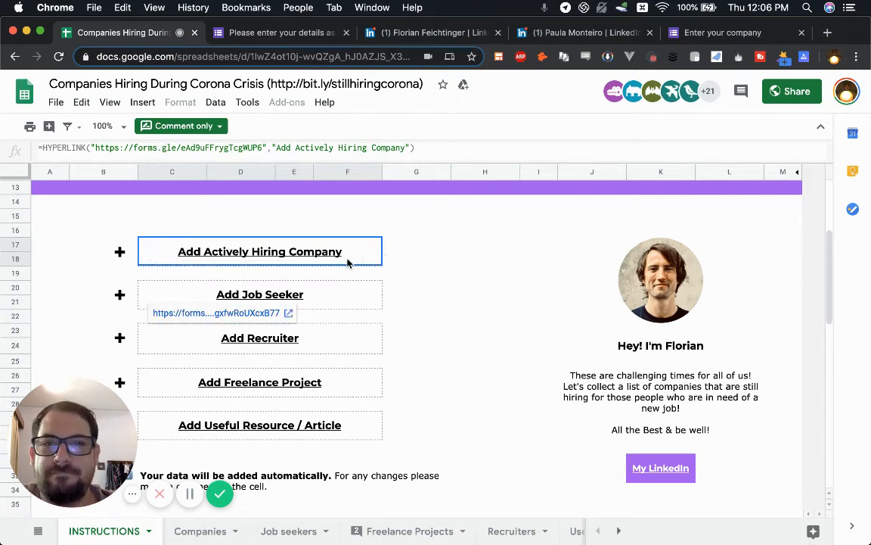
click(416, 242)
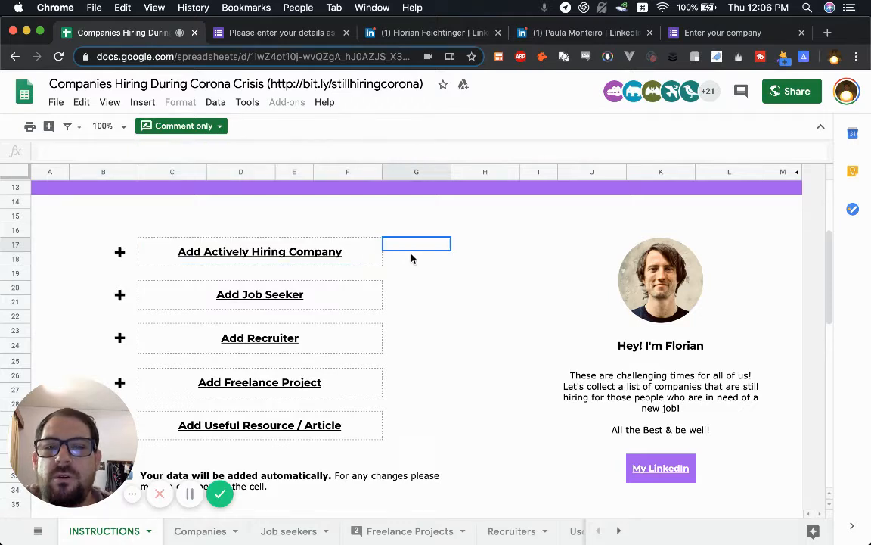
mouse_move(357, 271)
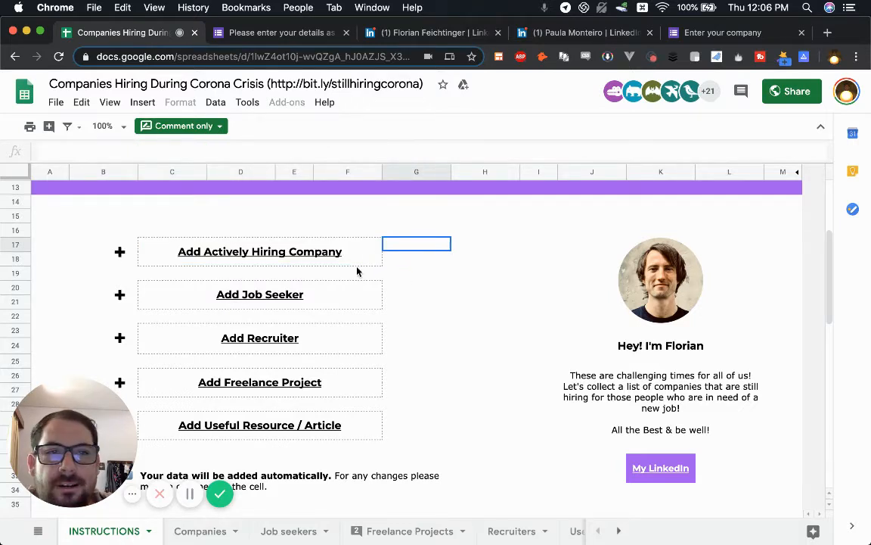
mouse_move(421, 326)
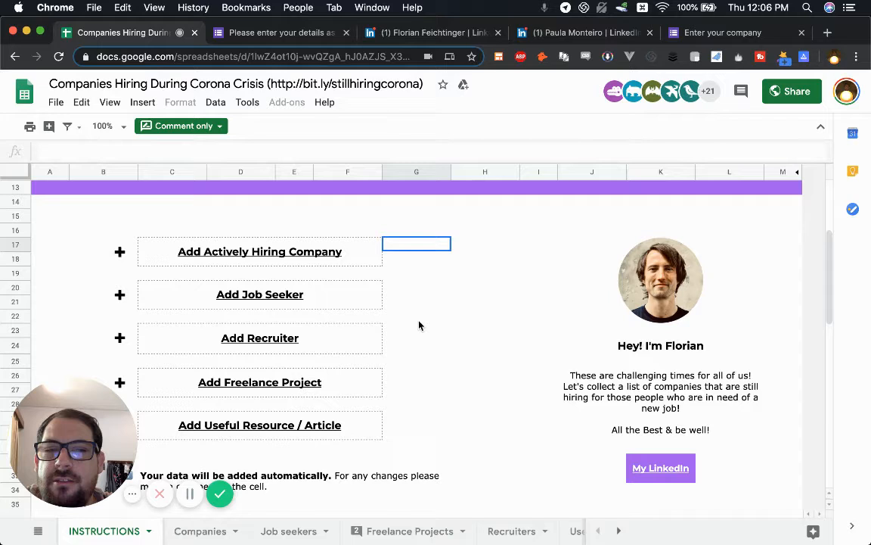
mouse_move(243, 412)
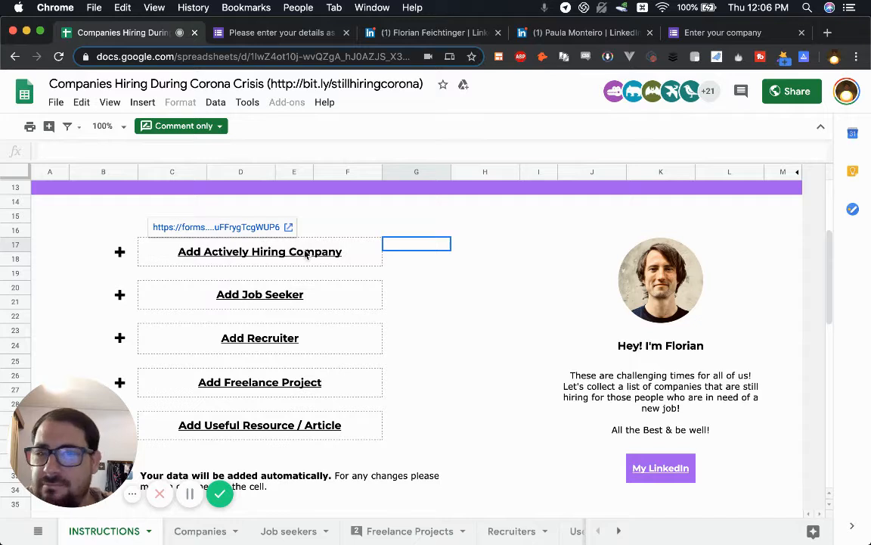
mouse_move(379, 269)
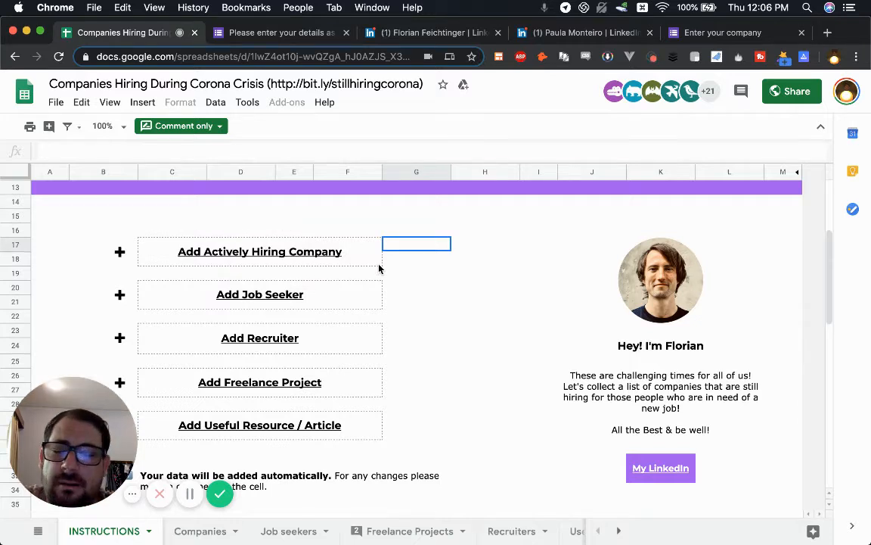
mouse_move(260, 251)
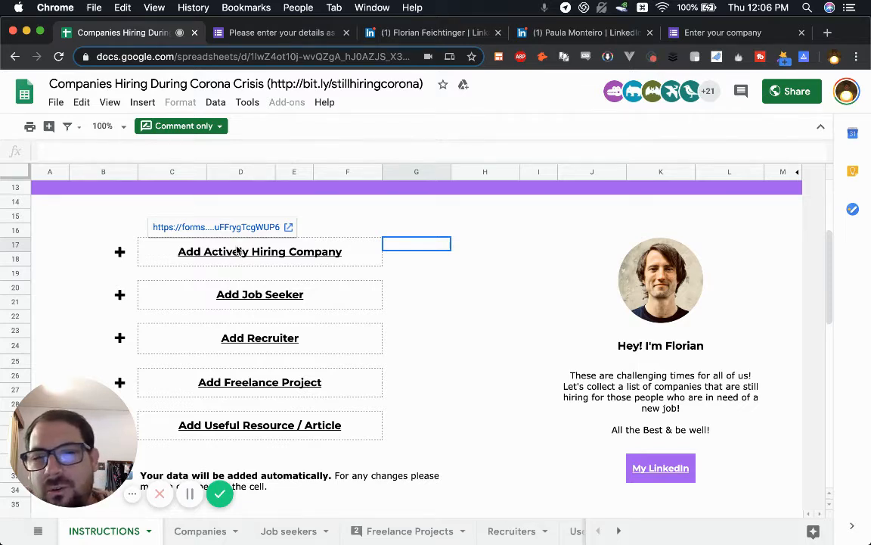
mouse_move(420, 291)
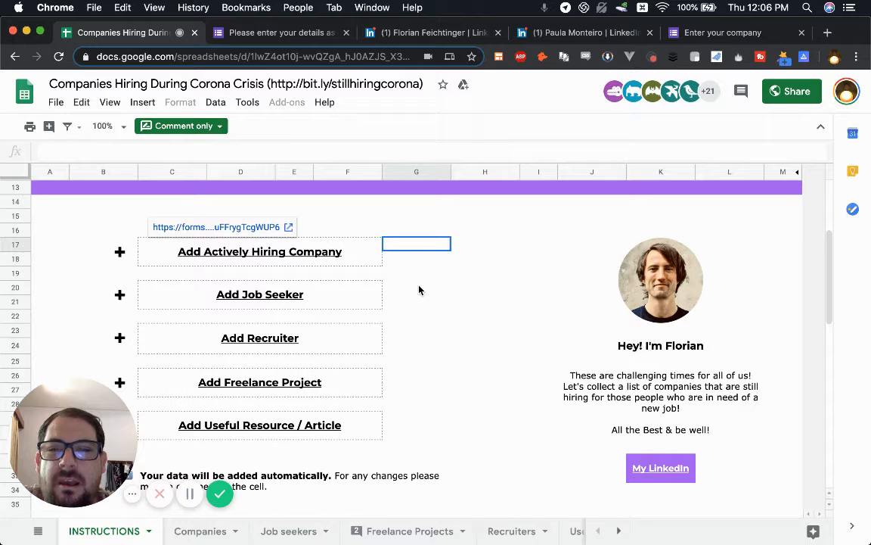
mouse_move(378, 323)
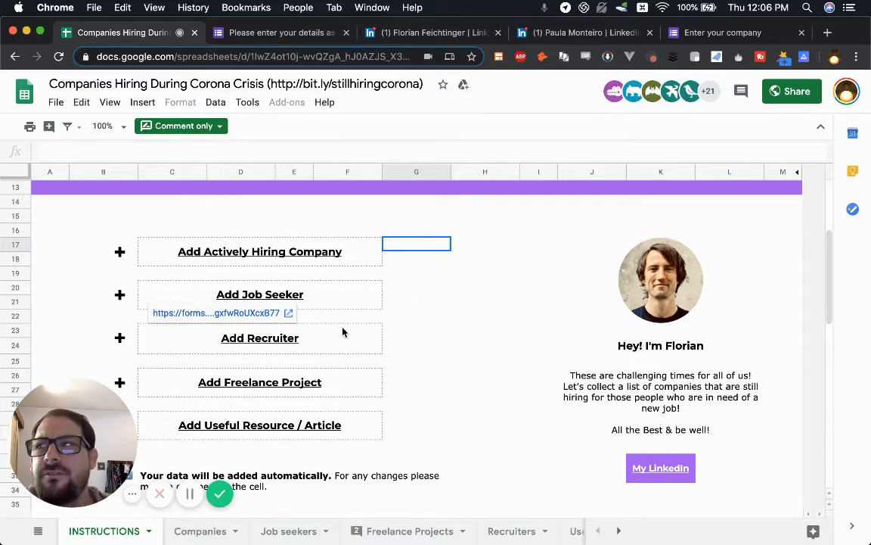
mouse_move(345, 324)
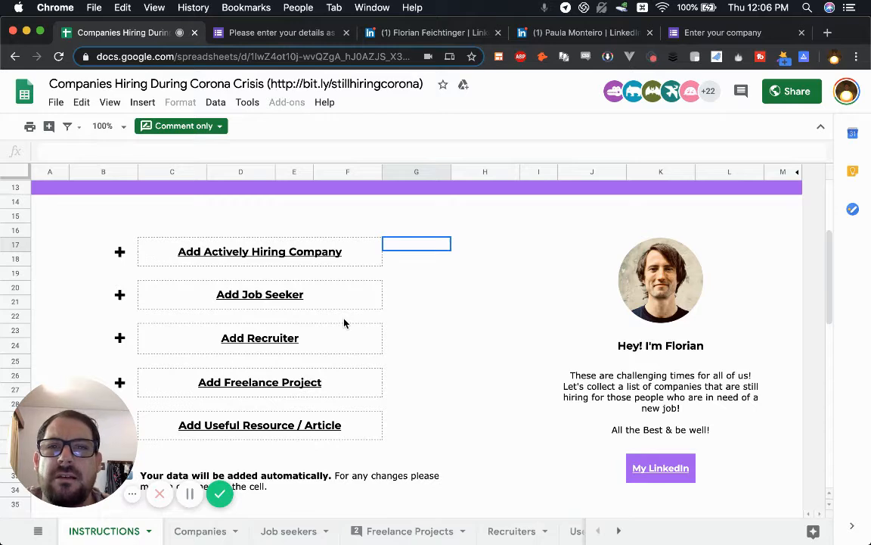
mouse_move(420, 354)
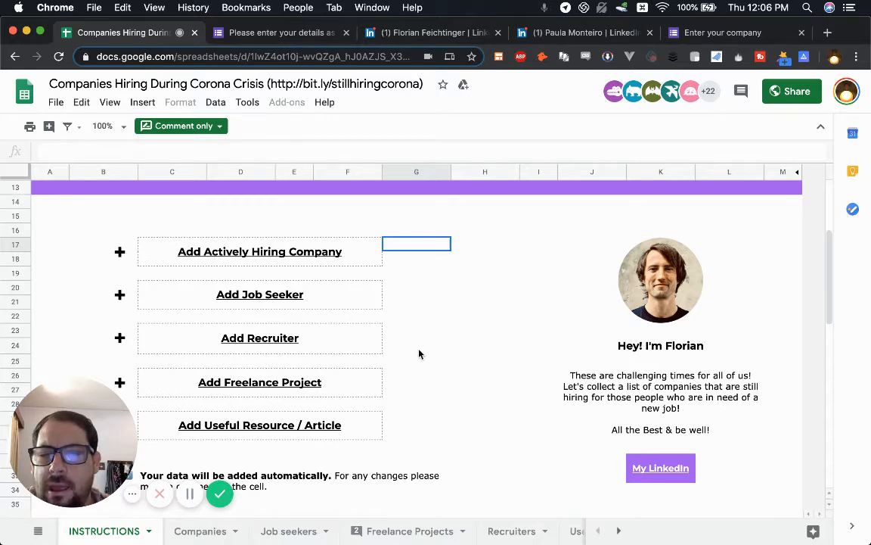
mouse_move(415, 336)
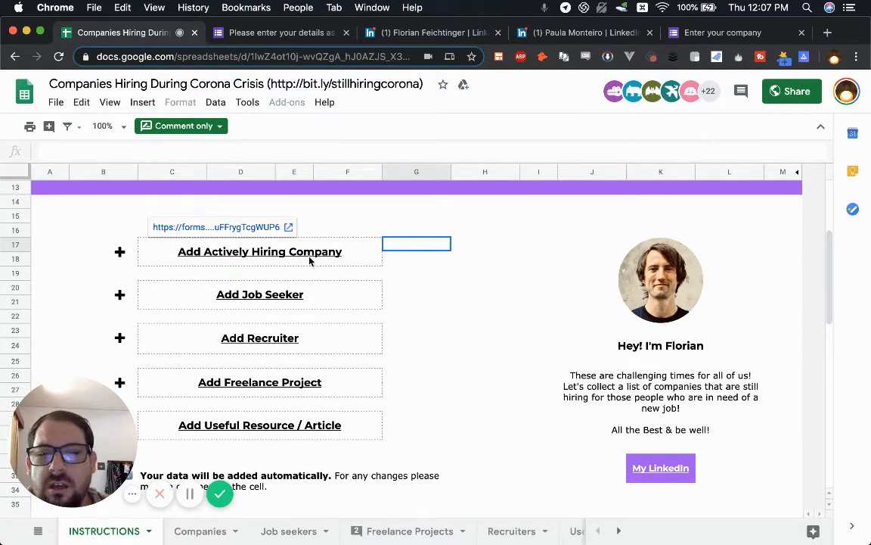
mouse_move(481, 245)
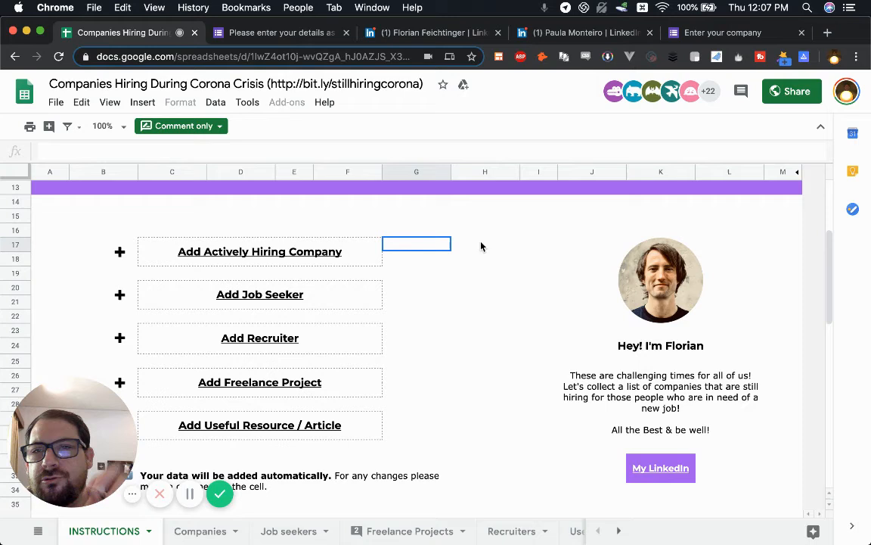
mouse_move(478, 271)
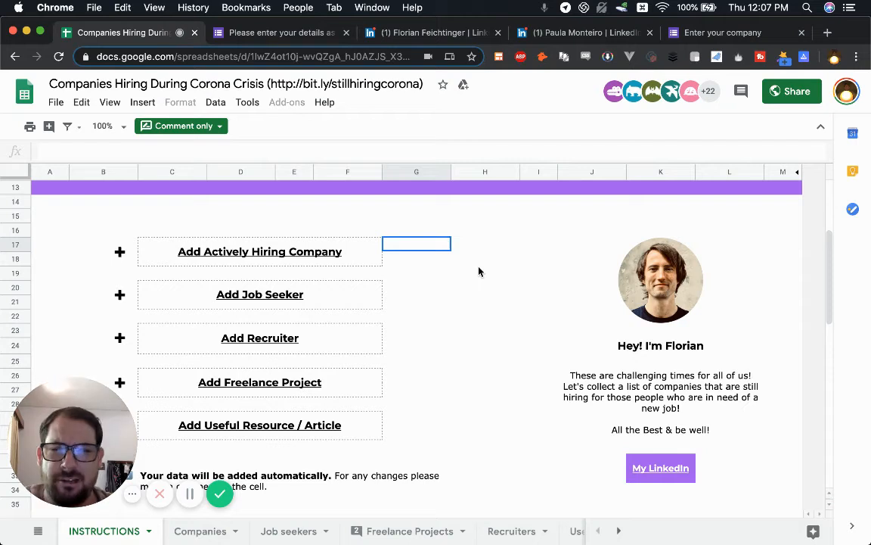
mouse_move(454, 263)
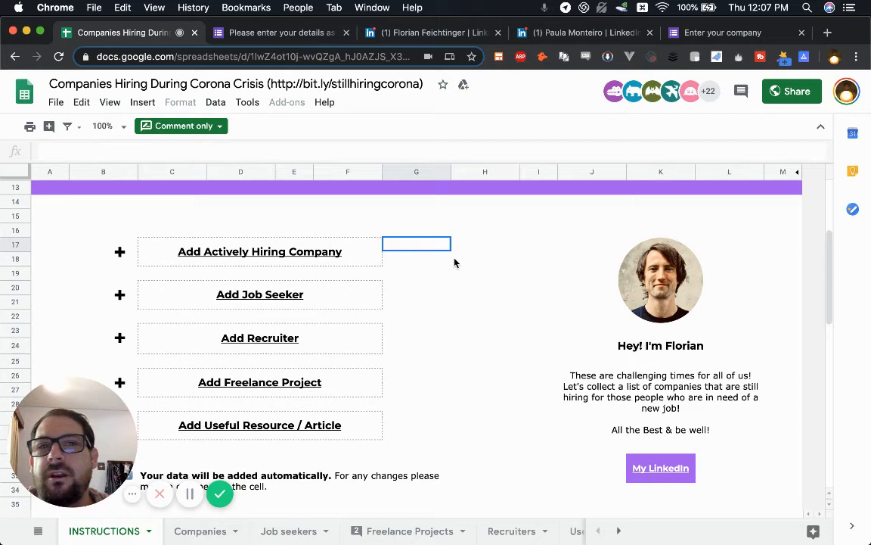
mouse_move(472, 299)
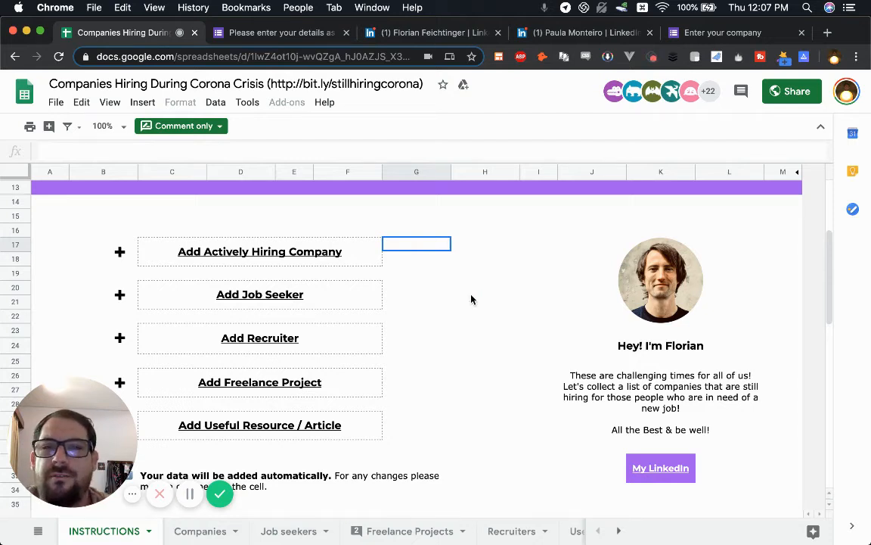
mouse_move(454, 265)
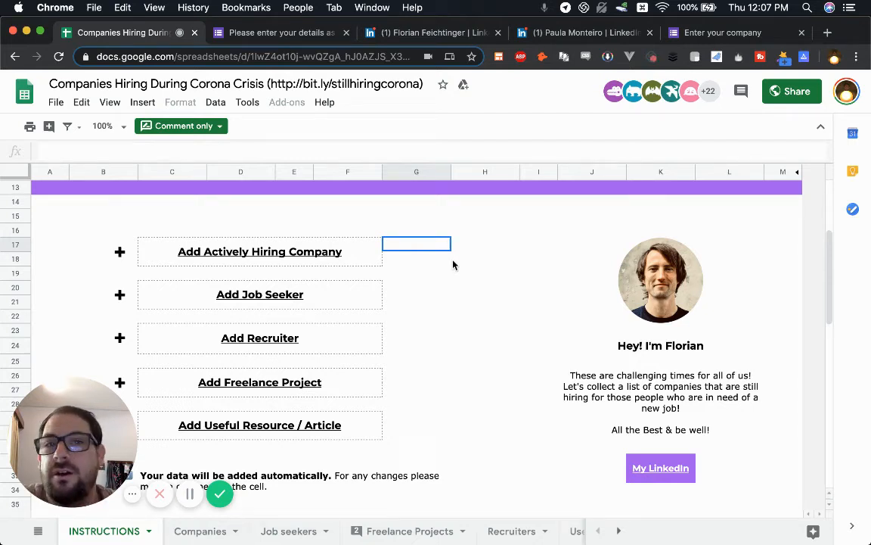
mouse_move(421, 334)
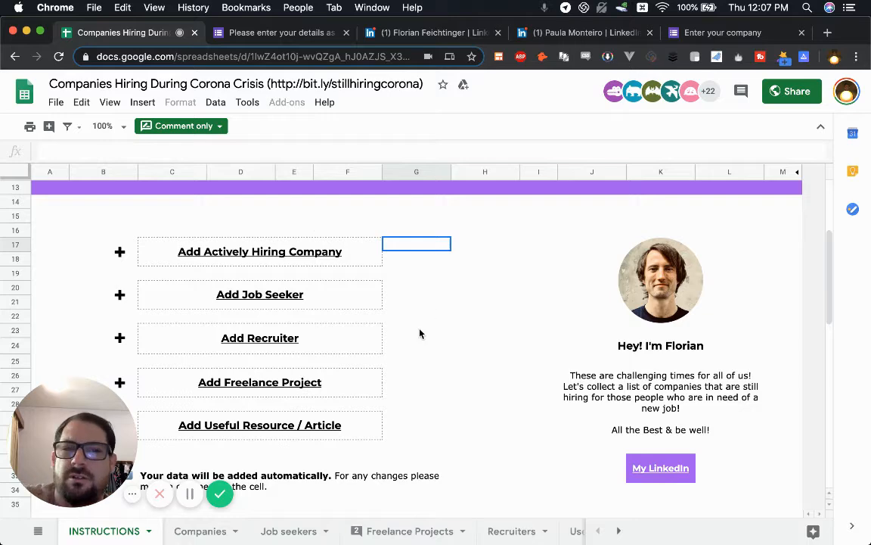
scroll(down, 3)
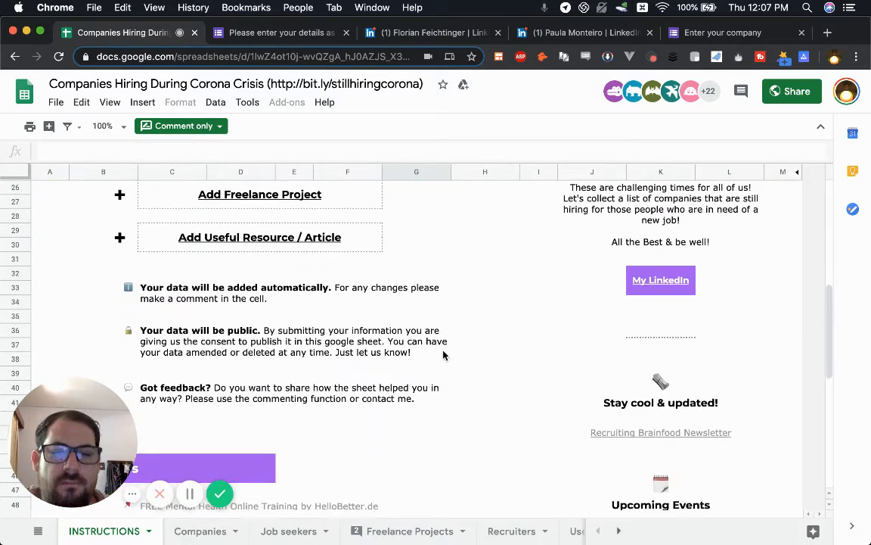
scroll(down, 3)
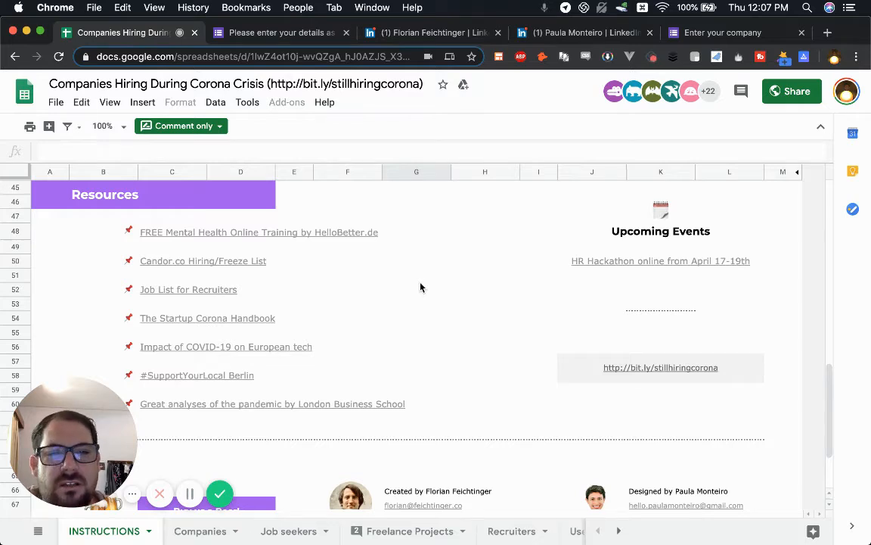
scroll(down, 3)
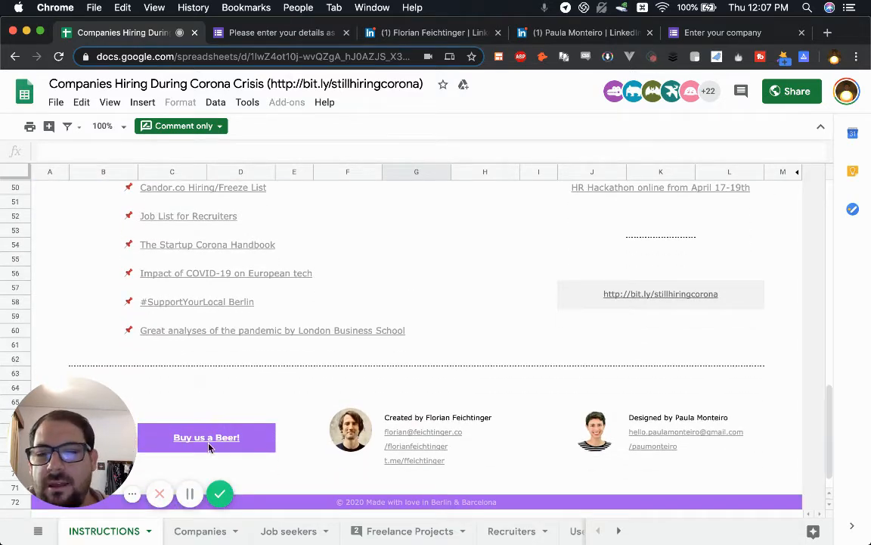
mouse_move(206, 438)
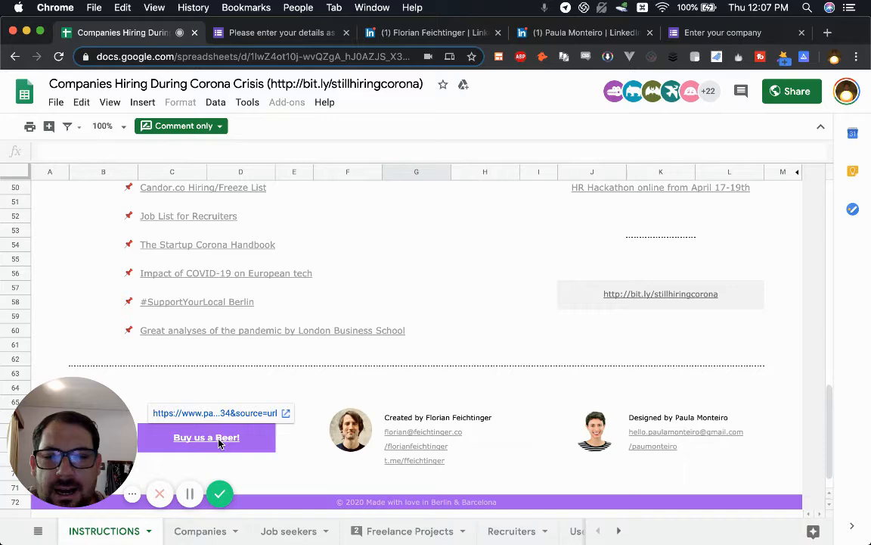
scroll(up, 3)
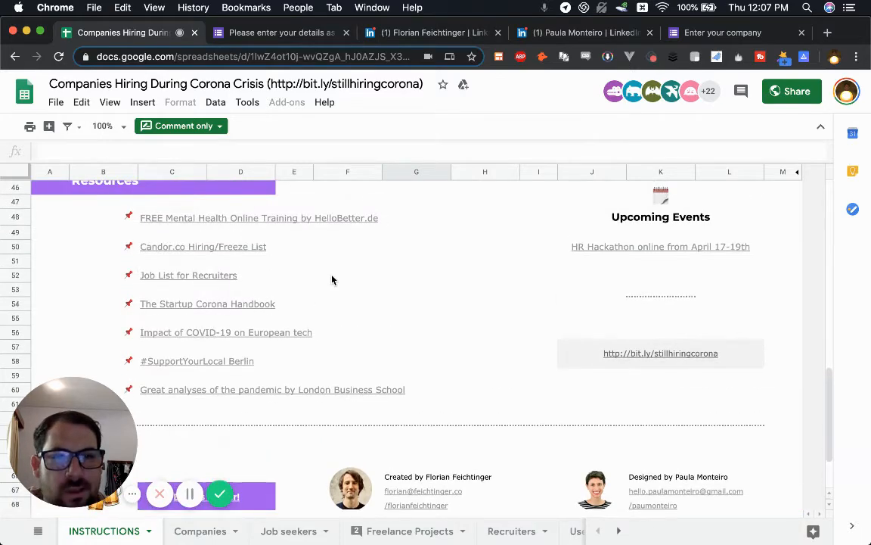
scroll(up, 3)
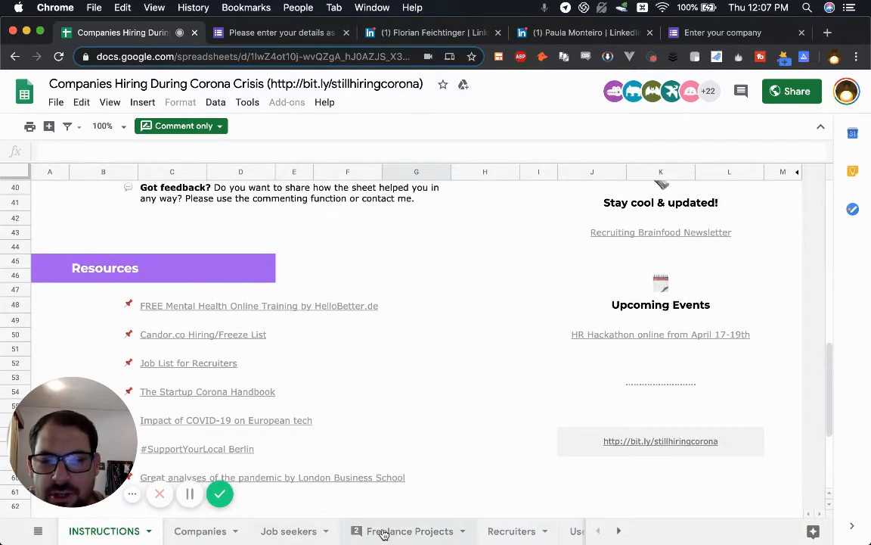
scroll(up, 3)
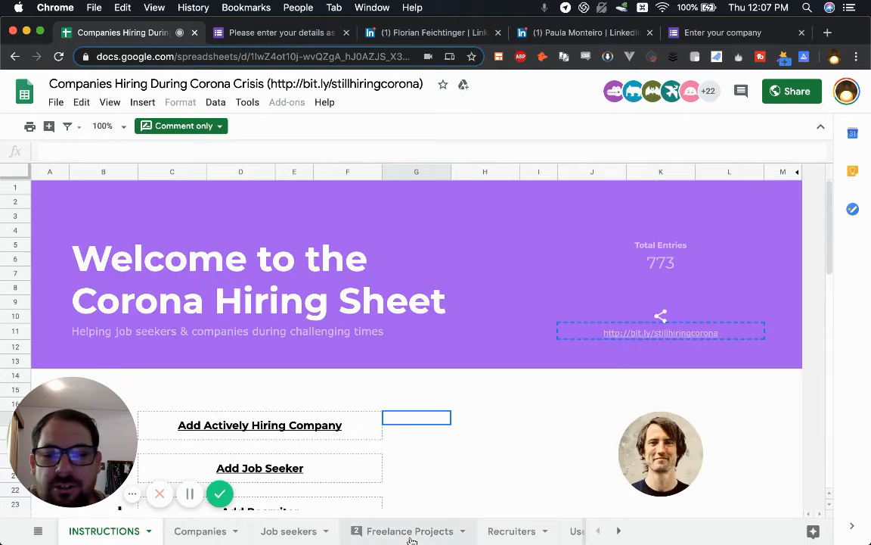
mouse_move(666, 257)
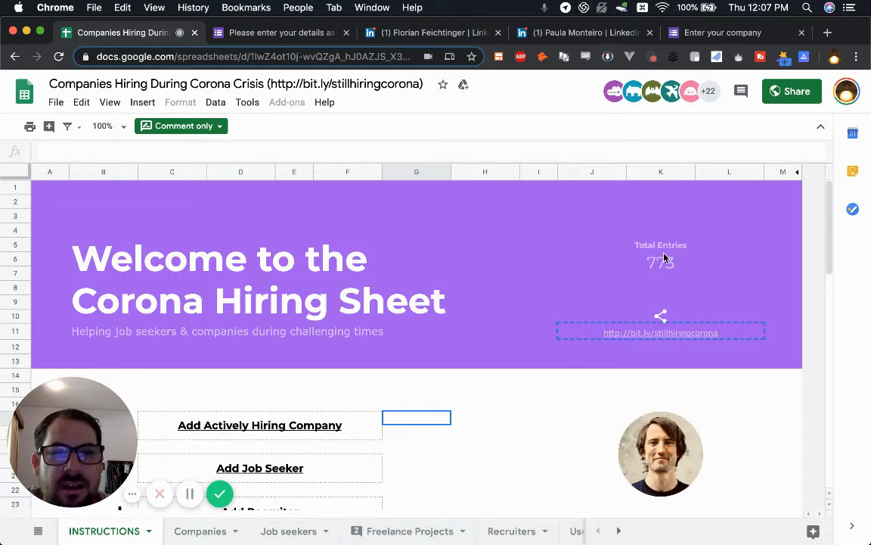
click(659, 263)
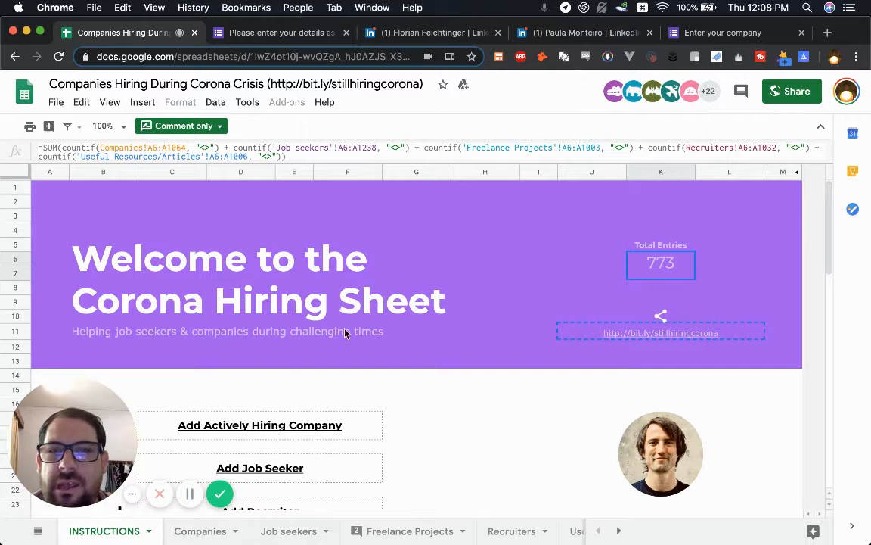
mouse_move(330, 319)
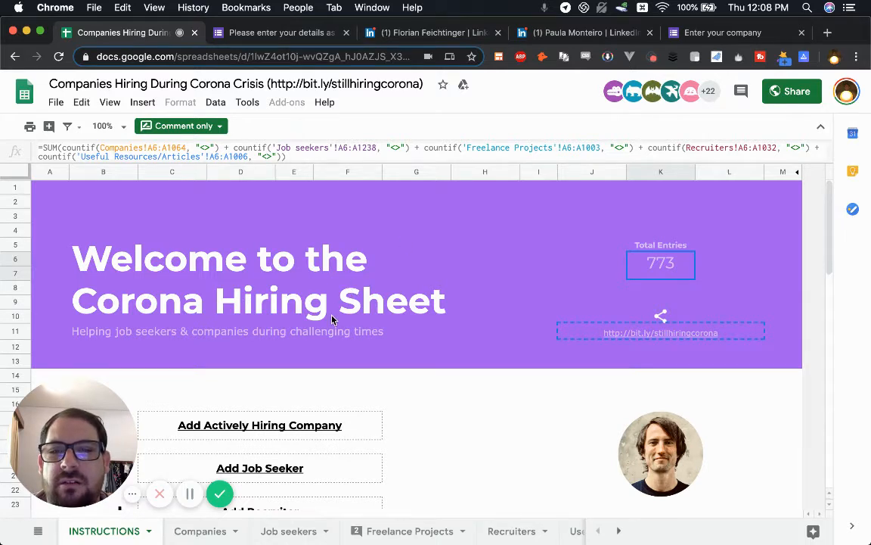
click(257, 279)
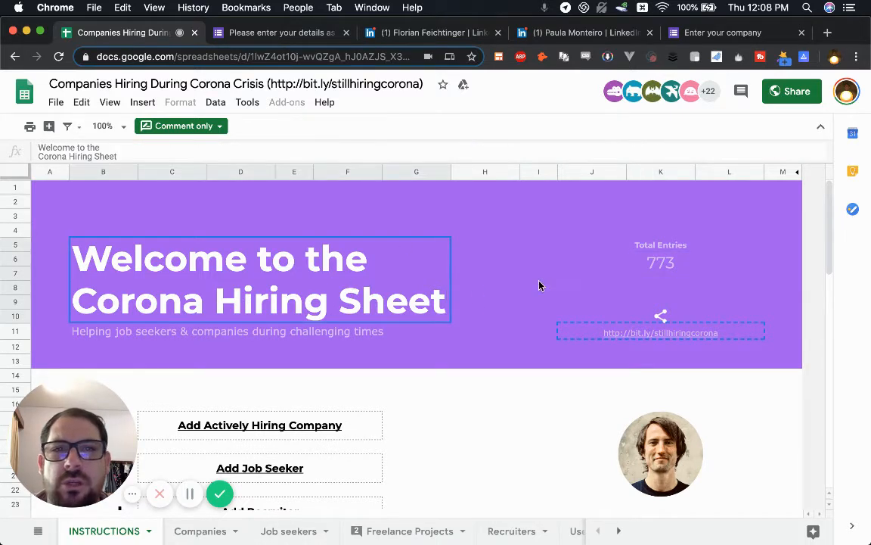
scroll(down, 3)
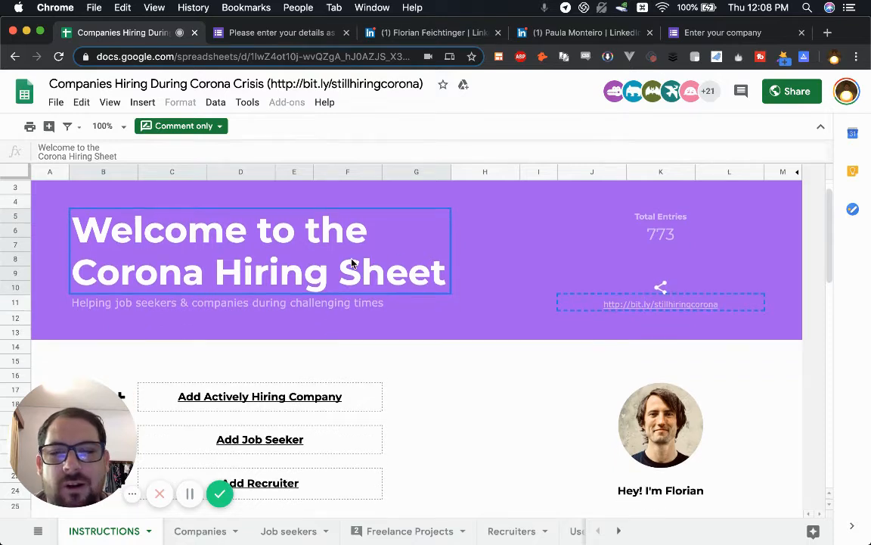
scroll(down, 3)
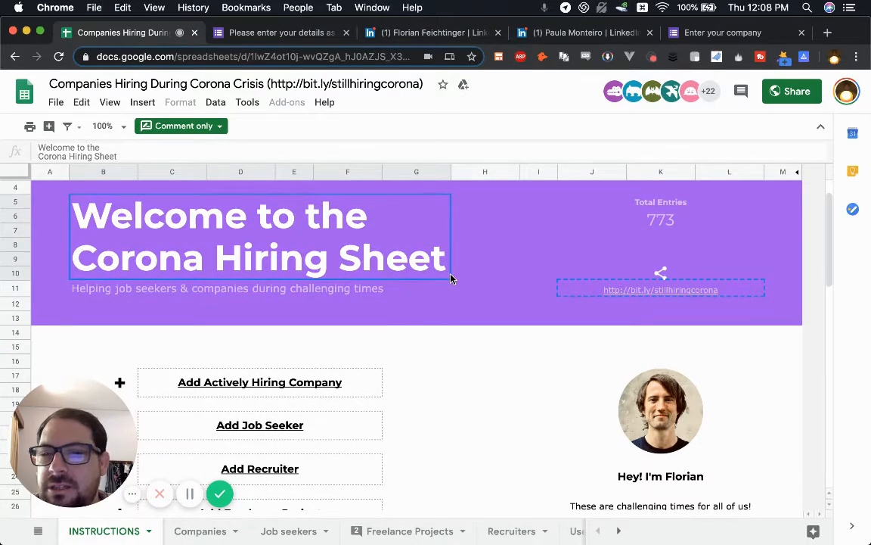
mouse_move(445, 323)
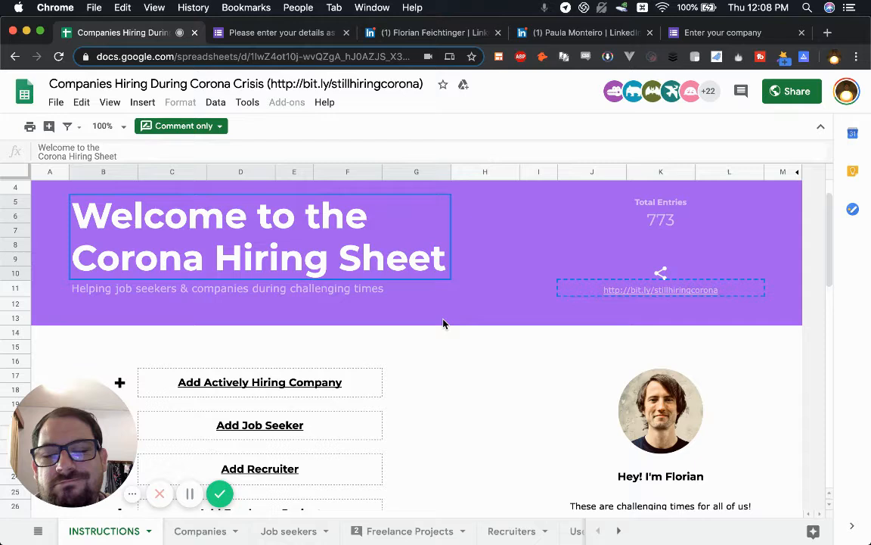
click(659, 220)
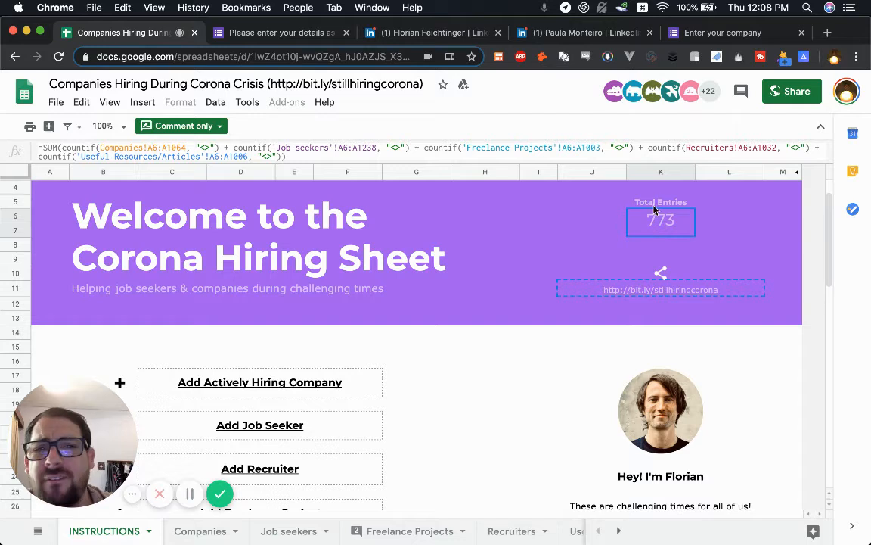
mouse_move(560, 251)
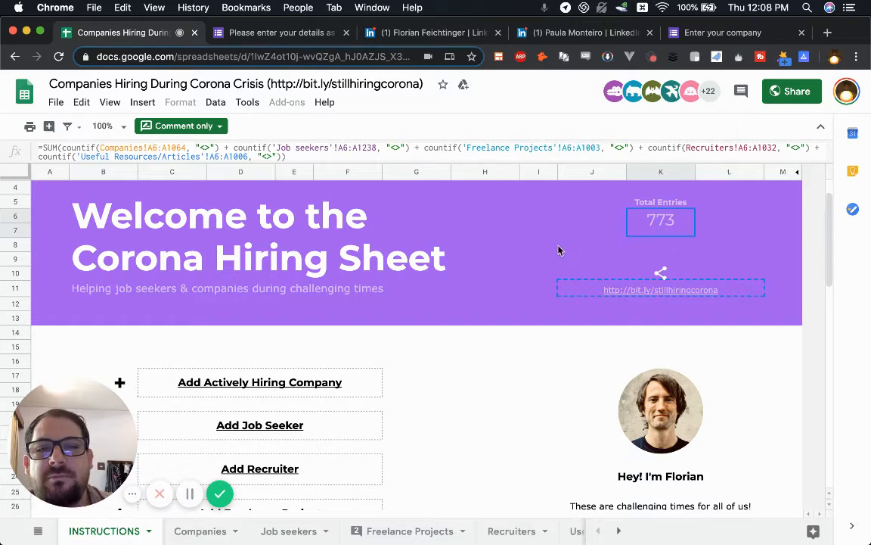
mouse_move(554, 242)
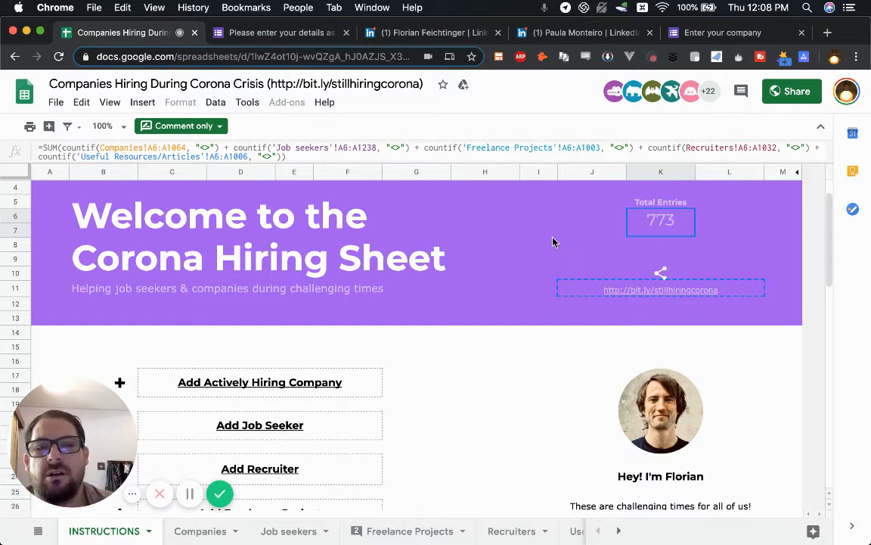
scroll(down, 3)
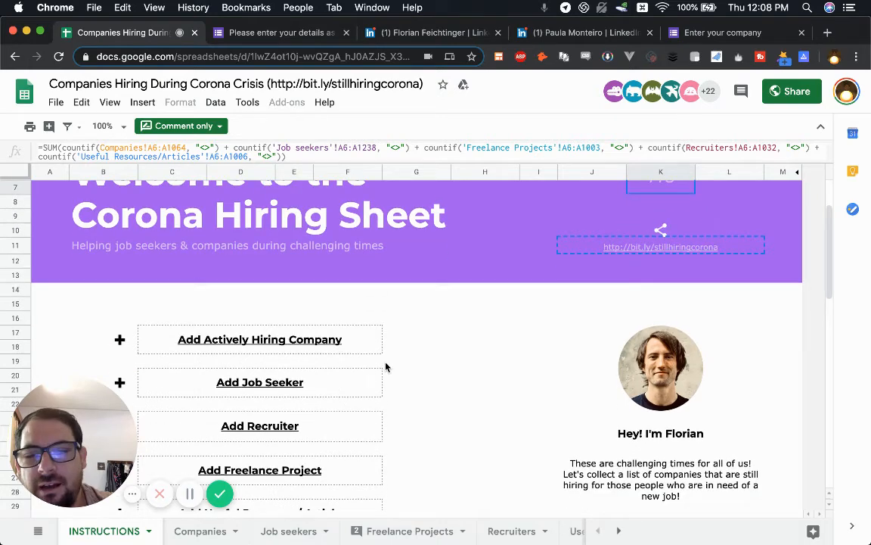
scroll(down, 3)
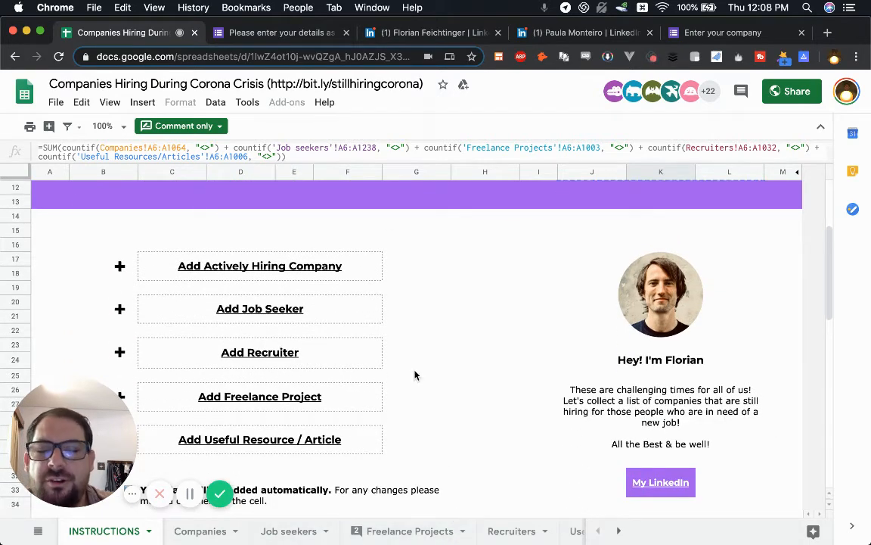
scroll(up, 3)
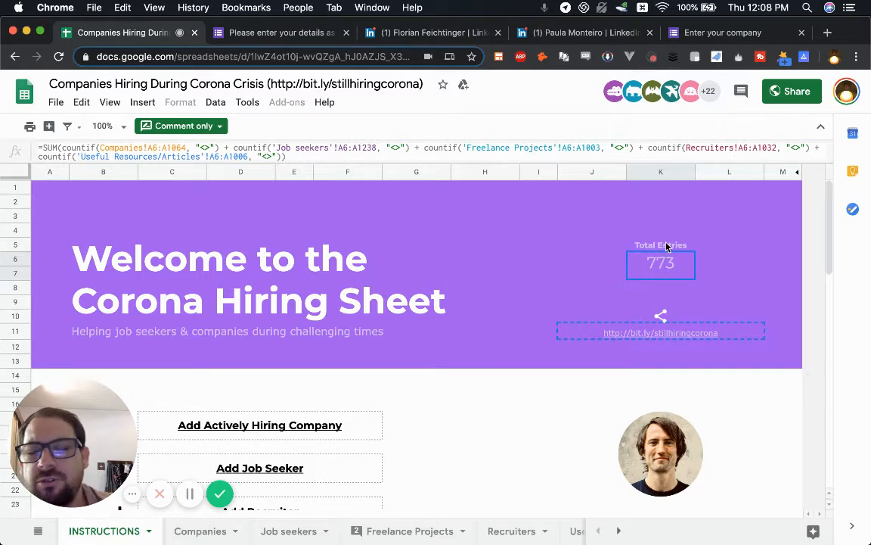
mouse_move(654, 266)
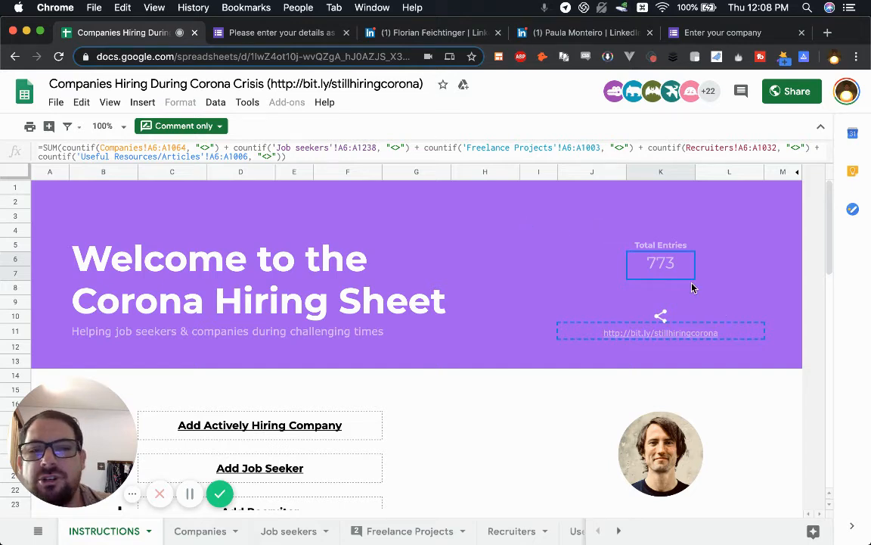
mouse_move(572, 280)
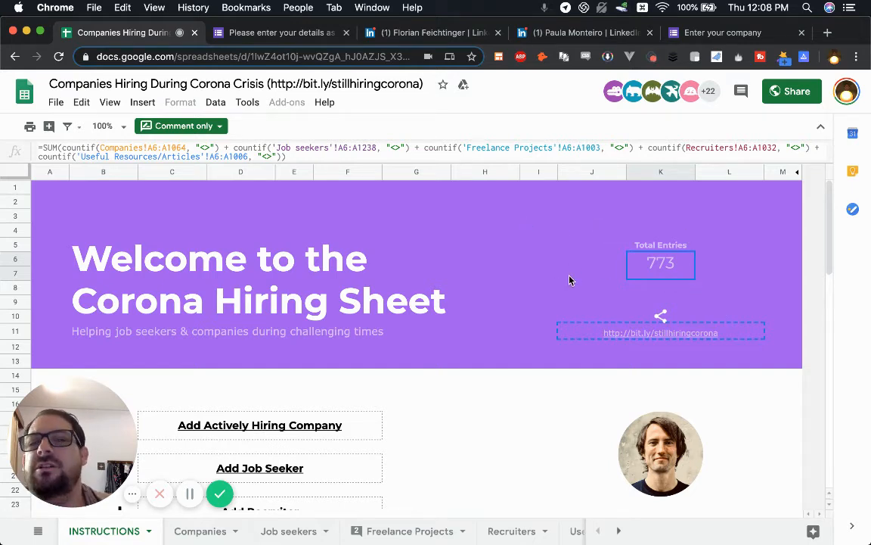
mouse_move(563, 287)
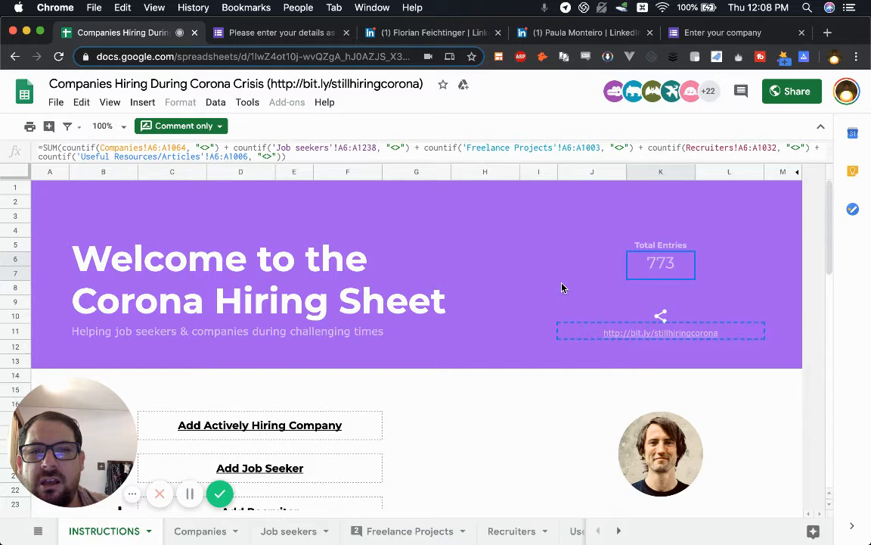
mouse_move(511, 294)
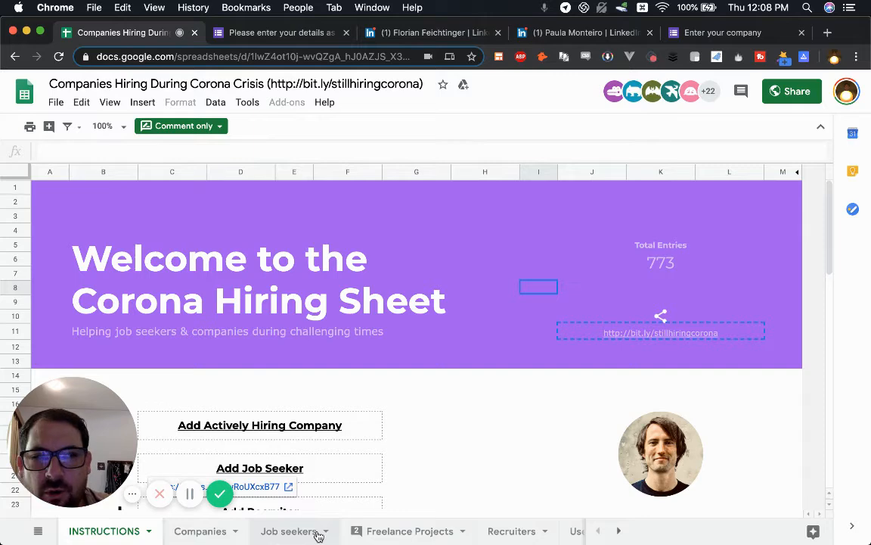
Compare the Job seekers and INSTRUCTIONS sheets by switching between them several times.
click(289, 530)
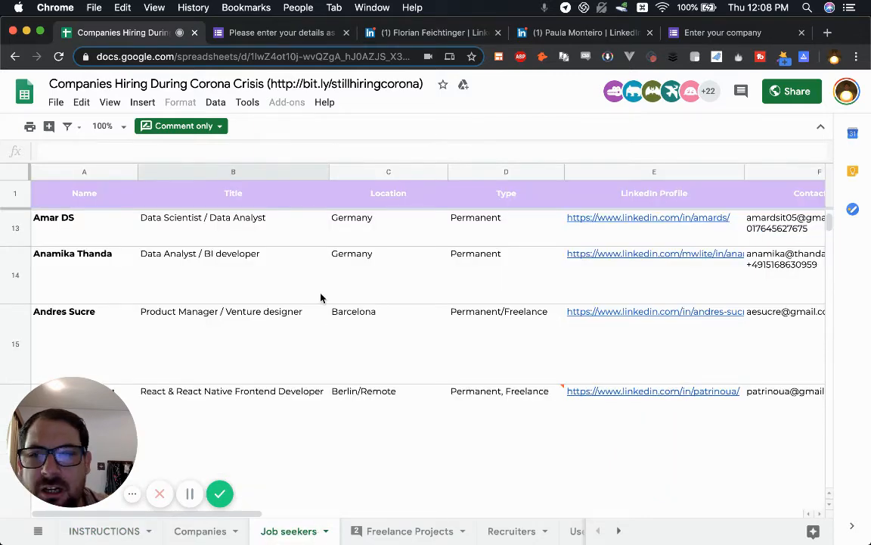
scroll(up, 3)
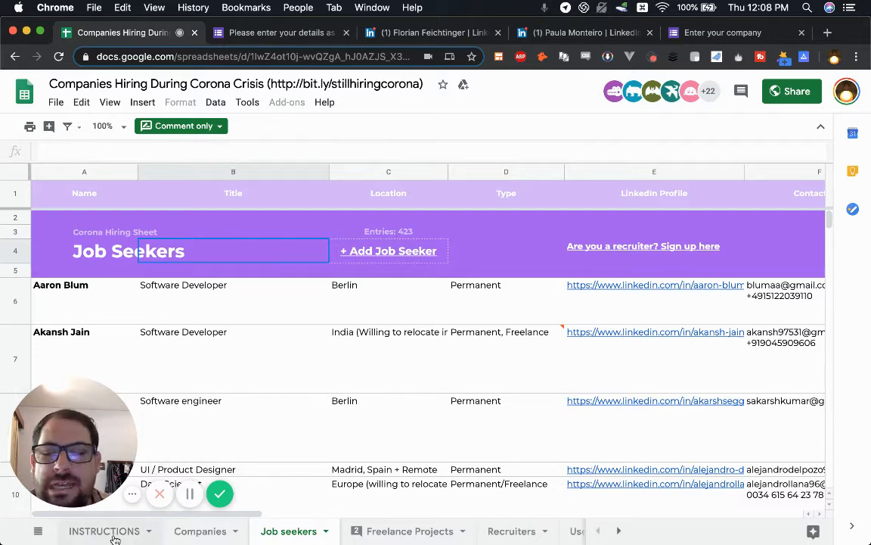
click(103, 529)
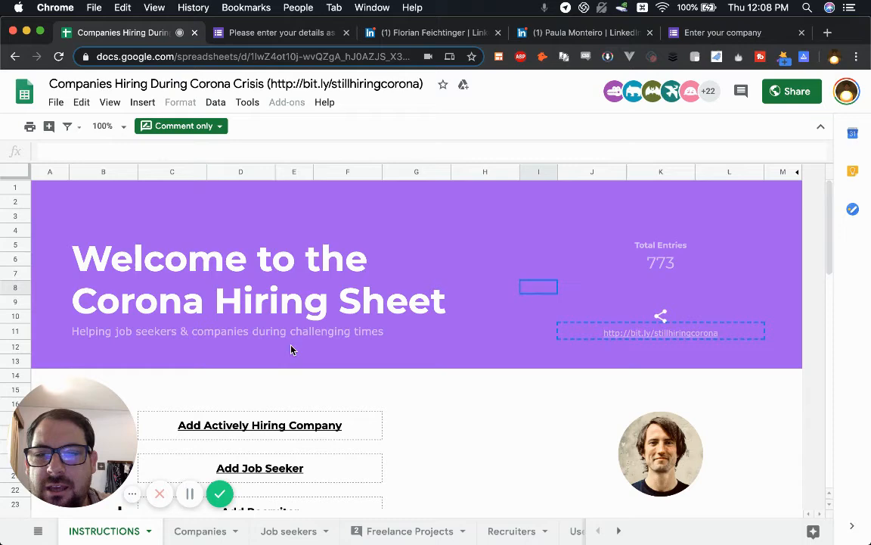
scroll(down, 3)
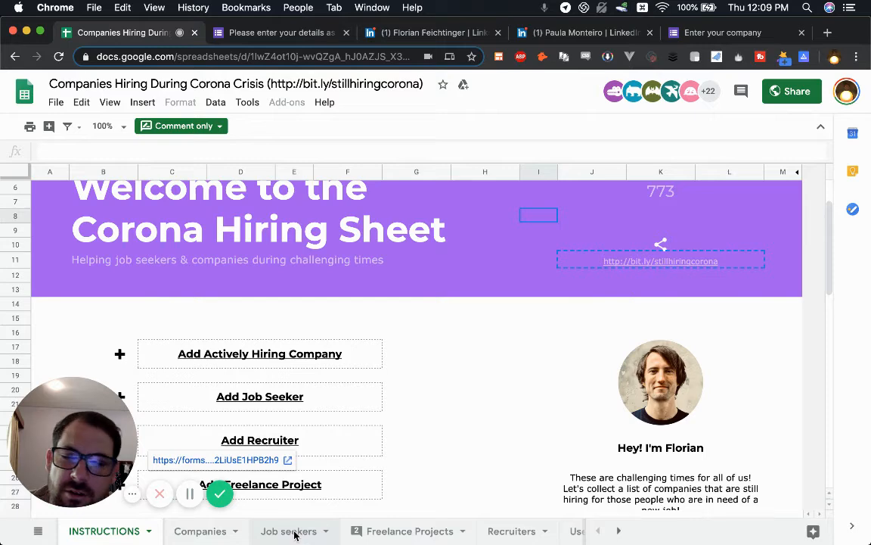
click(288, 530)
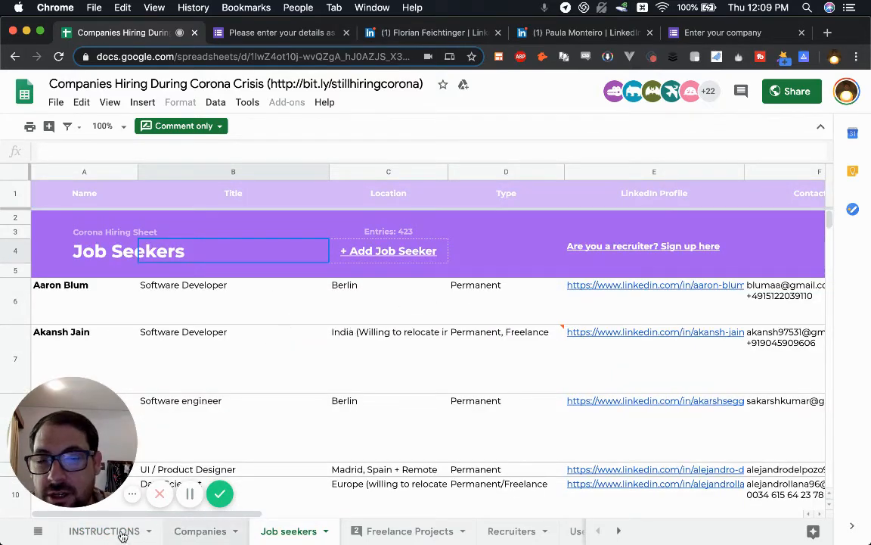
click(102, 529)
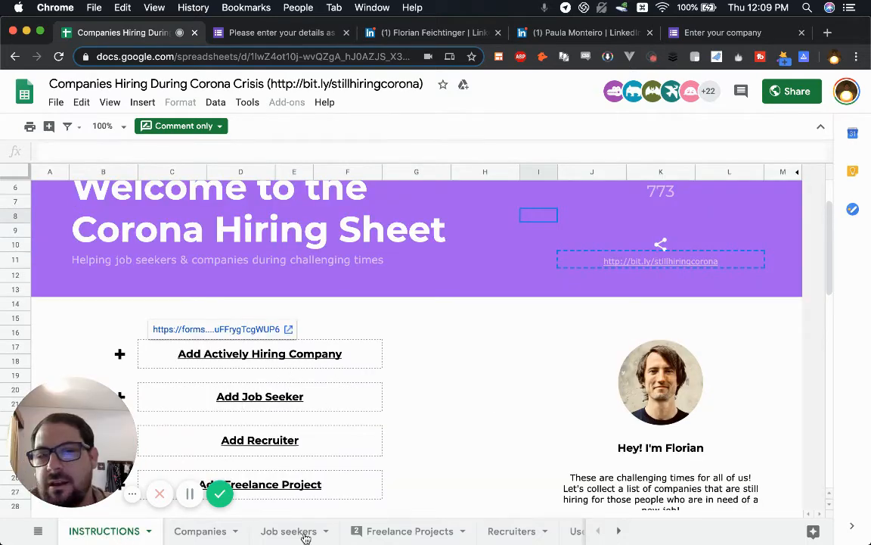
click(287, 529)
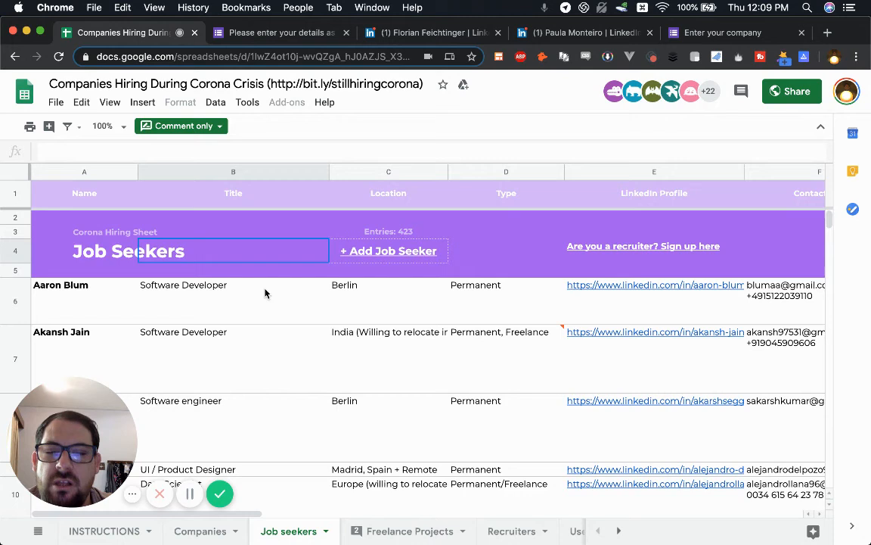
mouse_move(239, 269)
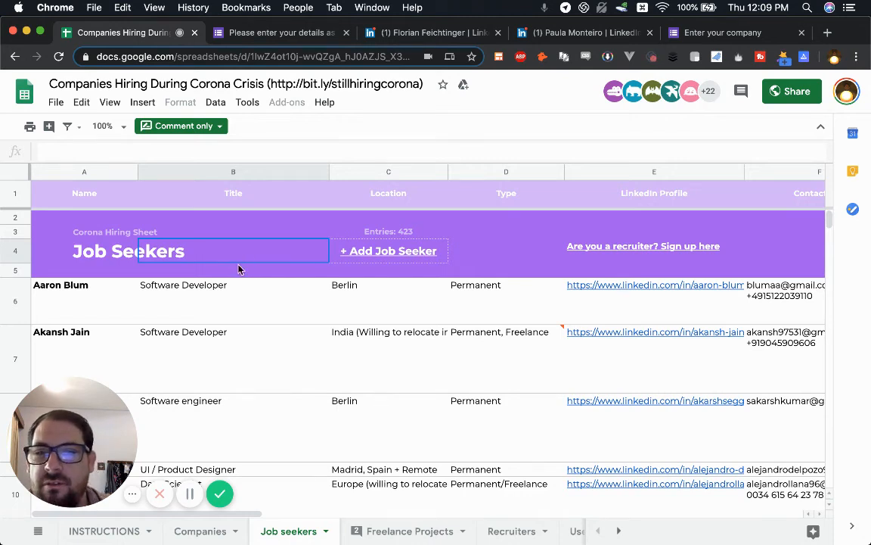
mouse_move(44, 220)
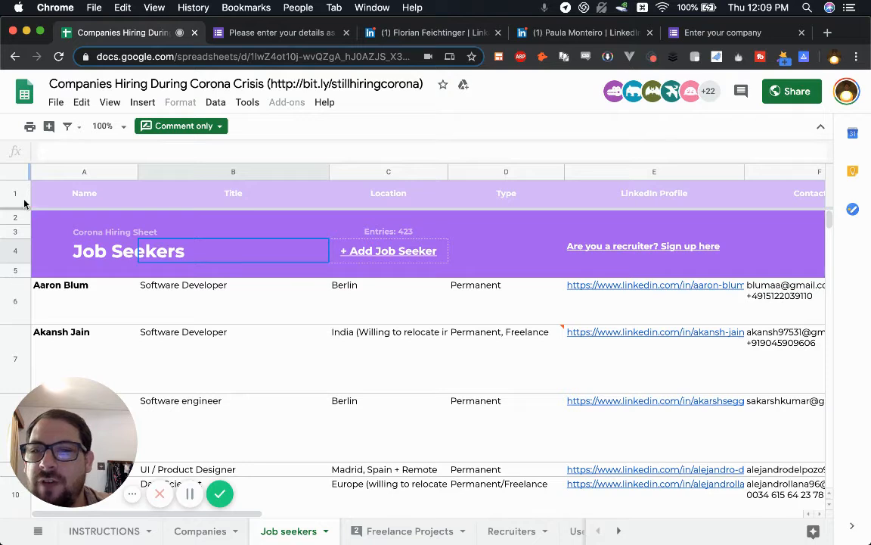
mouse_move(167, 212)
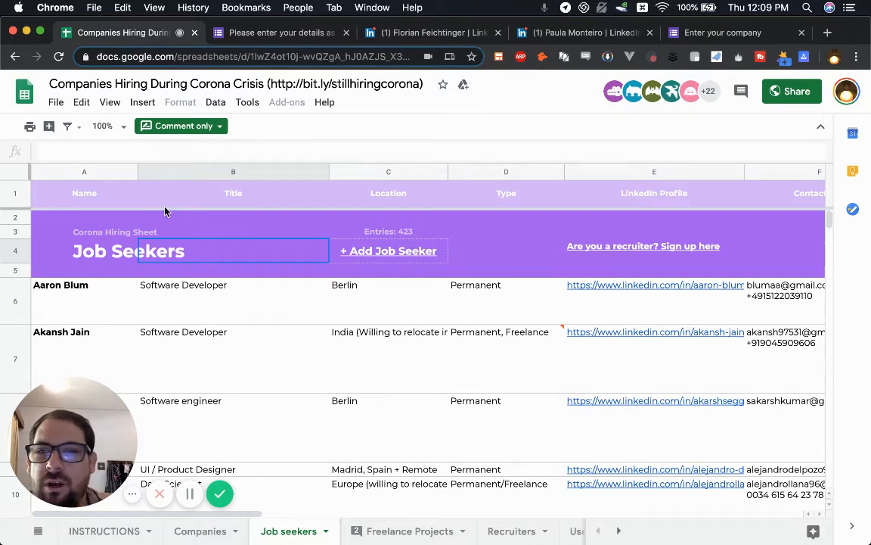
mouse_move(273, 327)
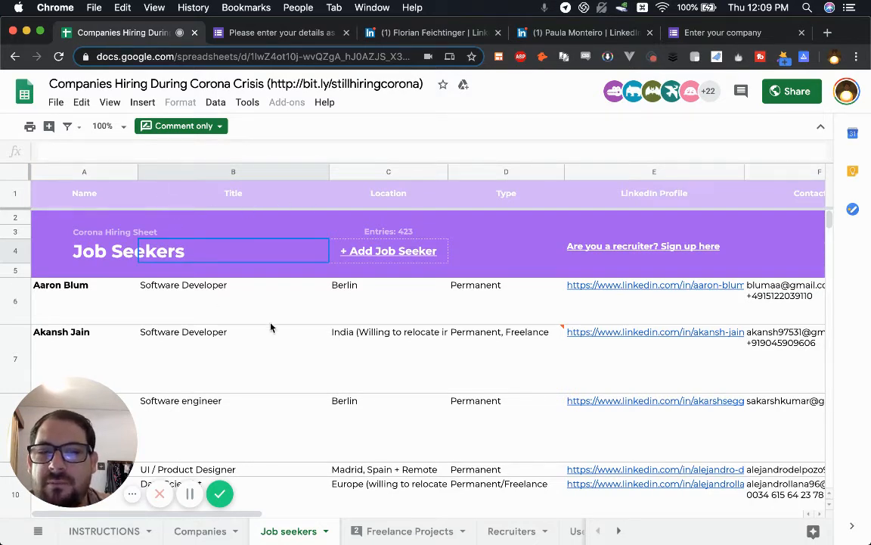
mouse_move(106, 245)
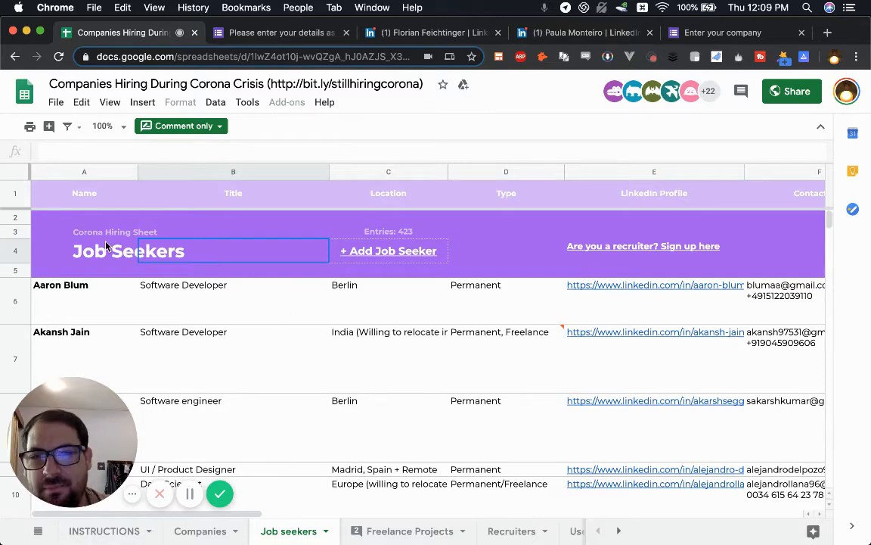
mouse_move(299, 267)
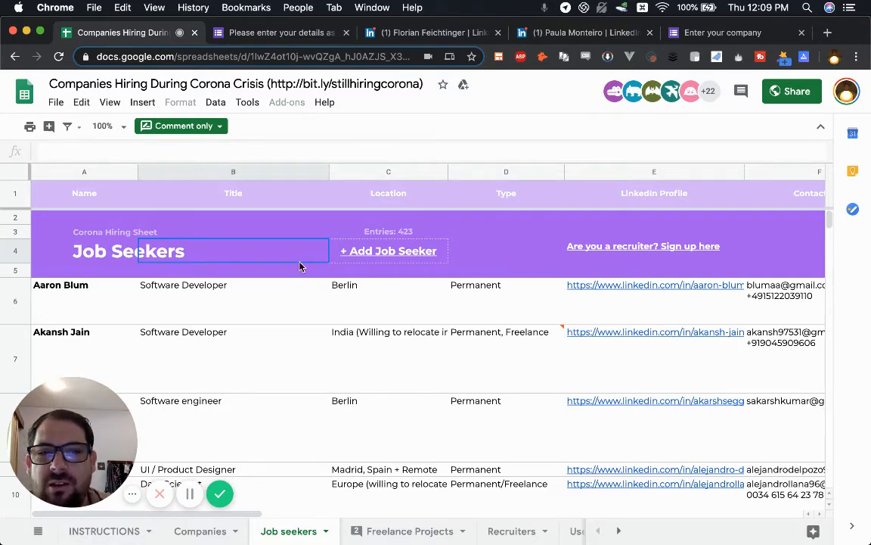
mouse_move(188, 265)
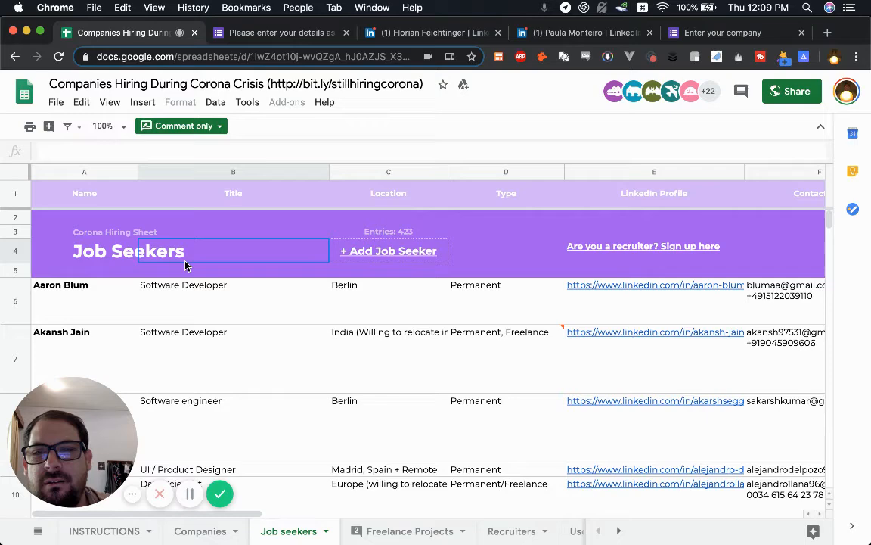
mouse_move(347, 354)
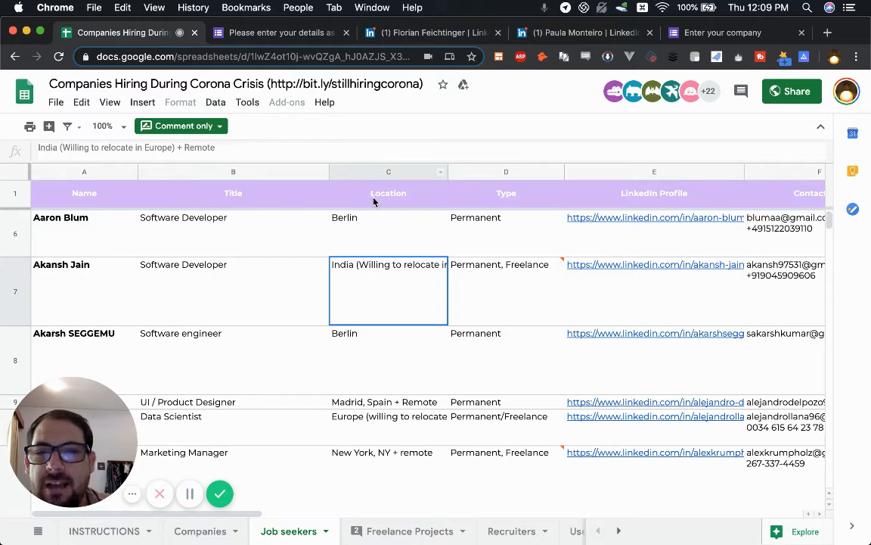
mouse_move(321, 324)
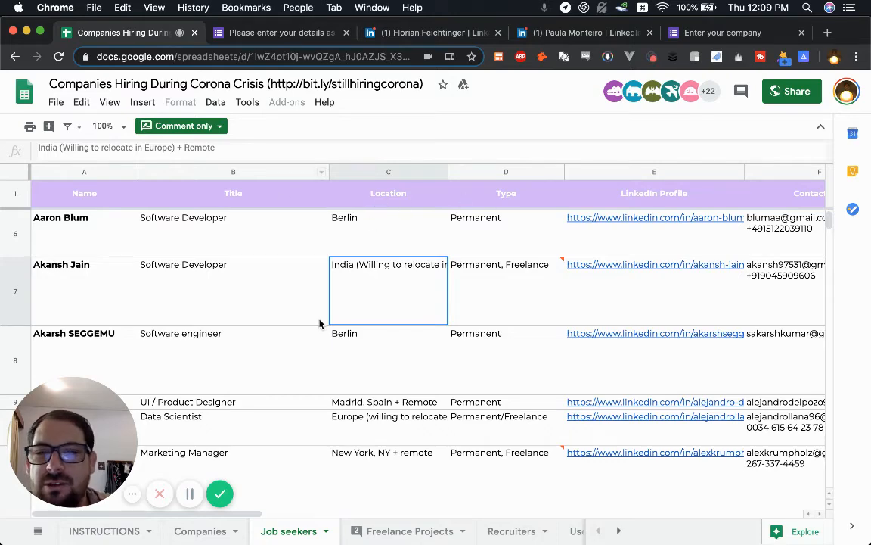
Browse the Job seekers entries and inspect the formula behind the + Add Job Seeker link.
scroll(up, 3)
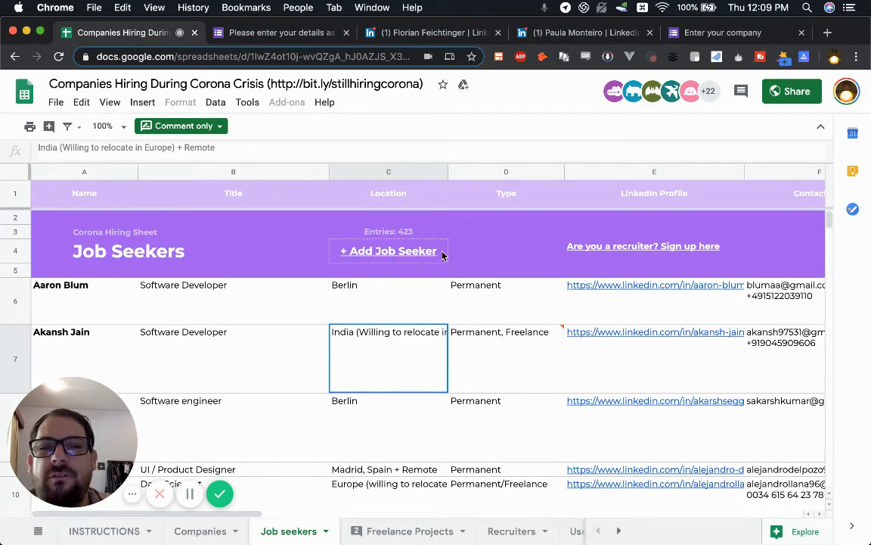
scroll(down, 3)
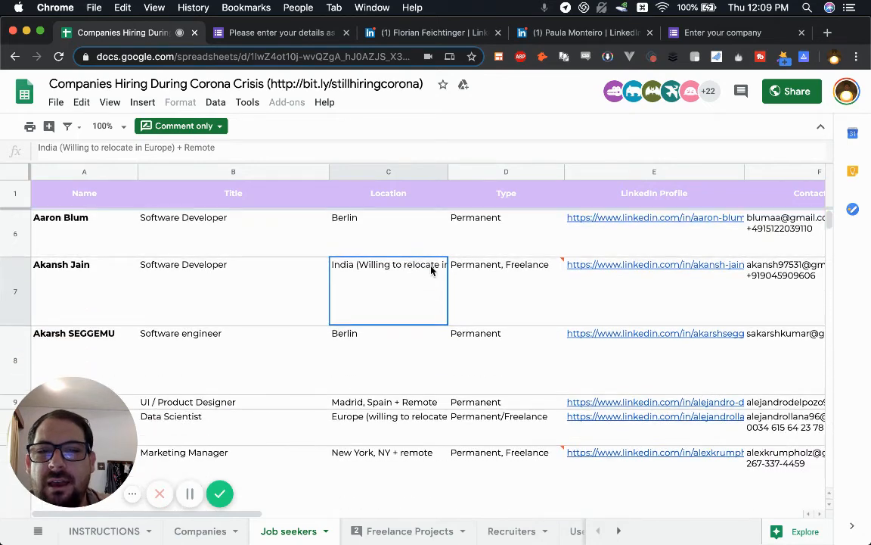
scroll(down, 3)
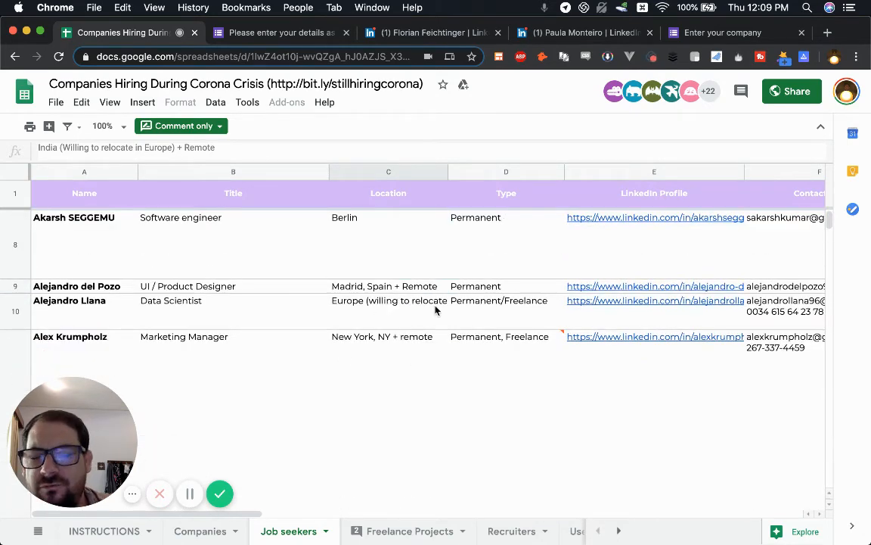
mouse_move(755, 384)
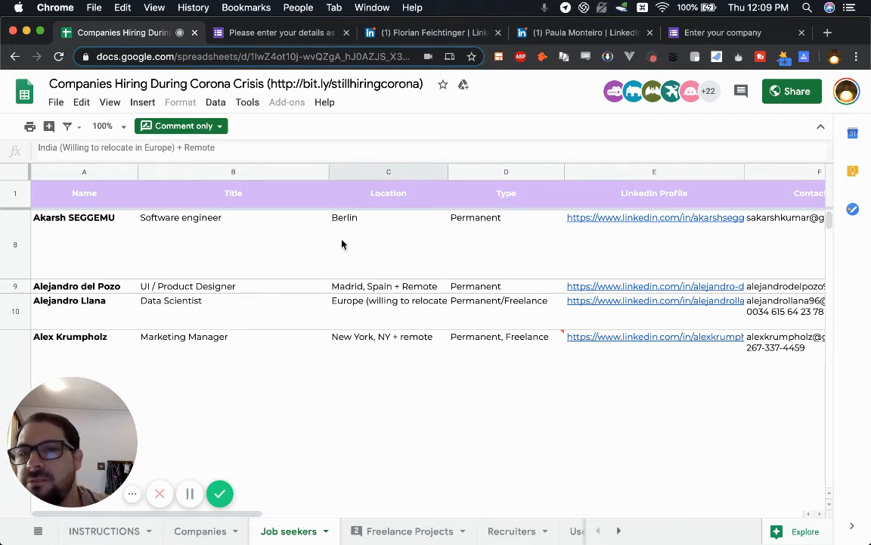
mouse_move(305, 230)
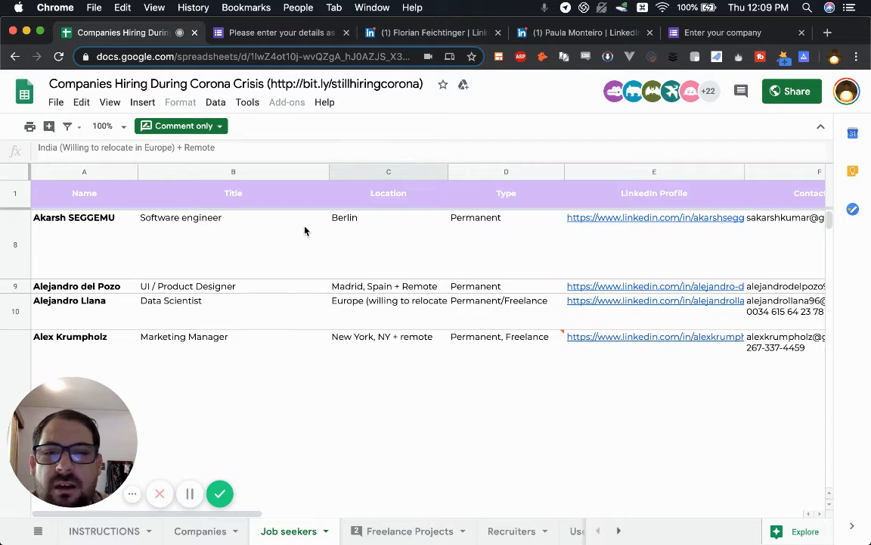
mouse_move(296, 208)
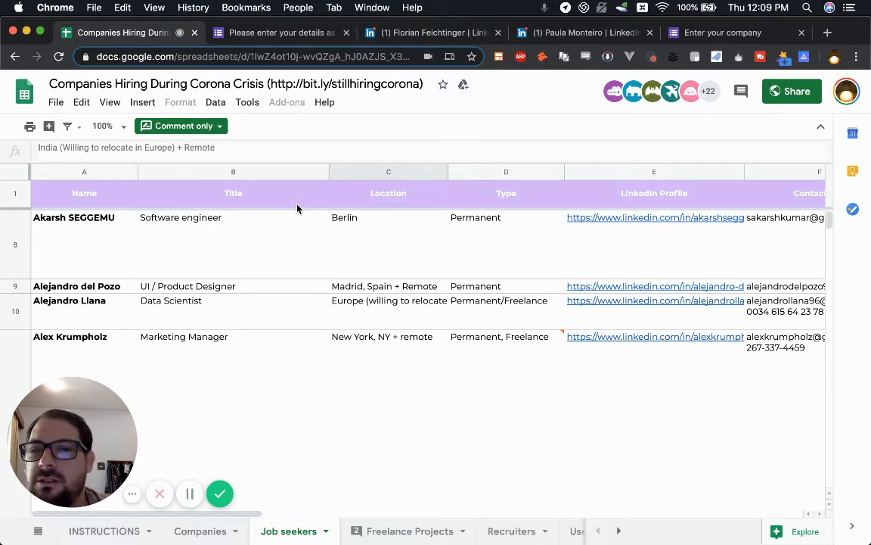
mouse_move(415, 230)
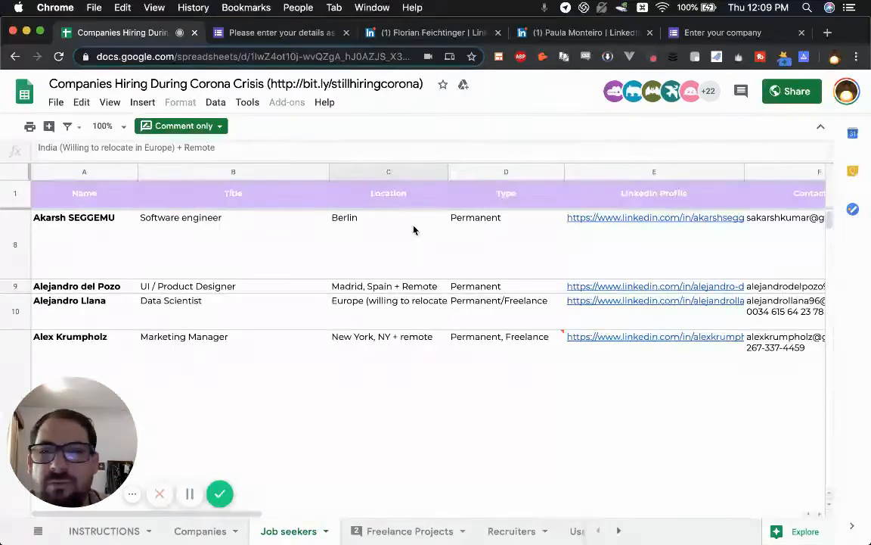
scroll(up, 3)
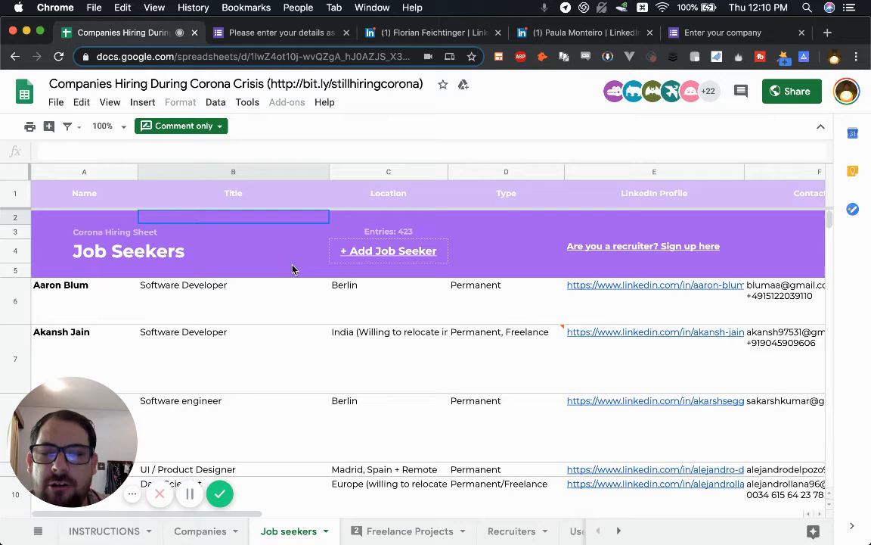
mouse_move(124, 210)
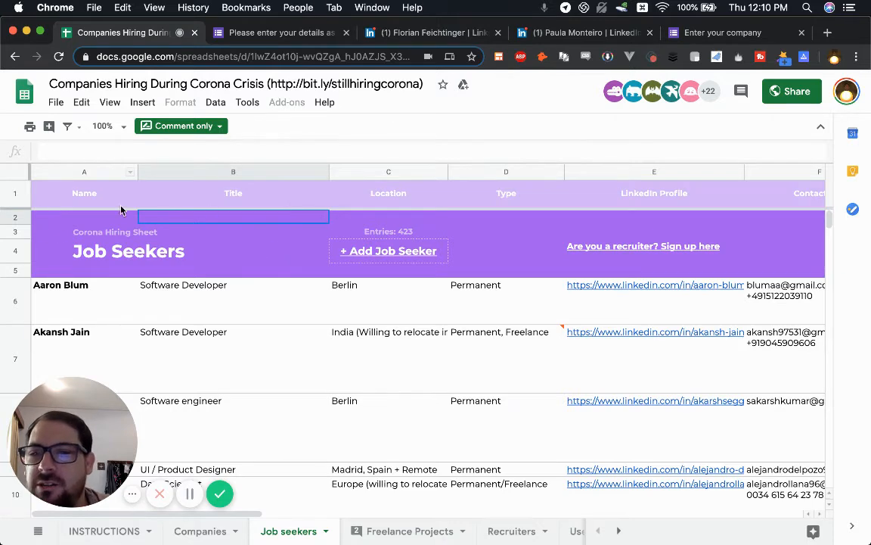
mouse_move(389, 251)
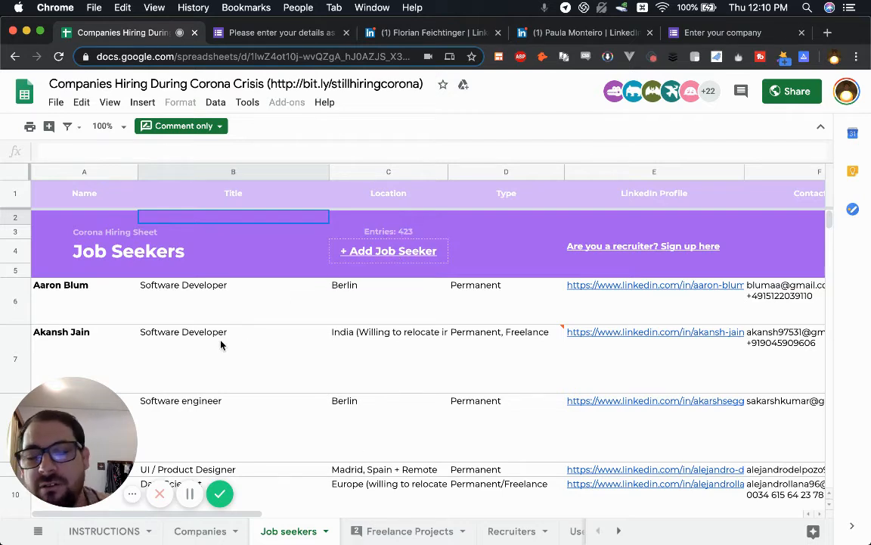
click(387, 251)
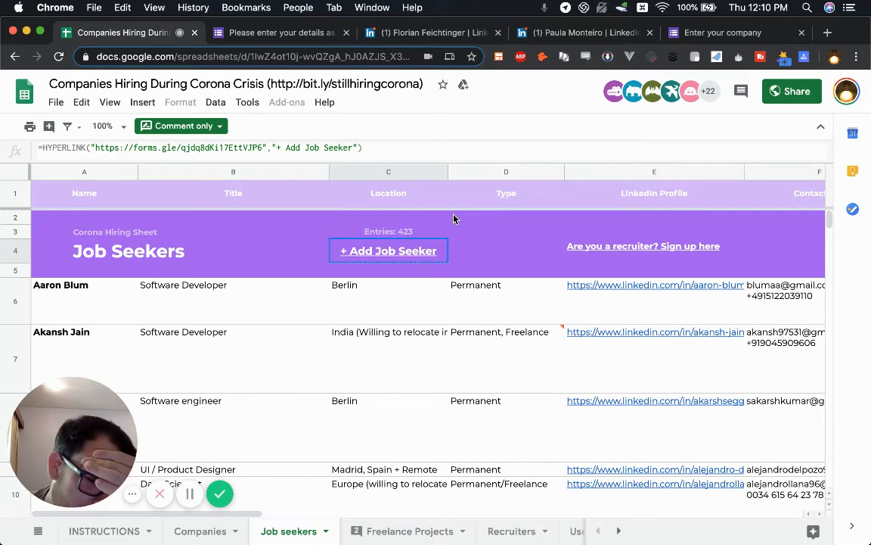
scroll(down, 3)
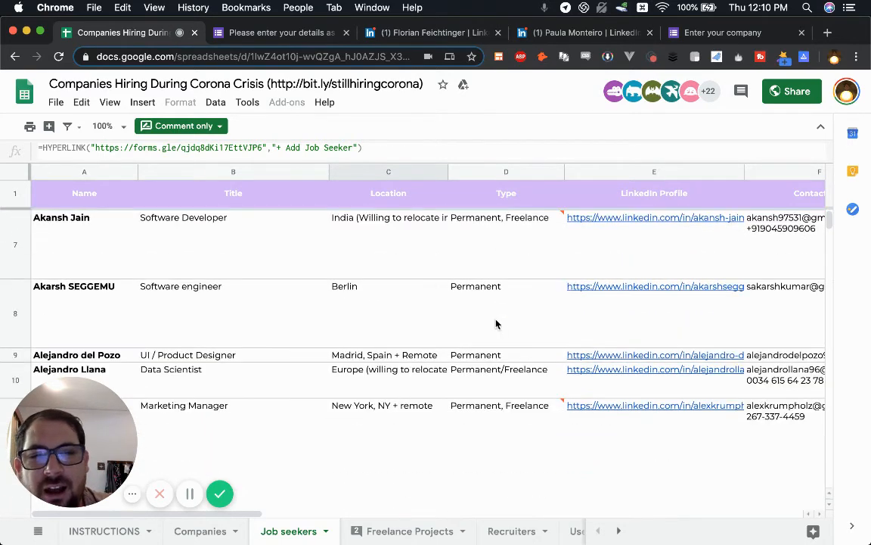
scroll(up, 3)
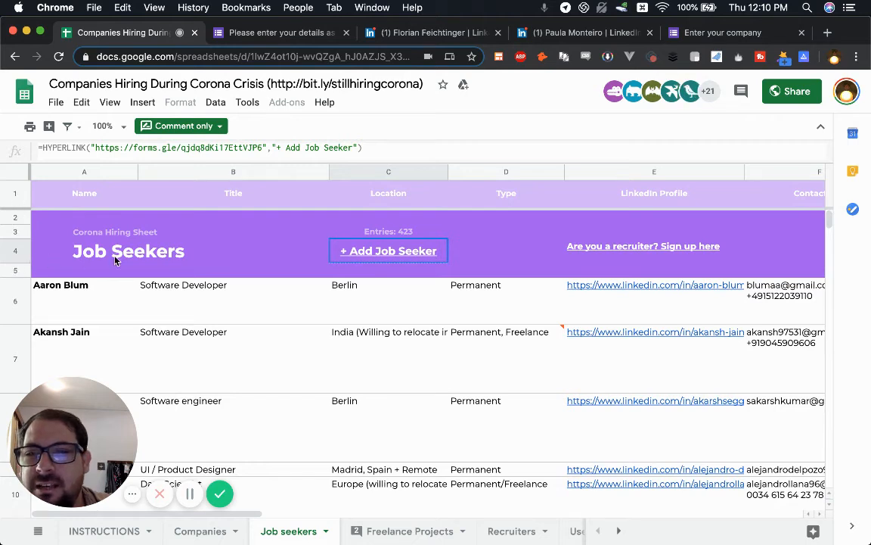
mouse_move(53, 201)
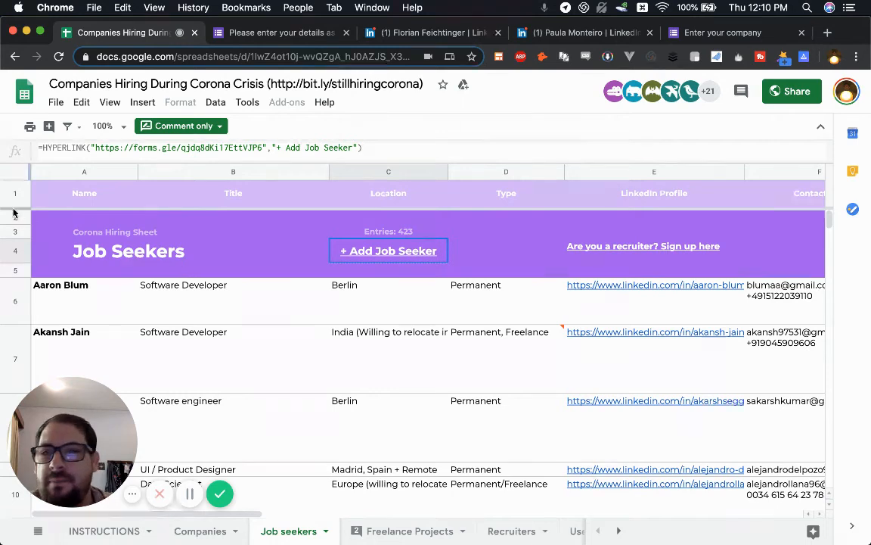
mouse_move(189, 210)
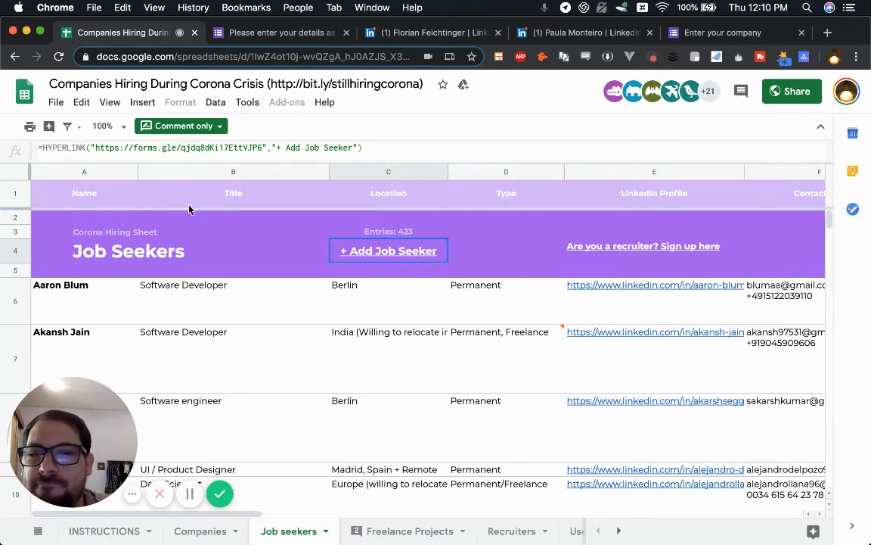
mouse_move(239, 286)
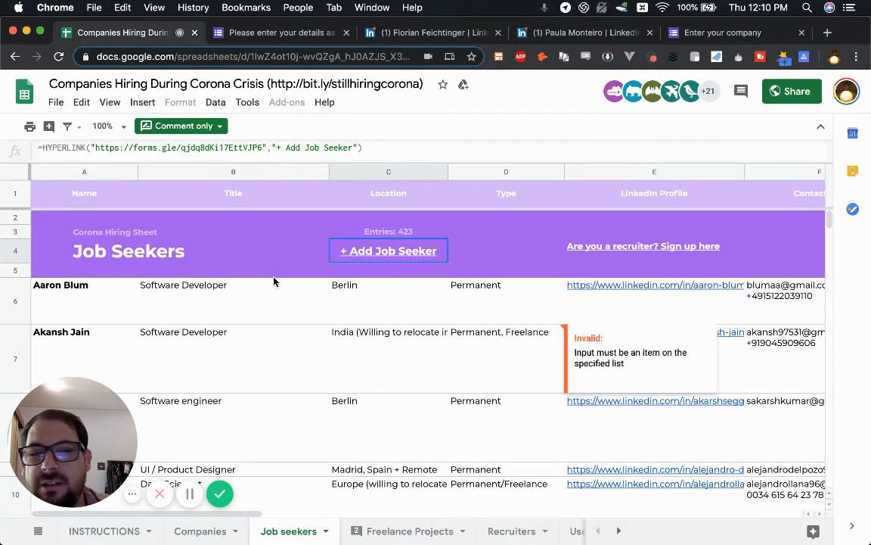
mouse_move(565, 345)
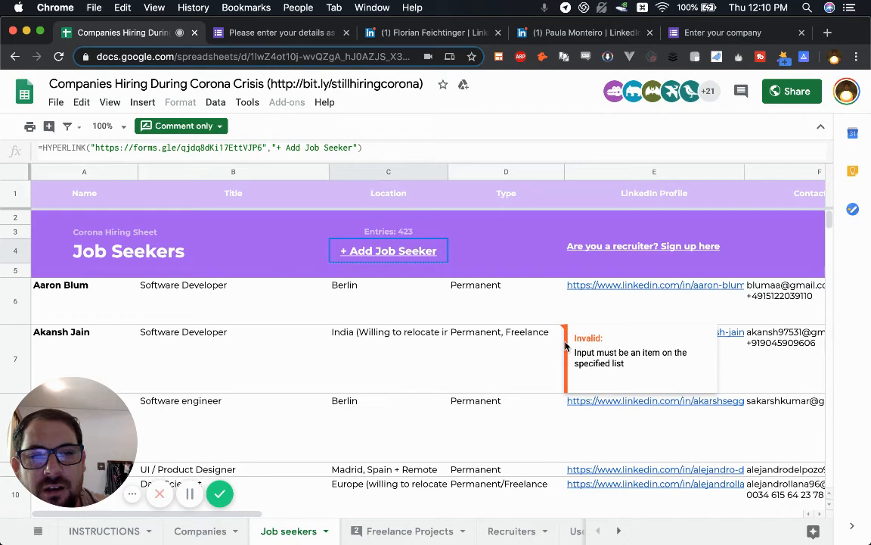
scroll(down, 3)
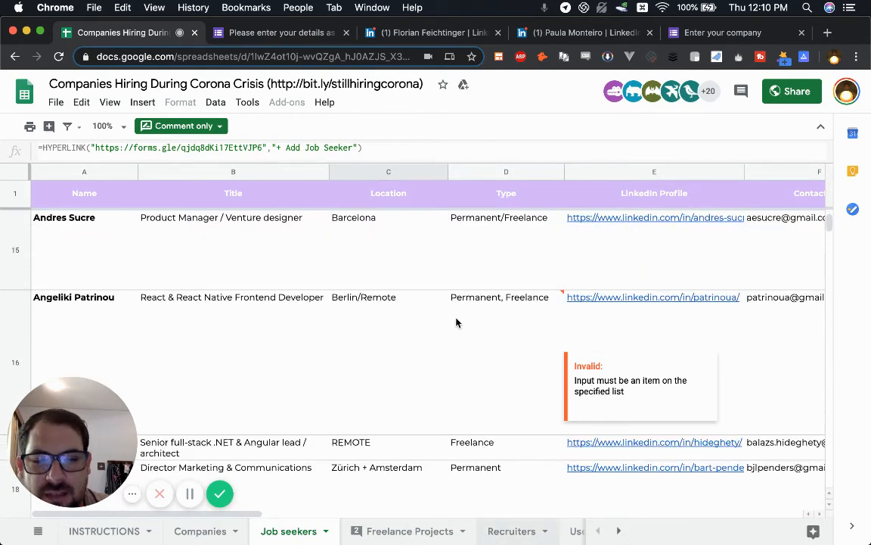
Browse the Recruiters list, then move on to the Useful Resources/Articles sheet.
click(511, 531)
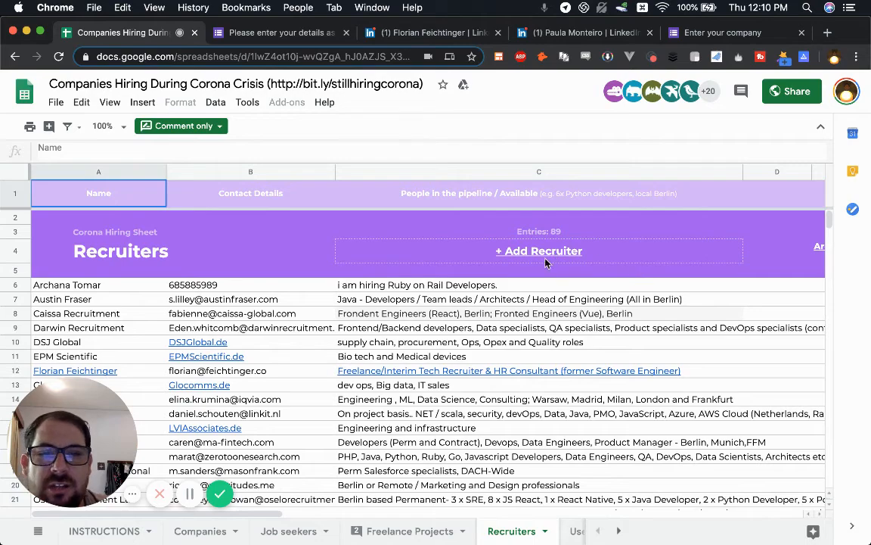
scroll(down, 3)
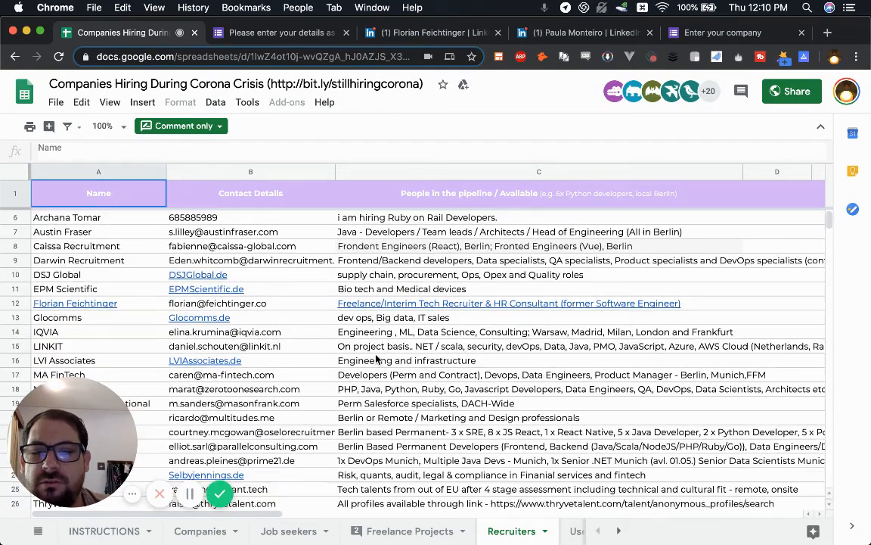
scroll(down, 3)
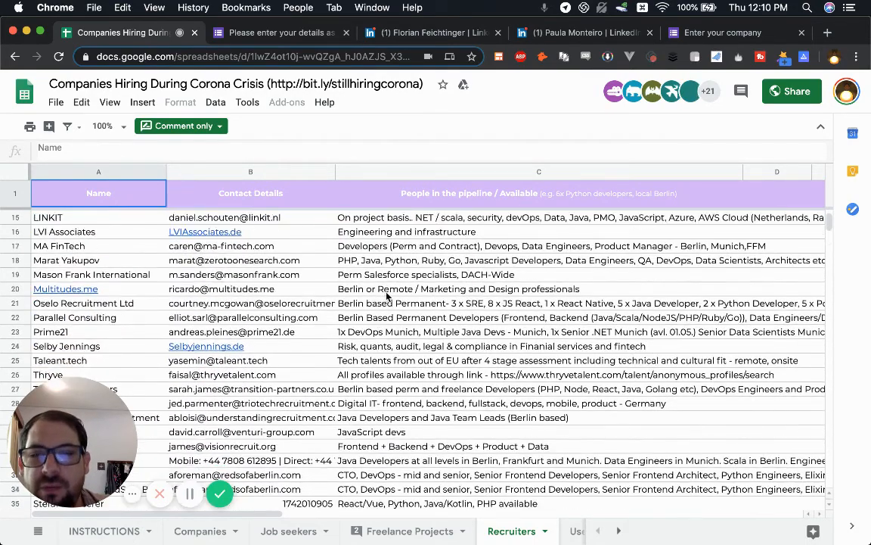
scroll(down, 3)
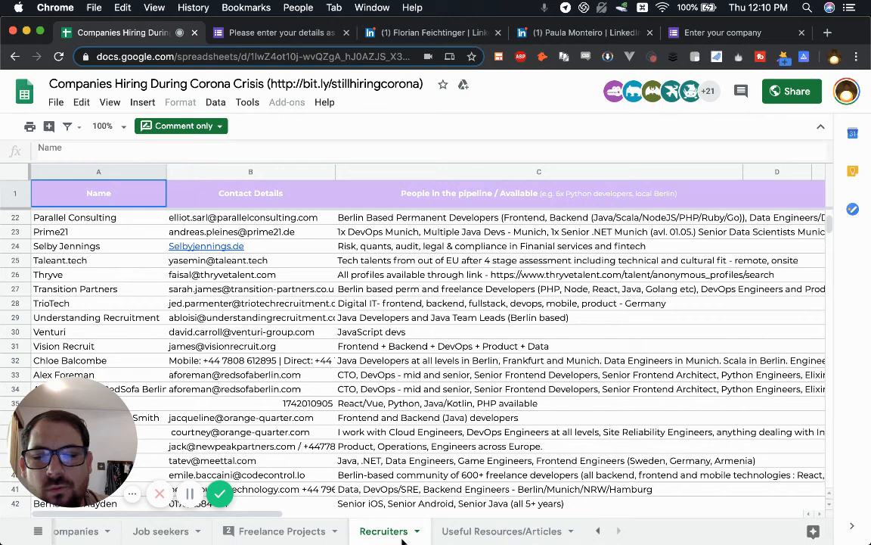
click(502, 529)
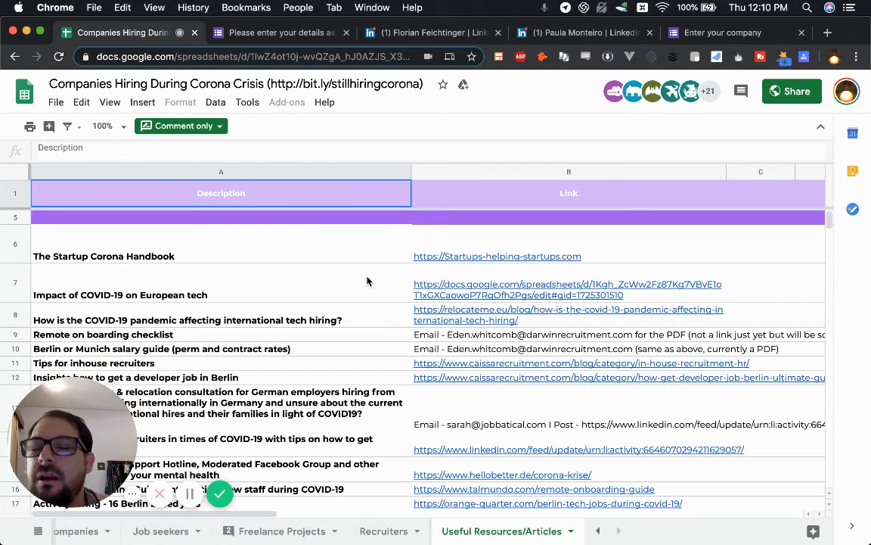
Browse the 21 Useful Resources/Articles entries, with a brief detour through INSTRUCTIONS and neighbouring tabs.
scroll(down, 3)
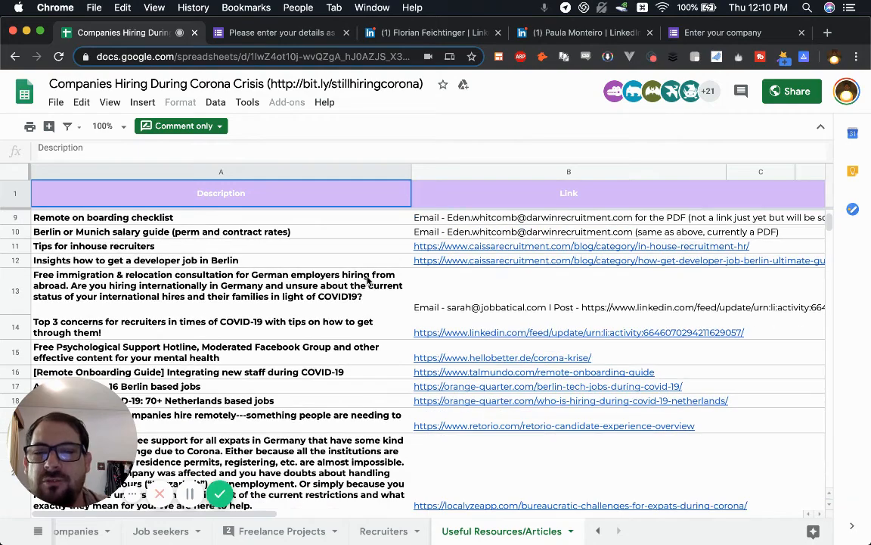
scroll(down, 3)
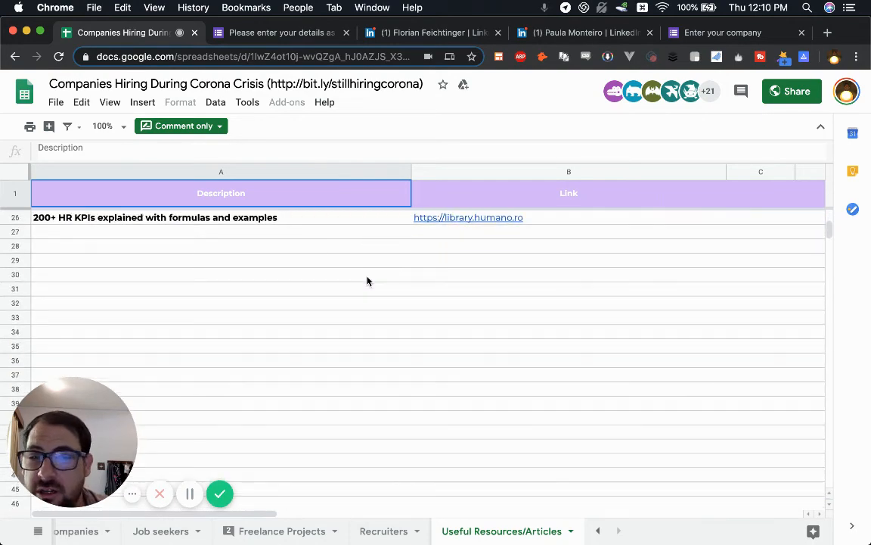
scroll(up, 3)
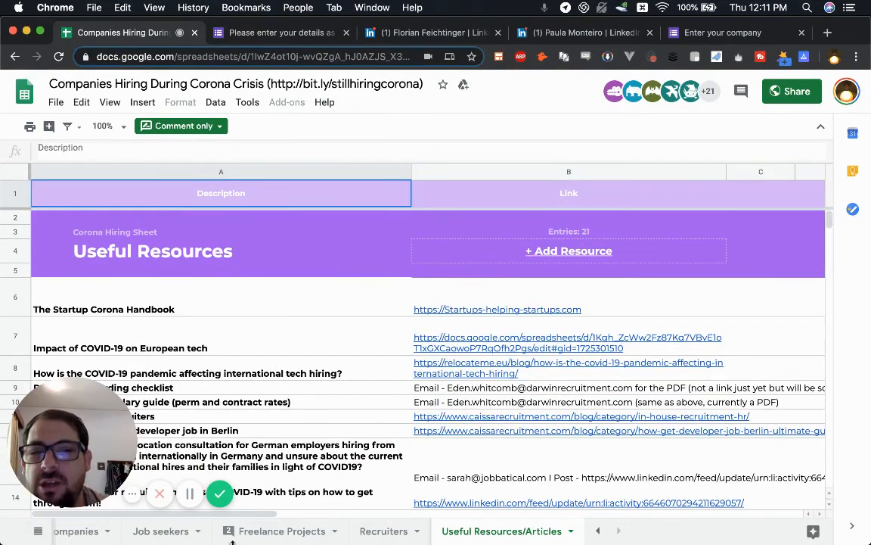
click(599, 530)
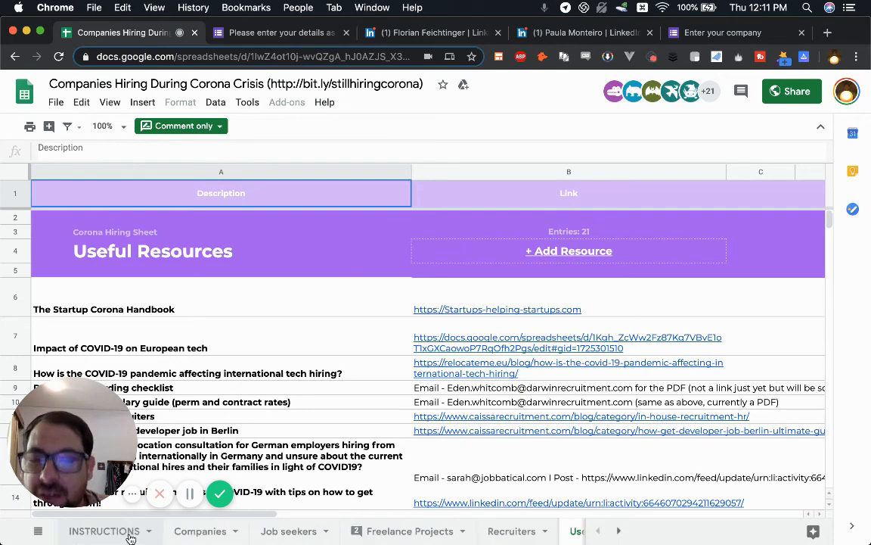
click(104, 530)
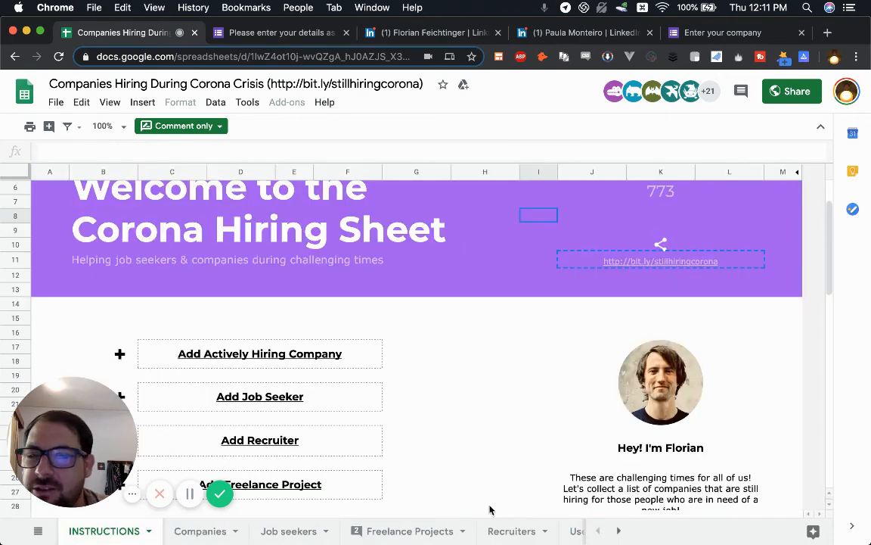
click(618, 529)
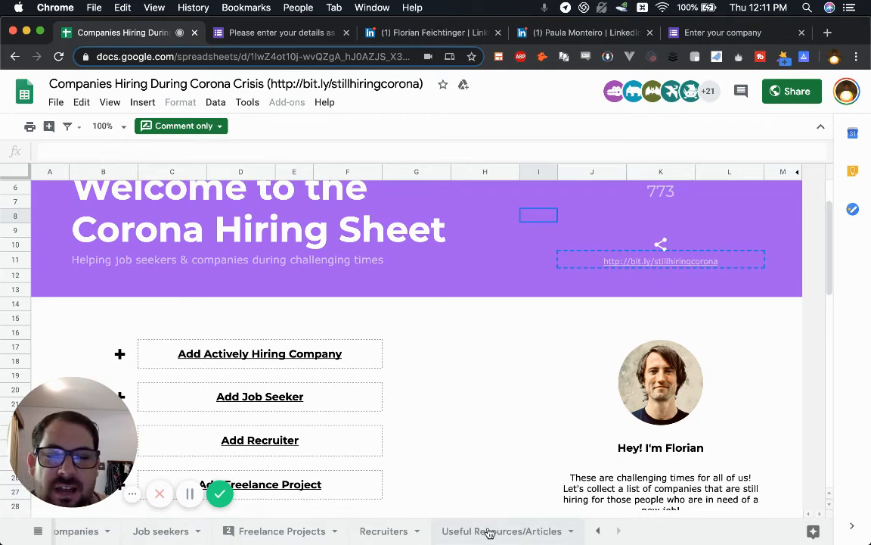
click(502, 530)
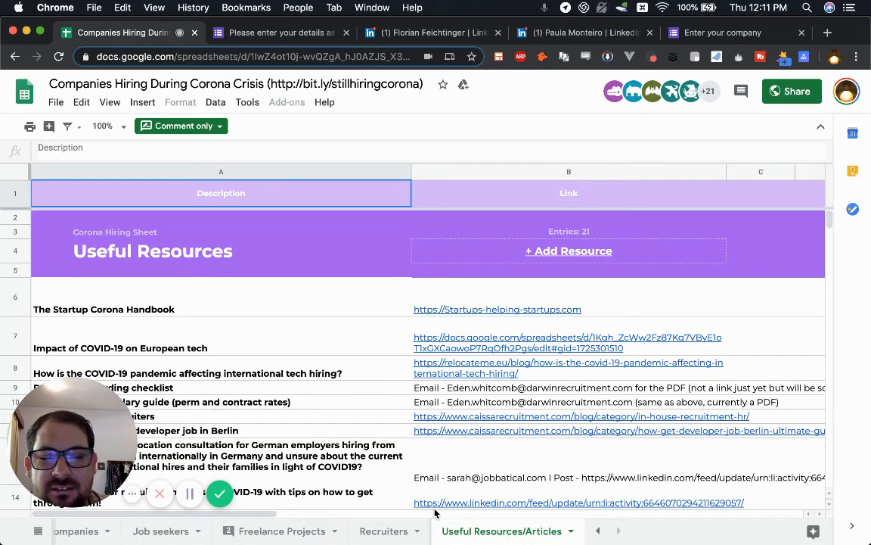
scroll(down, 3)
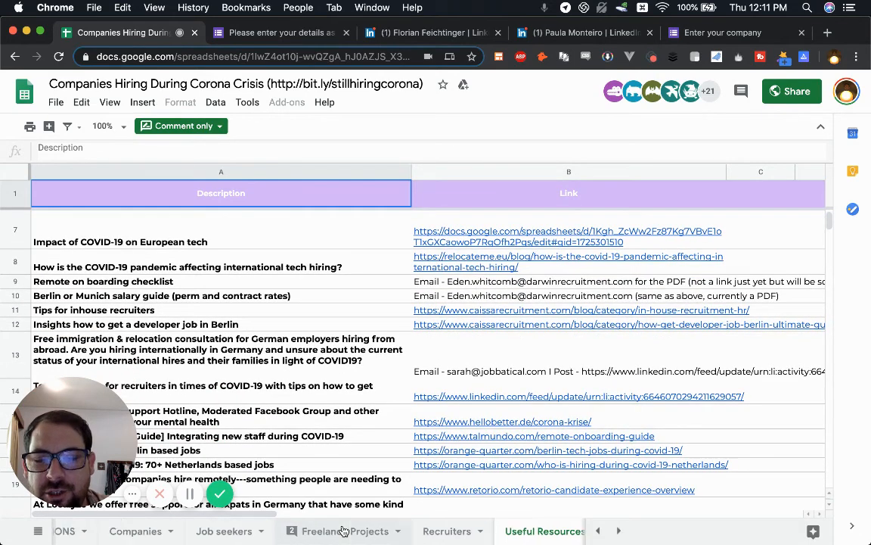
Return to the INSTRUCTIONS footer, reveal the Buy us a Beer! link and open its donation page.
click(102, 529)
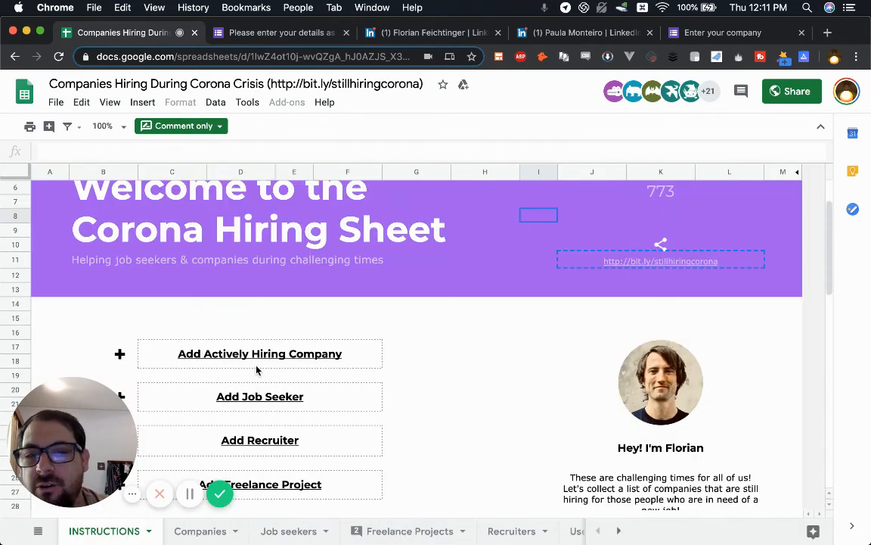
scroll(down, 3)
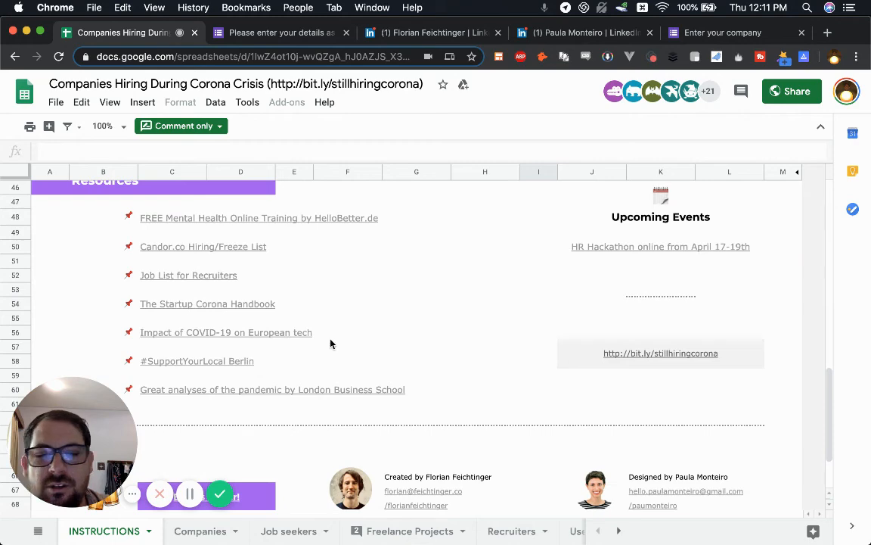
scroll(down, 3)
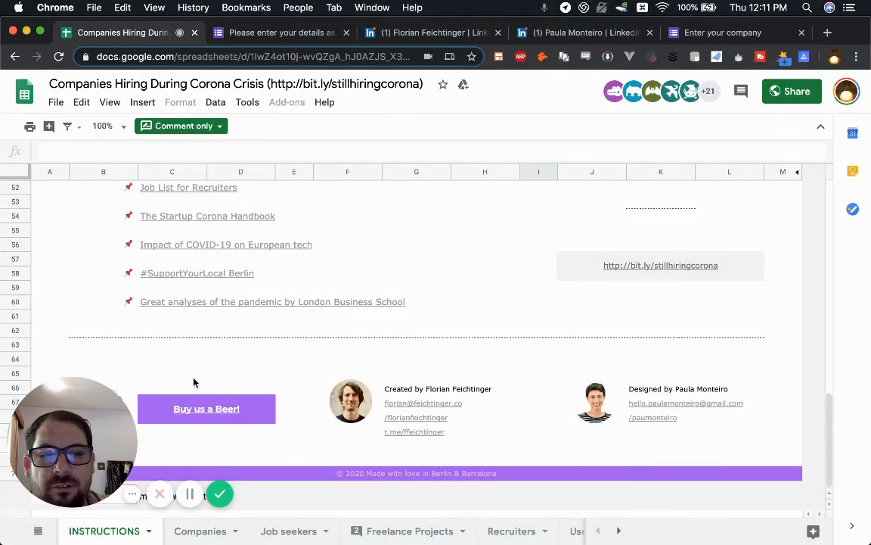
click(206, 408)
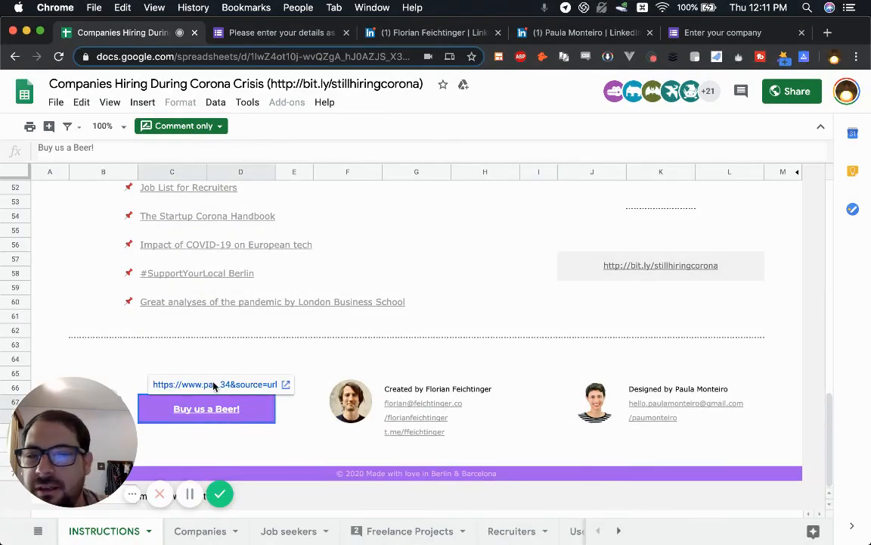
click(206, 409)
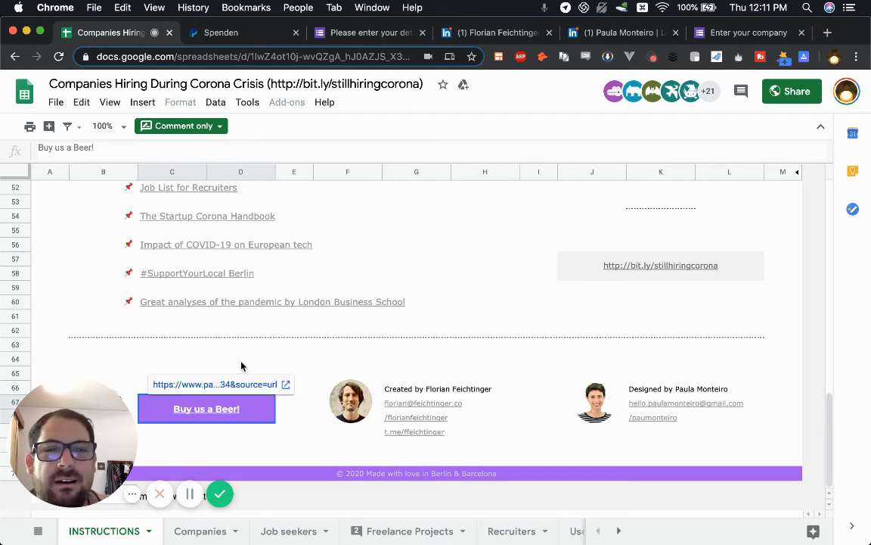
mouse_move(248, 324)
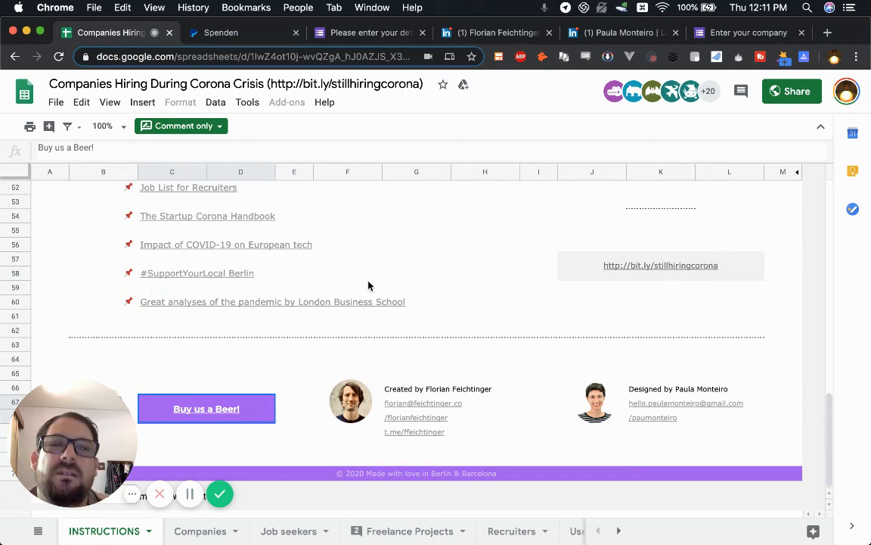
mouse_move(197, 272)
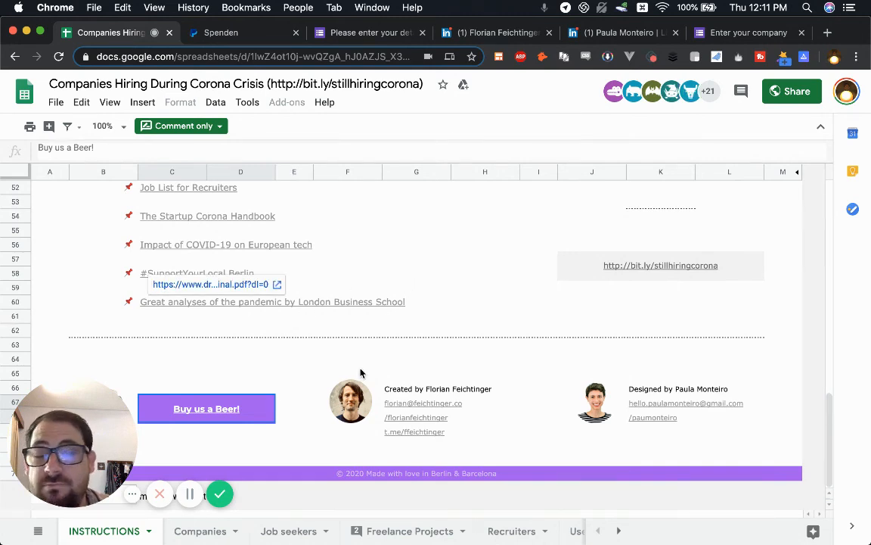
mouse_move(509, 282)
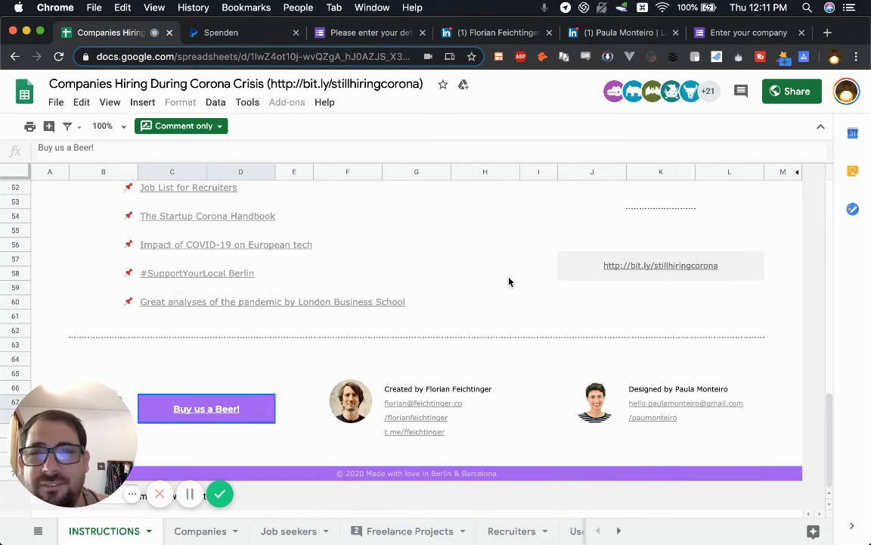
mouse_move(317, 287)
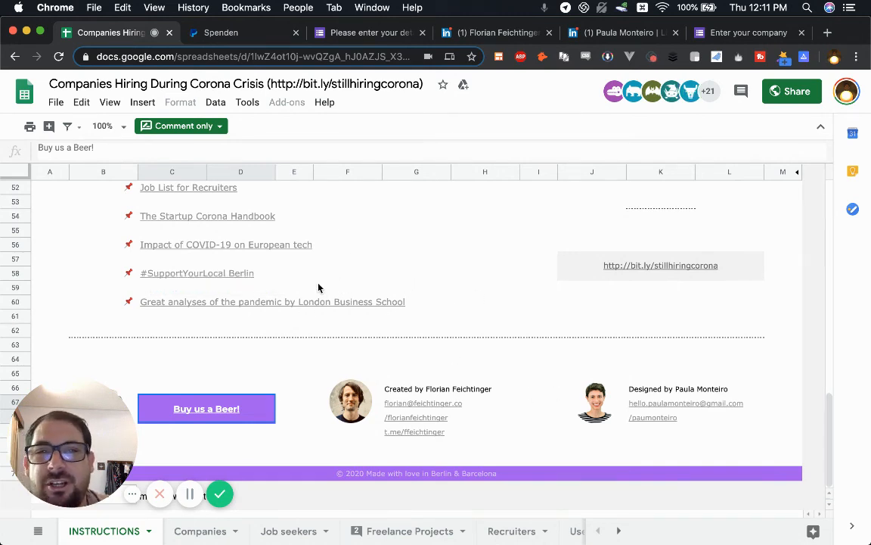
scroll(up, 3)
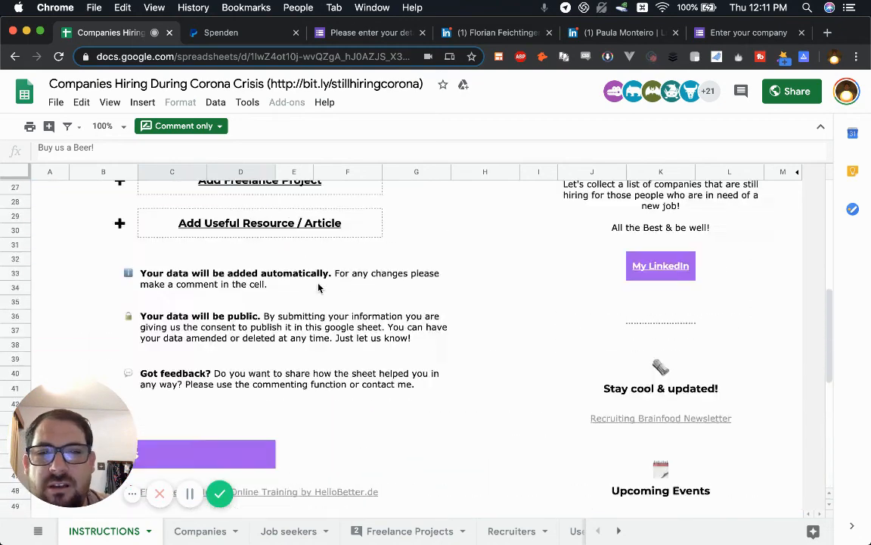
scroll(up, 3)
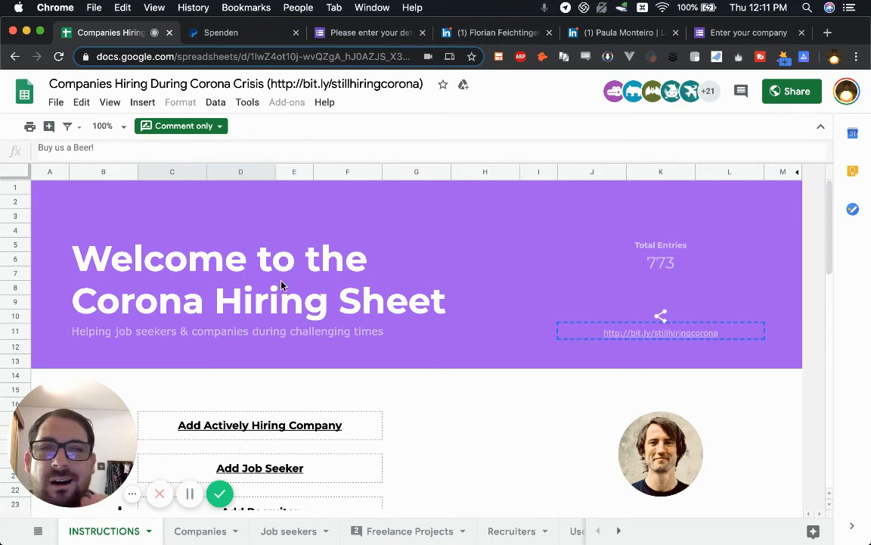
mouse_move(274, 363)
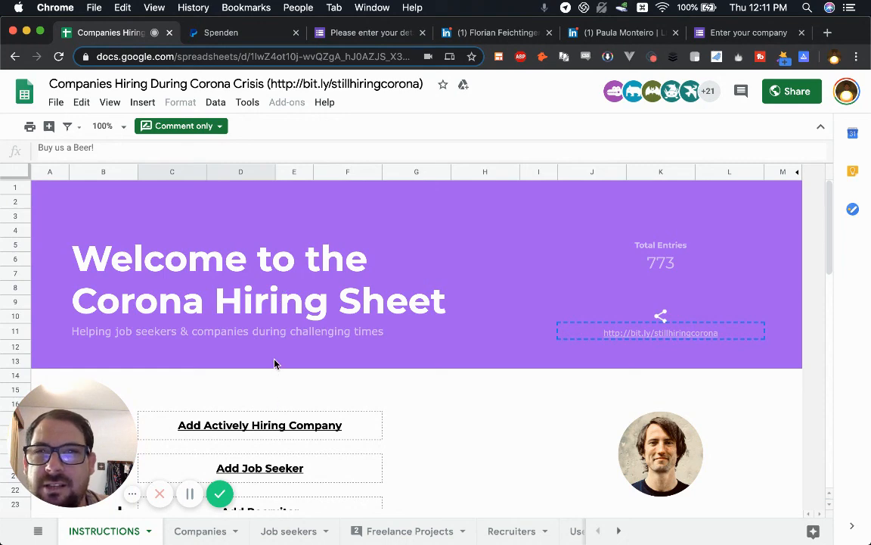
mouse_move(221, 493)
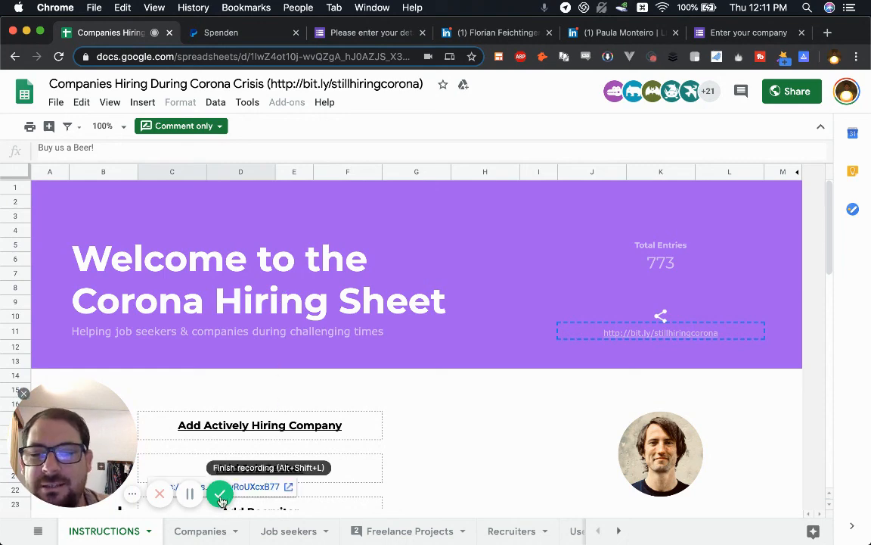